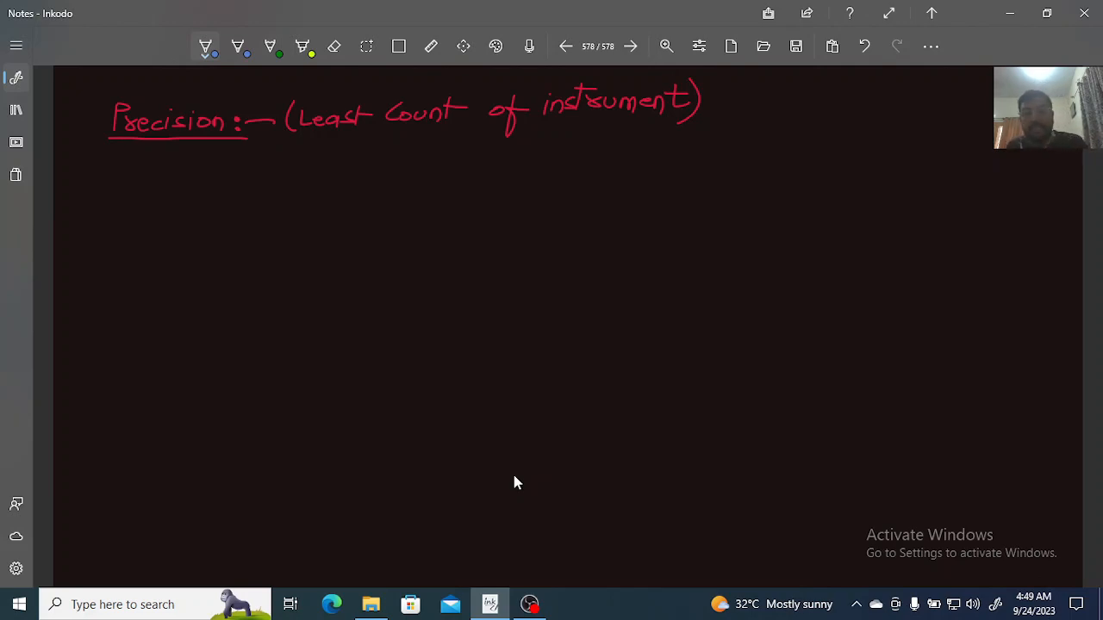
{"action": "mouse_move", "coordinate": [410, 144]}
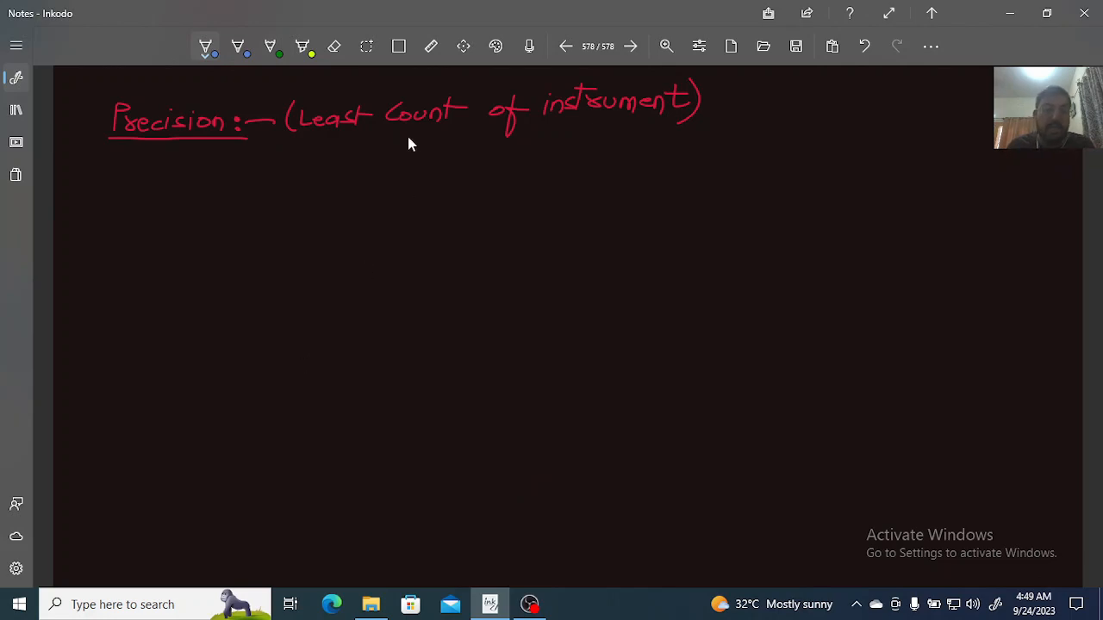
Step: Draw blue arrows down from 'Least' and 'Count', labelled 'Smallest' and 'Measure'
{"action": "left_click_drag", "start_coordinate": [325, 147], "coordinate": [288, 168]}
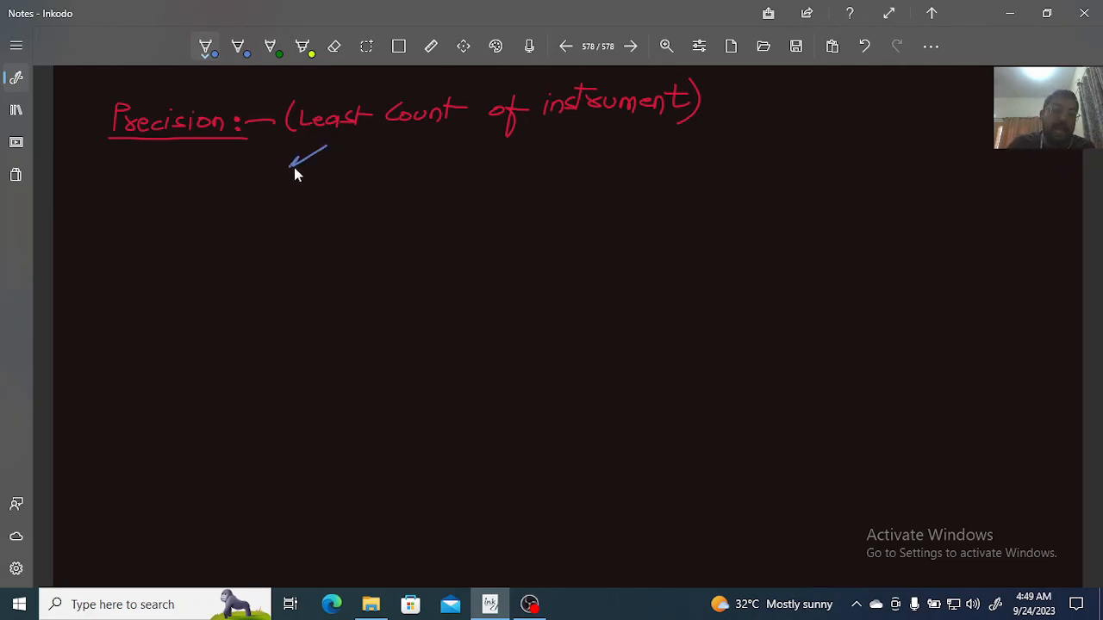
{"action": "left_click_drag", "start_coordinate": [259, 207], "coordinate": [297, 206]}
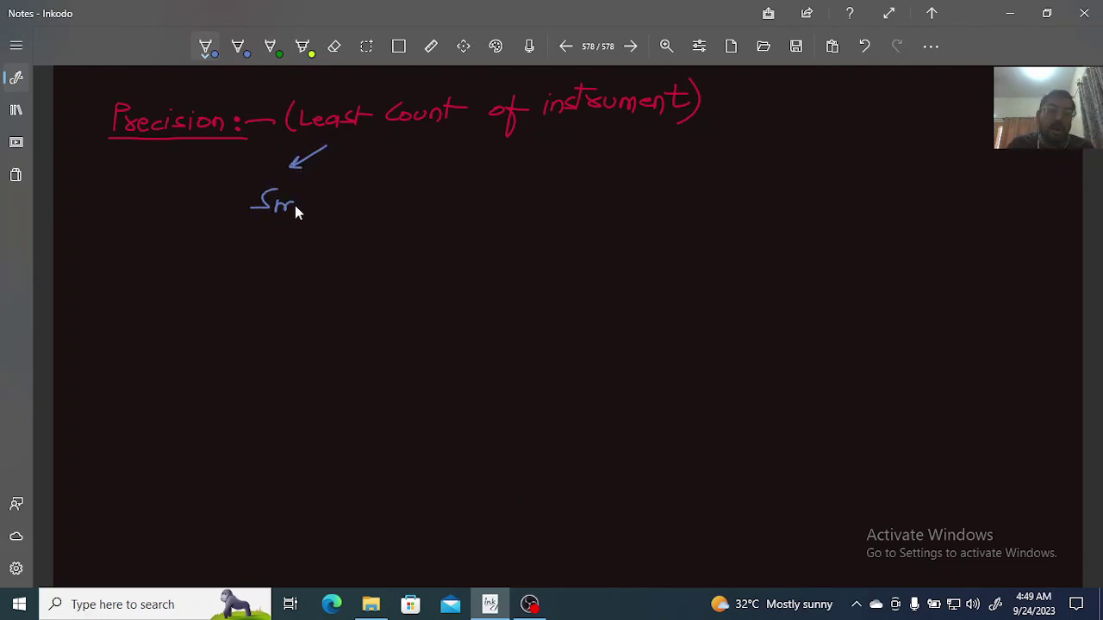
{"action": "left_click_drag", "start_coordinate": [298, 206], "coordinate": [344, 207]}
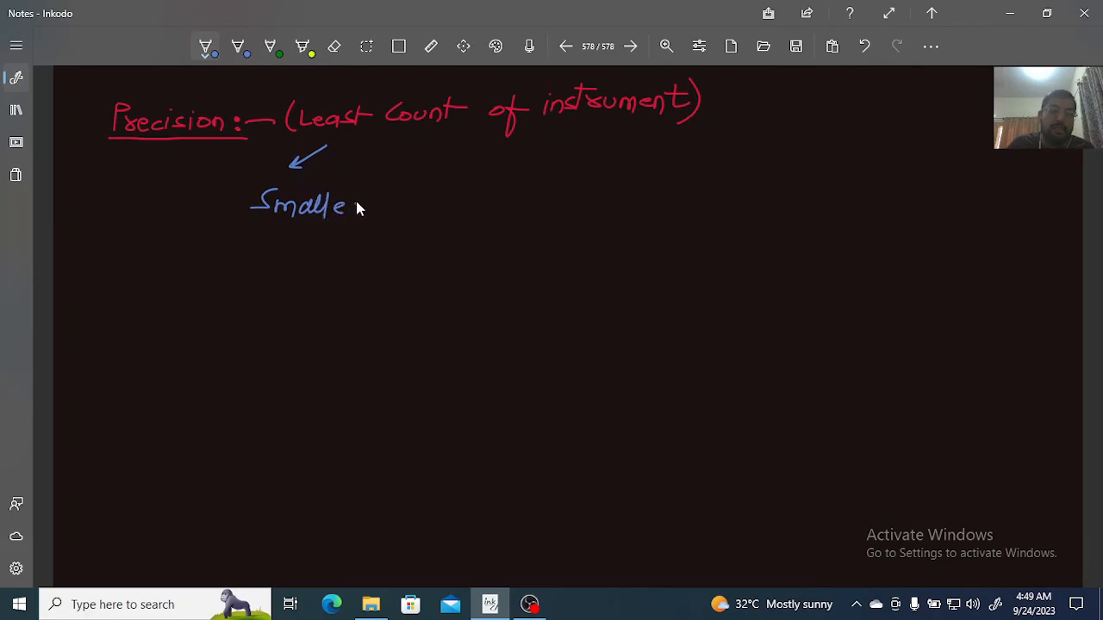
{"action": "left_click_drag", "start_coordinate": [345, 202], "coordinate": [386, 202]}
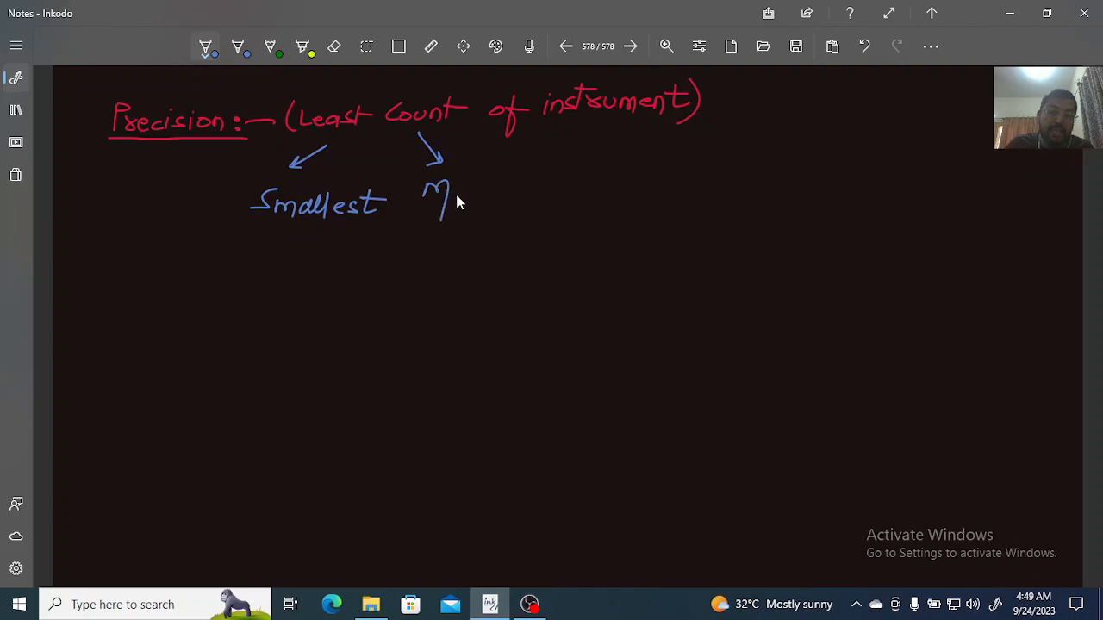
{"action": "left_click_drag", "start_coordinate": [448, 194], "coordinate": [525, 194]}
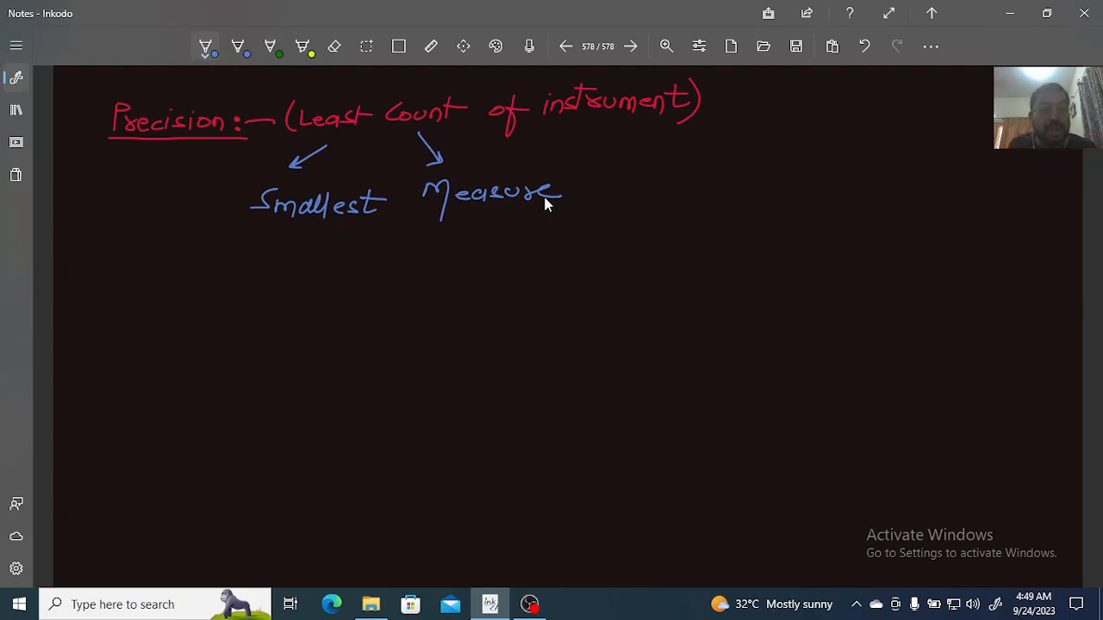
{"action": "mouse_move", "coordinate": [294, 350]}
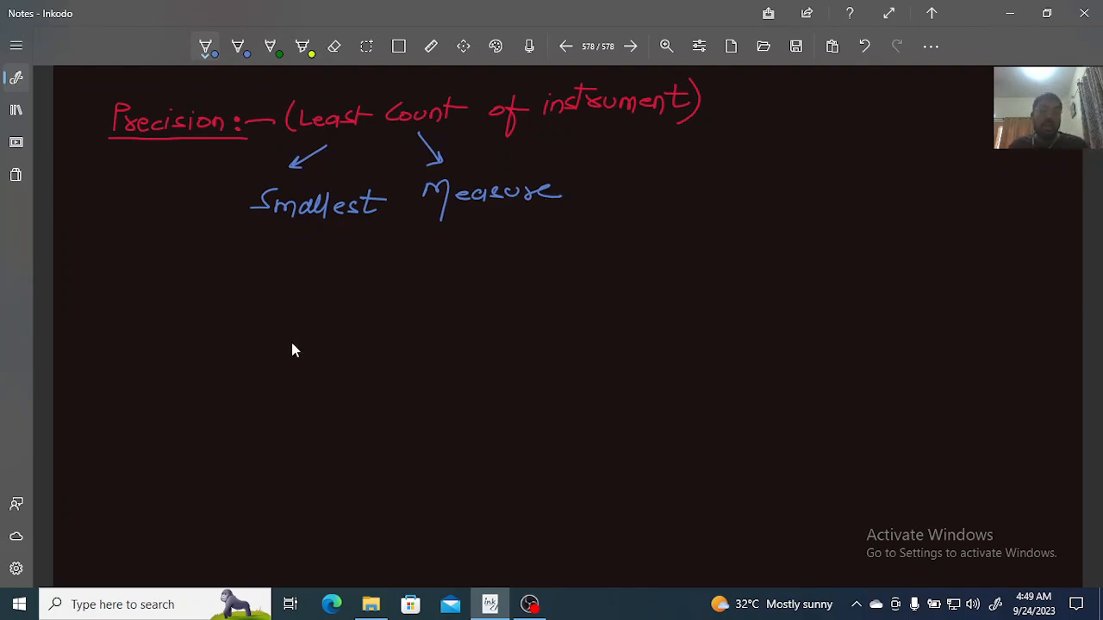
{"action": "mouse_move", "coordinate": [110, 264]}
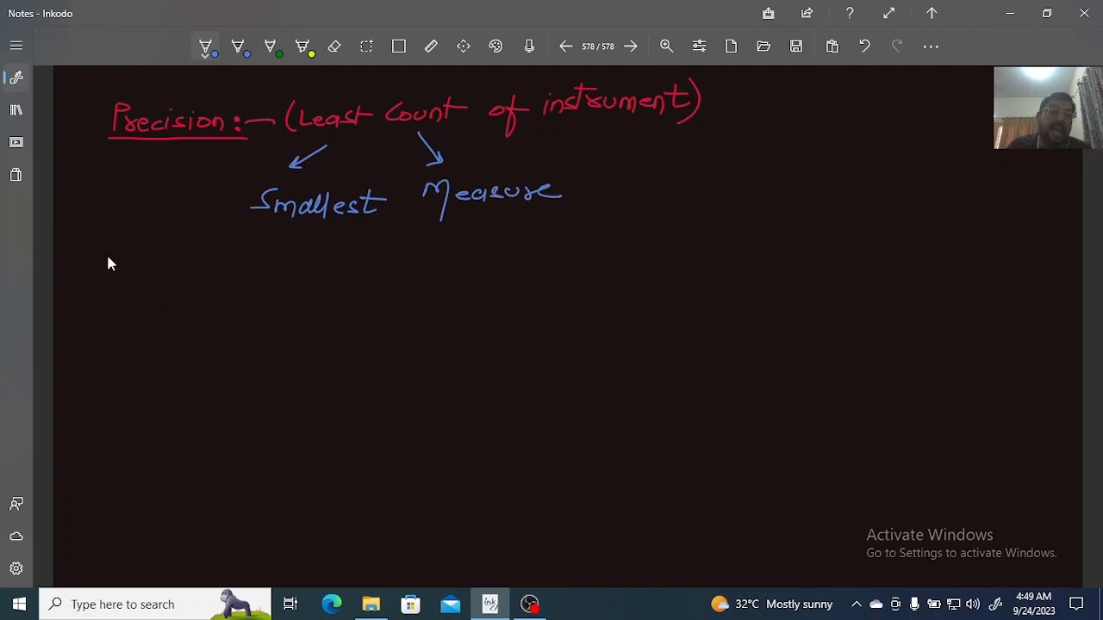
Step: Handwrite the first line: 'Smallest possible reading that can be measure'
{"action": "left_click_drag", "start_coordinate": [117, 276], "coordinate": [151, 272]}
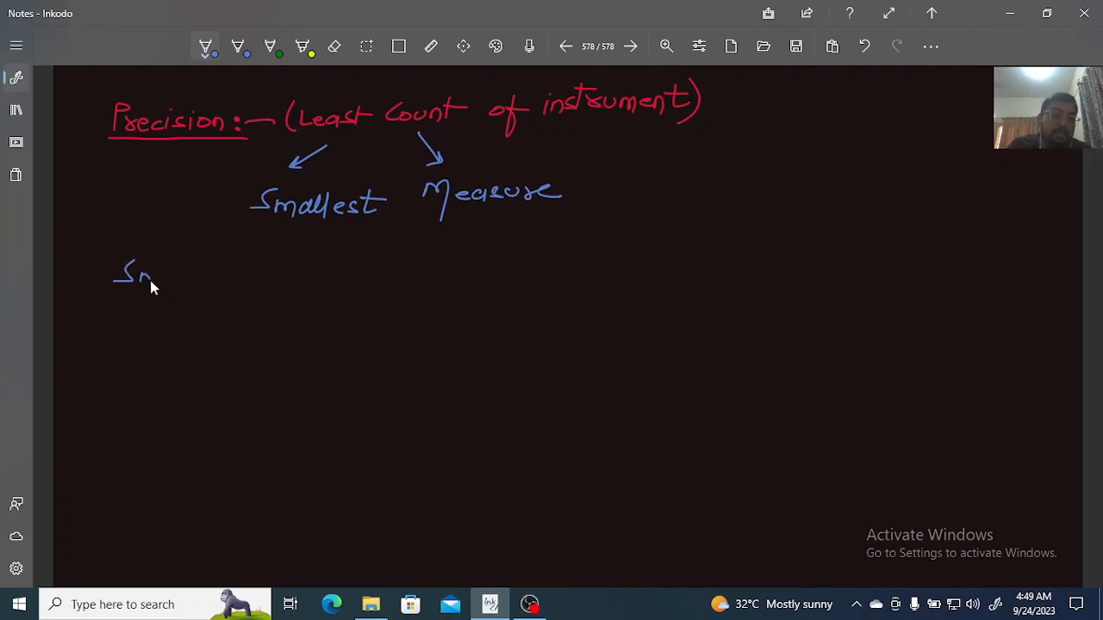
{"action": "left_click_drag", "start_coordinate": [151, 276], "coordinate": [207, 275]}
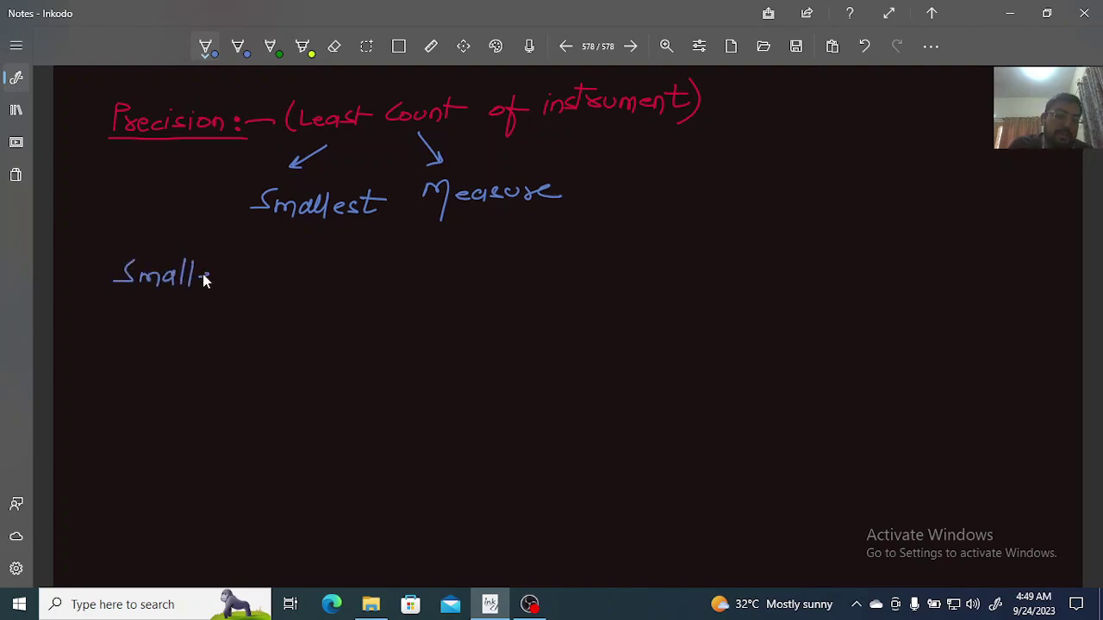
{"action": "left_click_drag", "start_coordinate": [207, 274], "coordinate": [276, 271]}
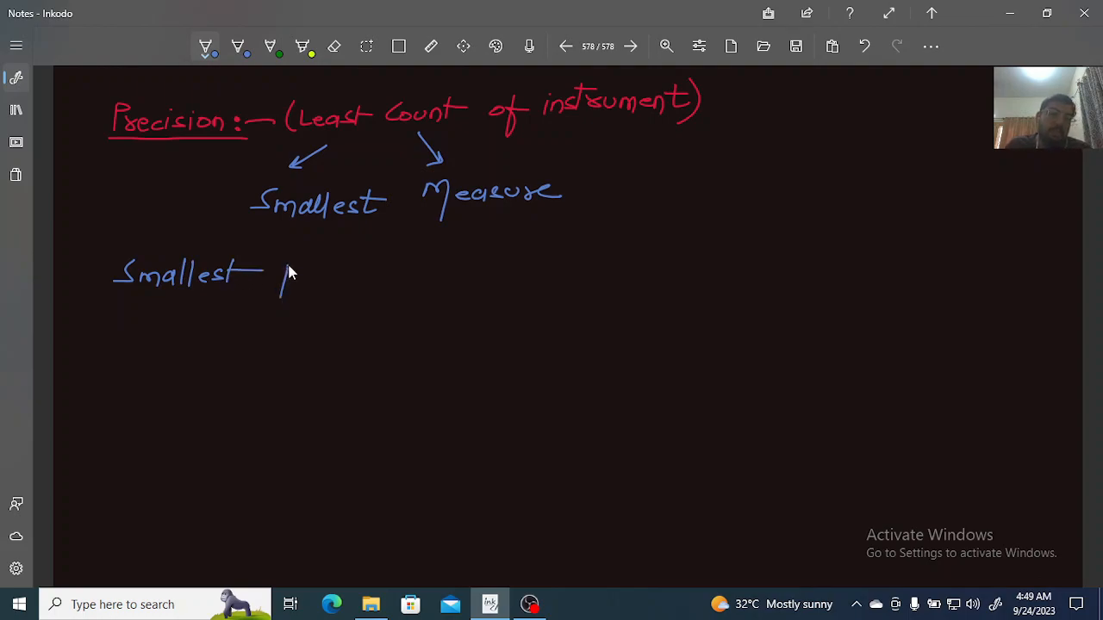
{"action": "left_click_drag", "start_coordinate": [284, 276], "coordinate": [341, 275]}
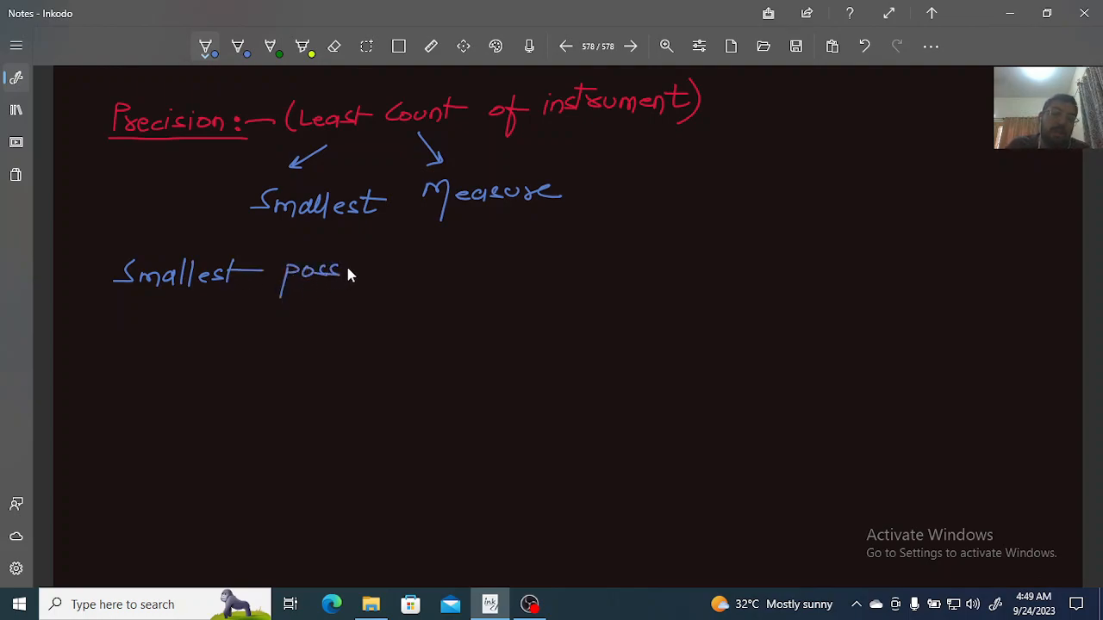
{"action": "left_click_drag", "start_coordinate": [340, 271], "coordinate": [396, 272]}
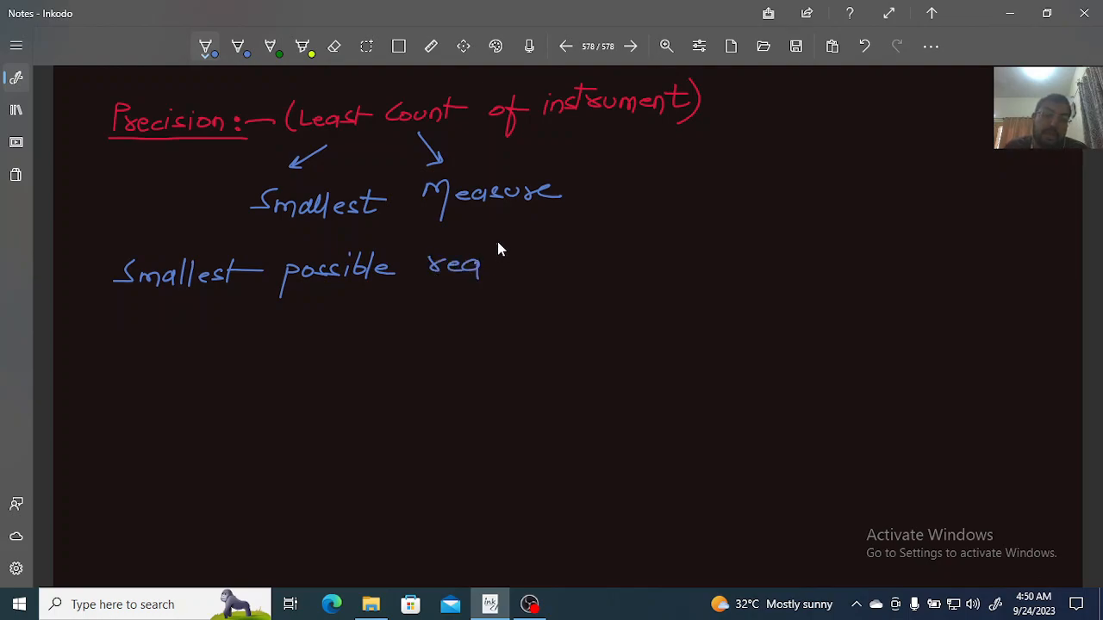
{"action": "left_click_drag", "start_coordinate": [482, 267], "coordinate": [534, 285]}
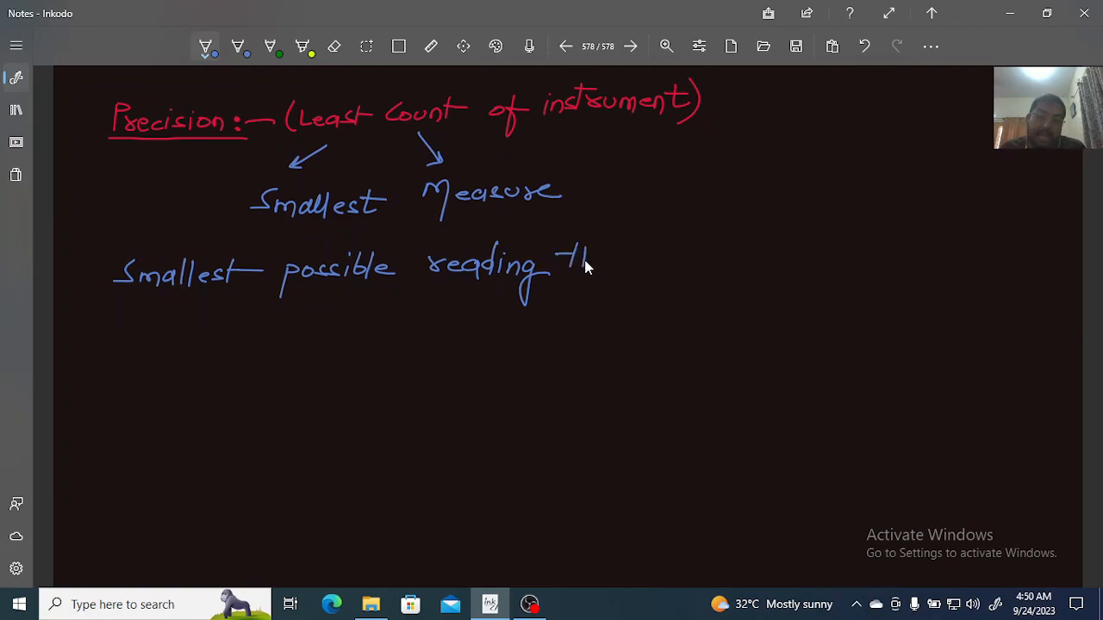
{"action": "left_click_drag", "start_coordinate": [569, 259], "coordinate": [697, 259]}
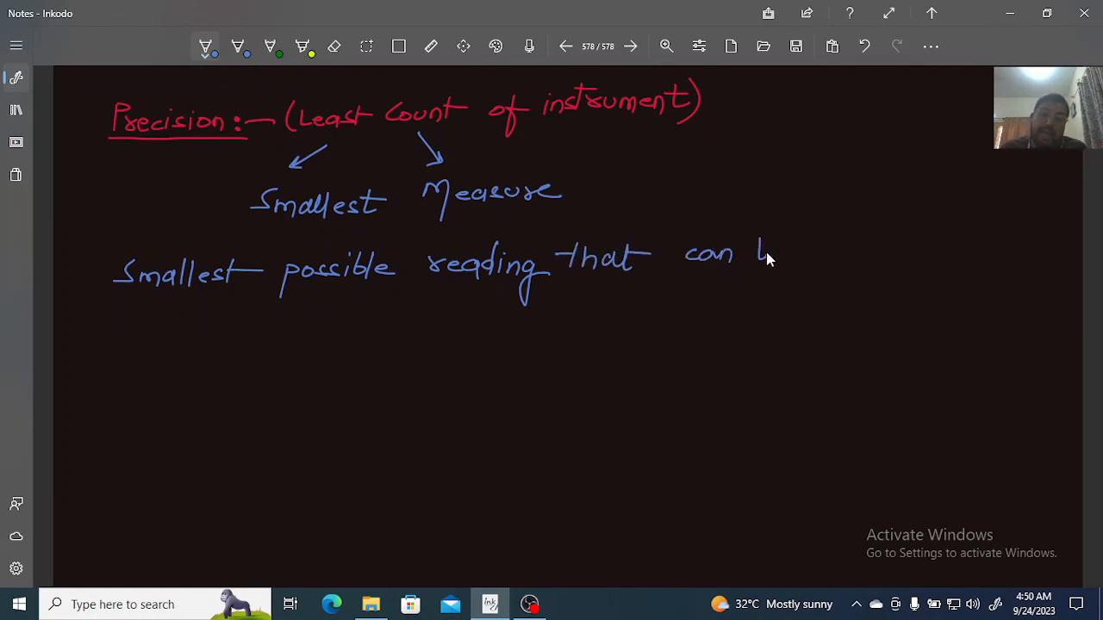
{"action": "left_click_drag", "start_coordinate": [754, 254], "coordinate": [831, 254]}
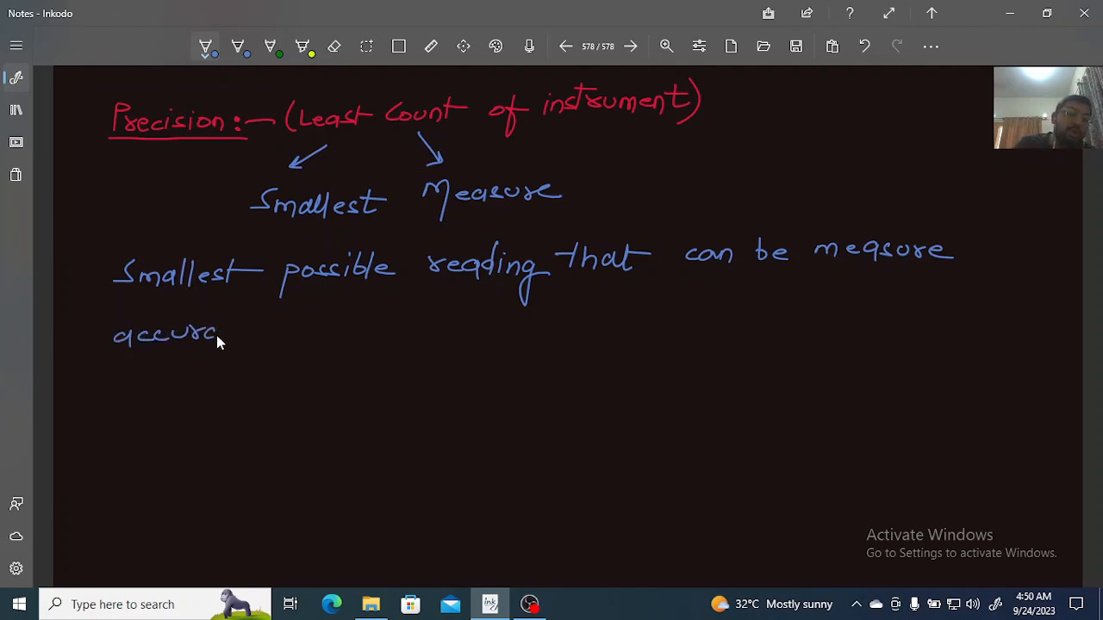
Step: Handwrite the second line: 'accurately by the instrument.'
{"action": "left_click_drag", "start_coordinate": [224, 331], "coordinate": [284, 345]}
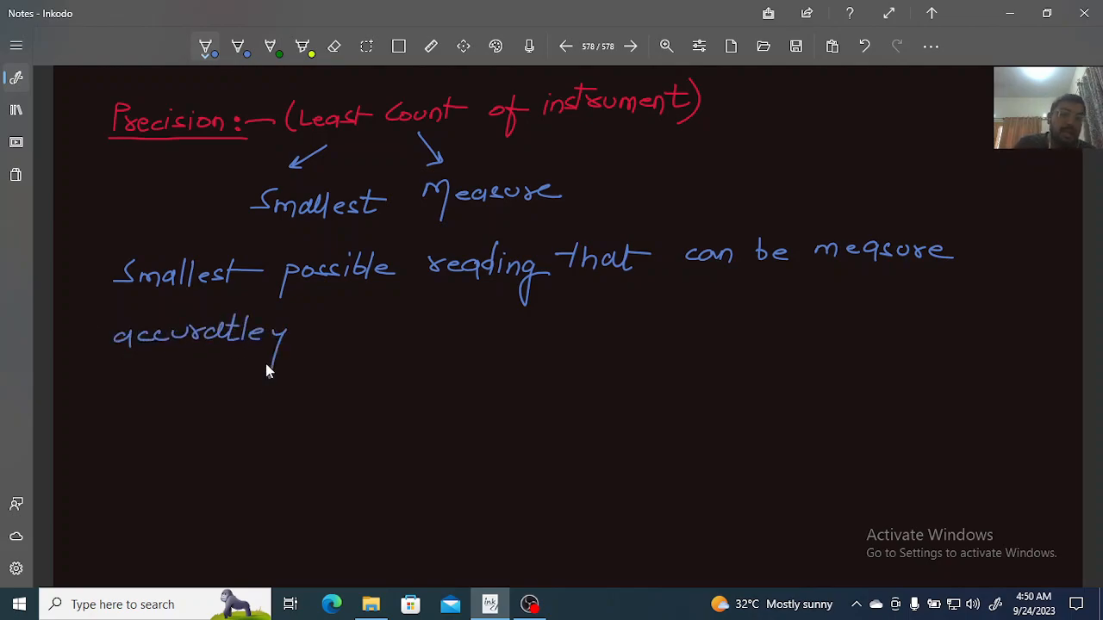
{"action": "left_click_drag", "start_coordinate": [332, 318], "coordinate": [371, 353]}
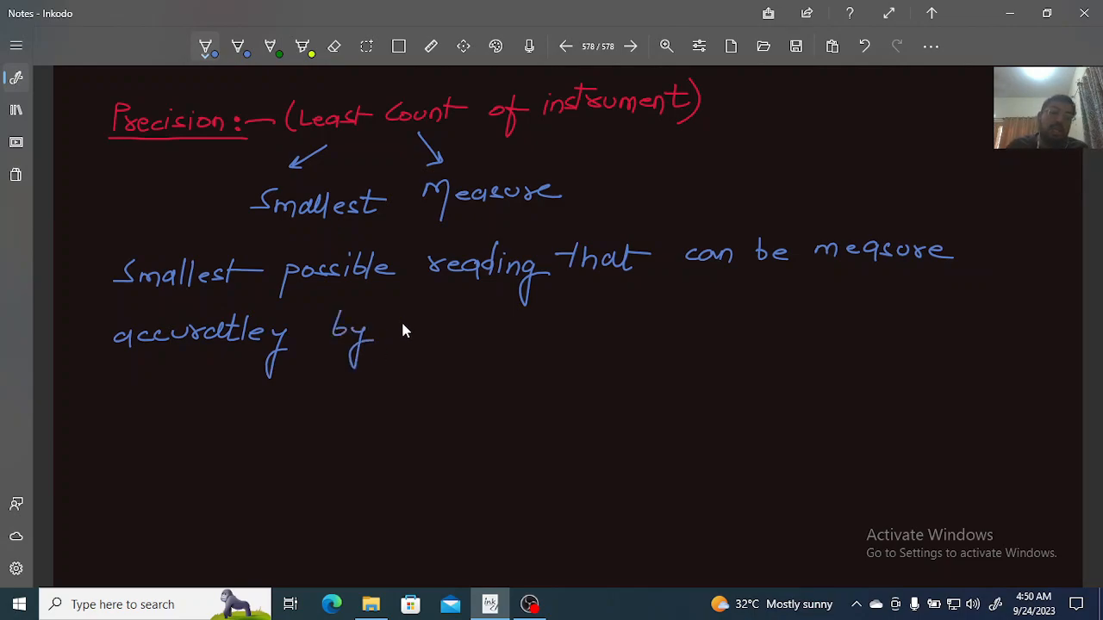
{"action": "left_click_drag", "start_coordinate": [392, 327], "coordinate": [470, 336]}
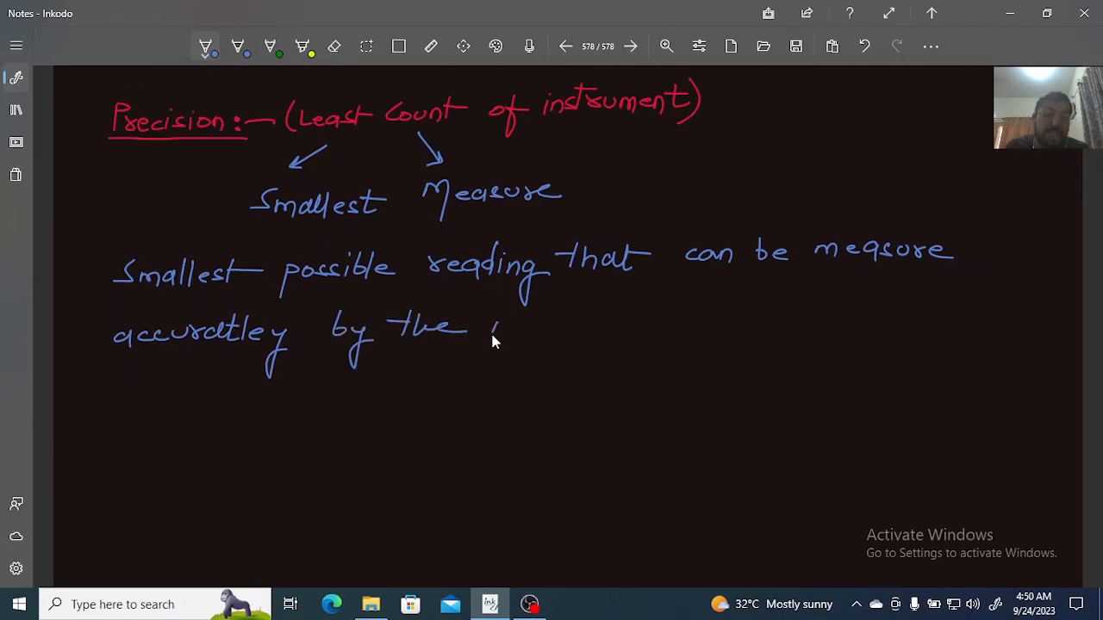
{"action": "left_click_drag", "start_coordinate": [482, 327], "coordinate": [568, 331]}
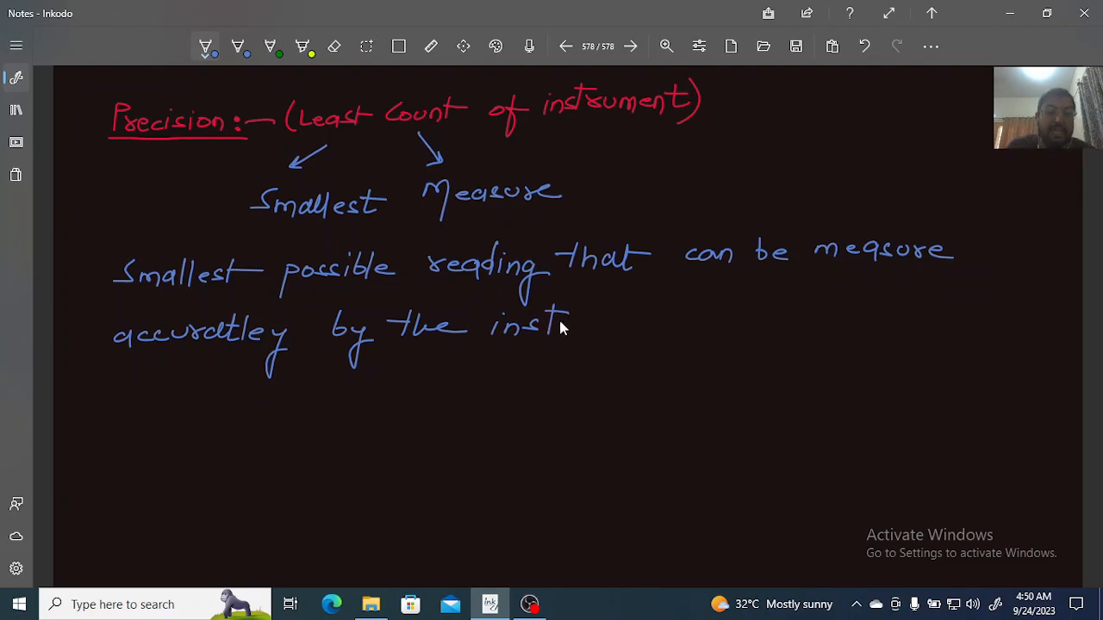
{"action": "left_click_drag", "start_coordinate": [564, 328], "coordinate": [638, 331]}
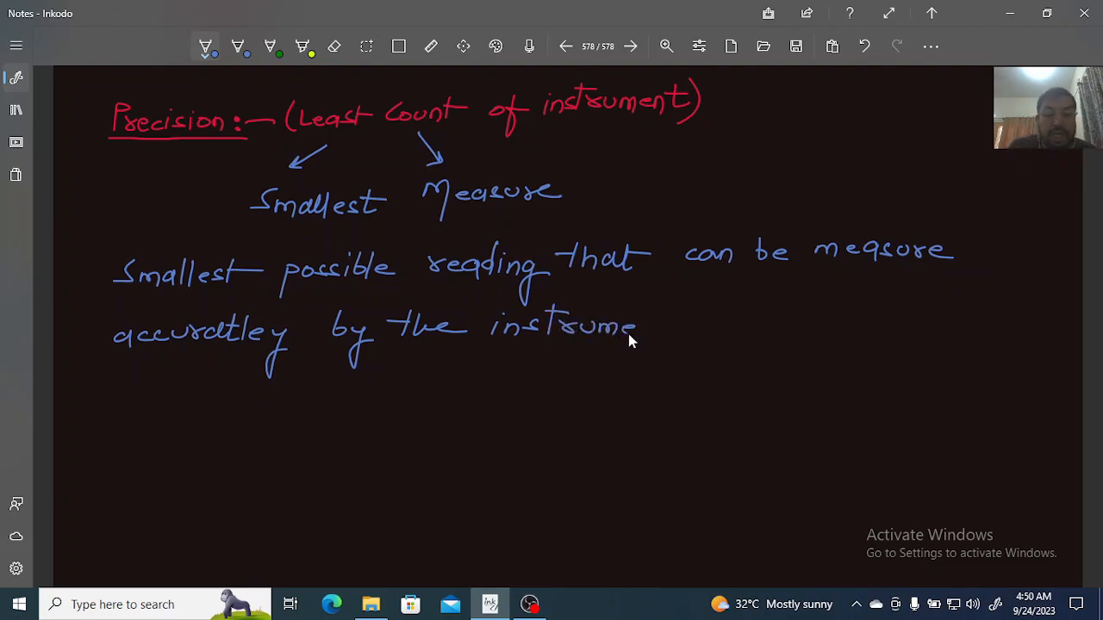
{"action": "left_click_drag", "start_coordinate": [642, 323], "coordinate": [694, 336]}
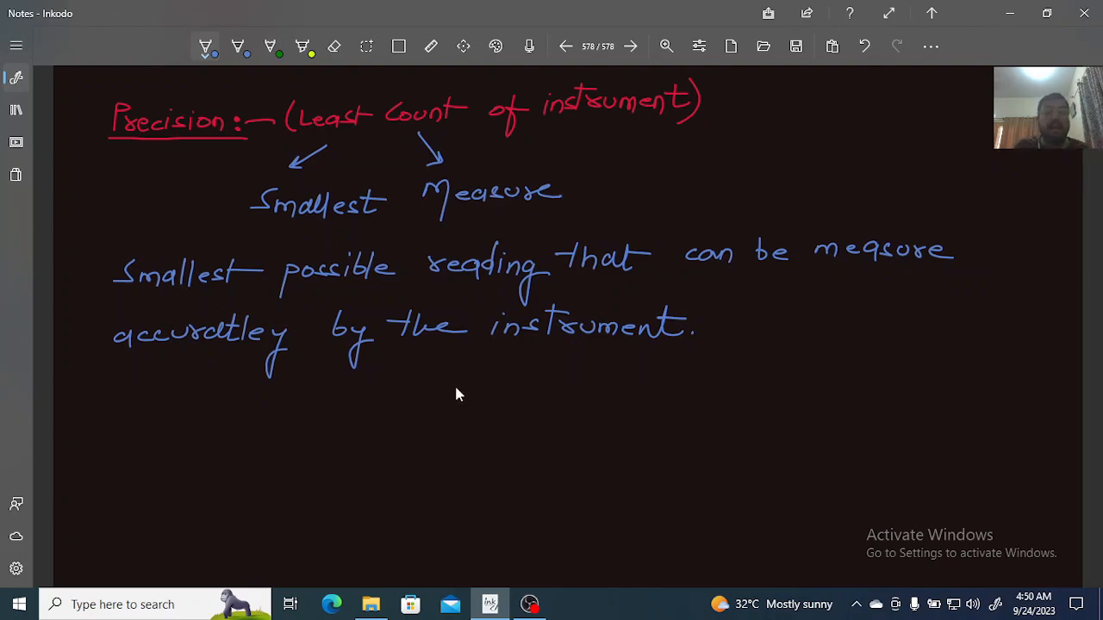
{"action": "mouse_move", "coordinate": [446, 396]}
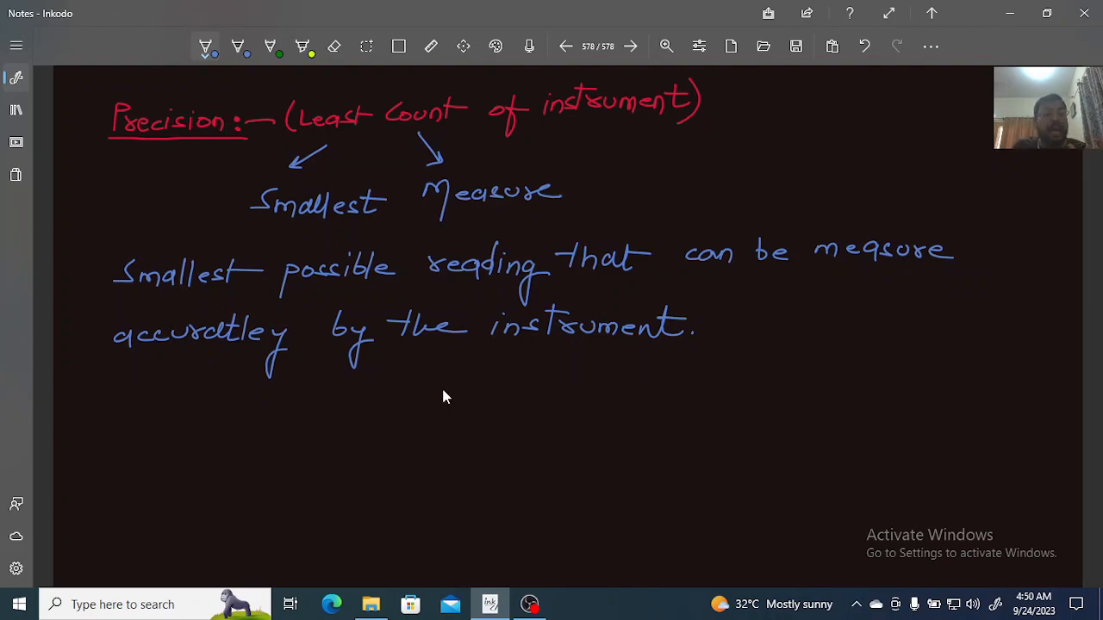
{"action": "mouse_move", "coordinate": [319, 410]}
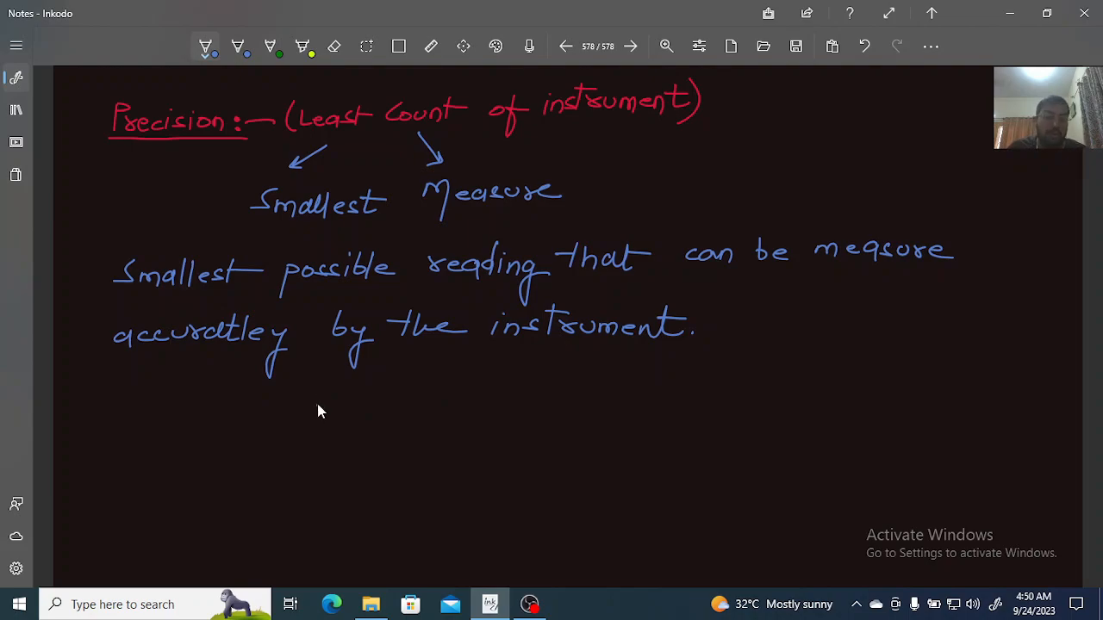
Step: Write 'Meter Scale = 0.1 cm' with a curved arrow over 0.1
{"action": "left_click_drag", "start_coordinate": [310, 413], "coordinate": [379, 422]}
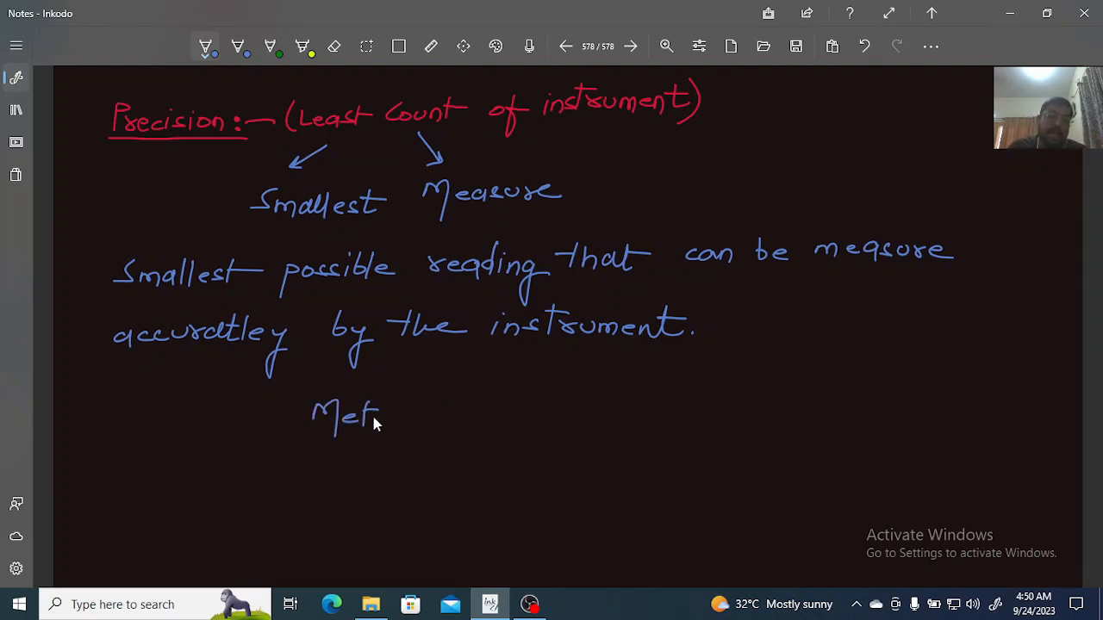
{"action": "left_click_drag", "start_coordinate": [387, 418], "coordinate": [478, 423]}
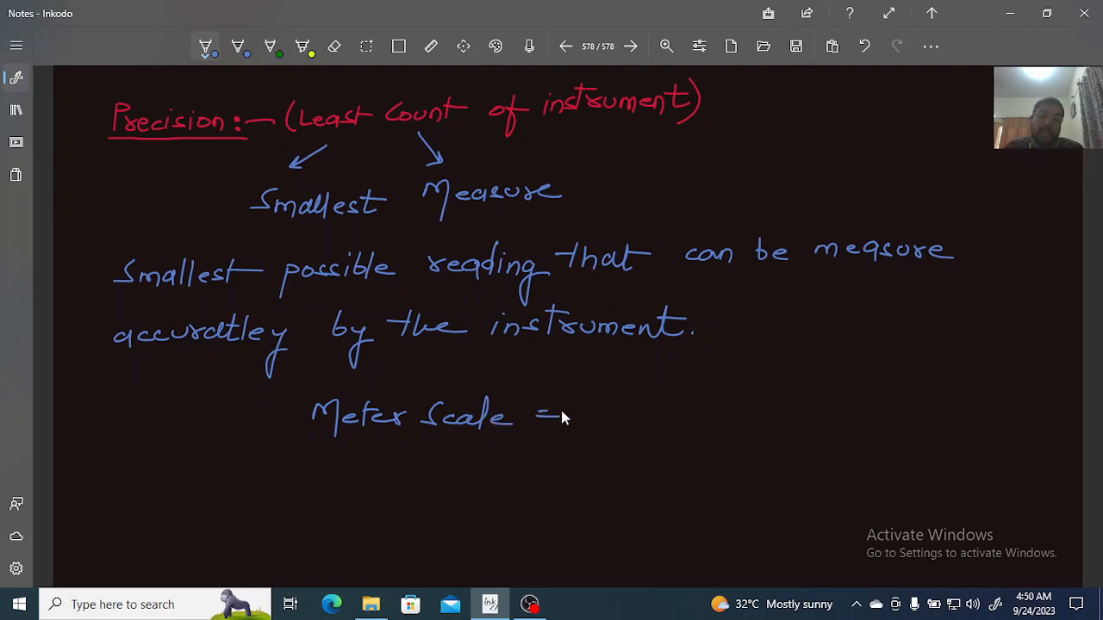
{"action": "left_click_drag", "start_coordinate": [560, 414], "coordinate": [672, 422]}
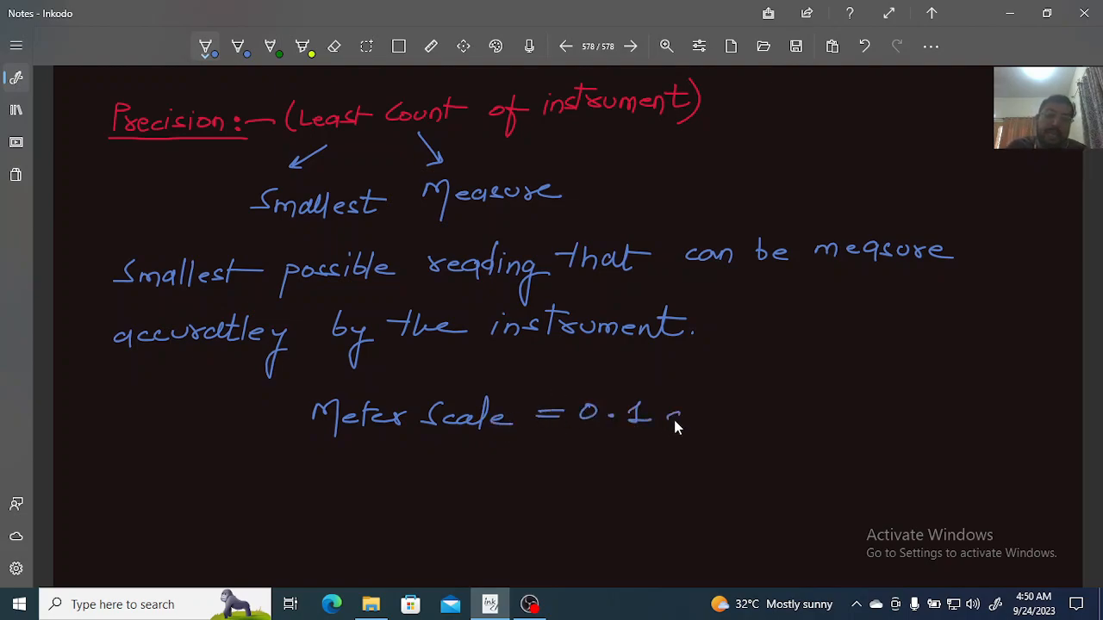
{"action": "left_click_drag", "start_coordinate": [677, 413], "coordinate": [715, 423]}
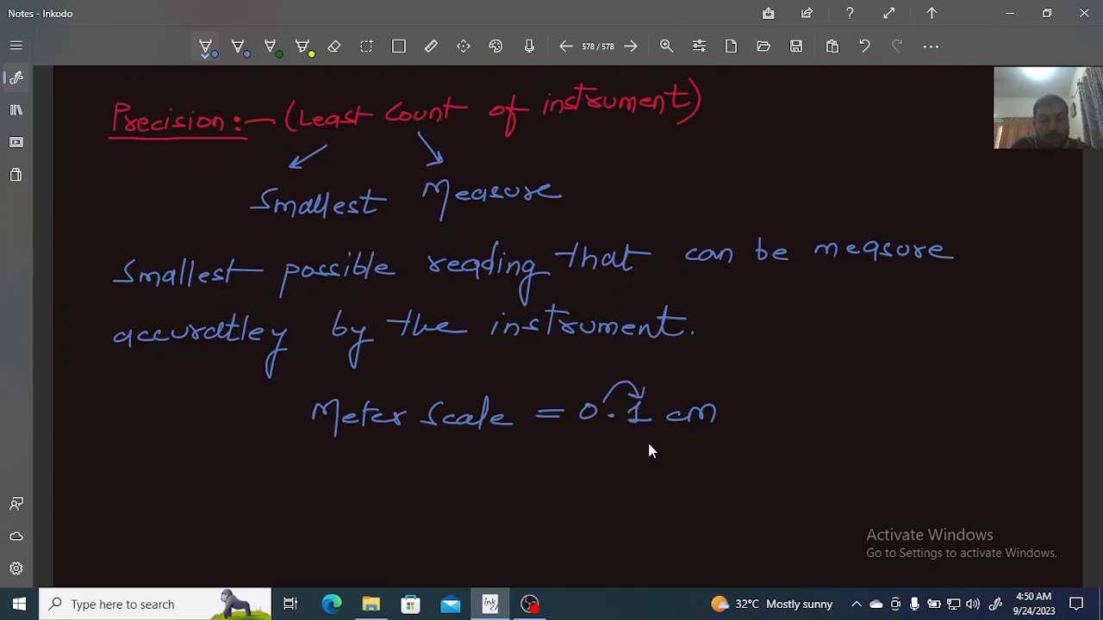
{"action": "mouse_move", "coordinate": [648, 447]}
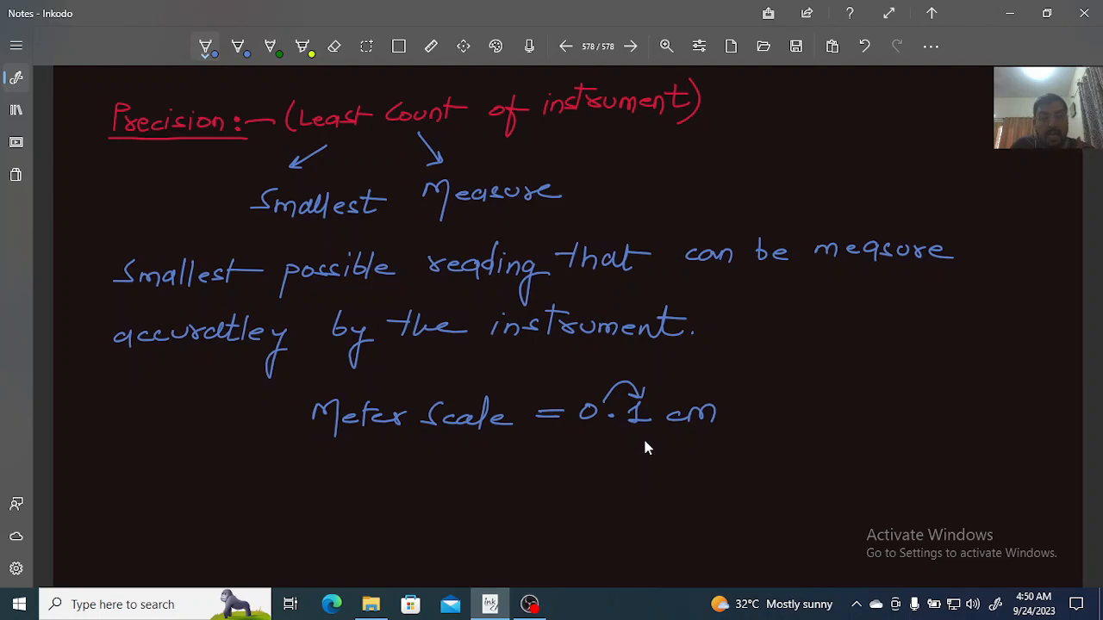
{"action": "mouse_move", "coordinate": [616, 446]}
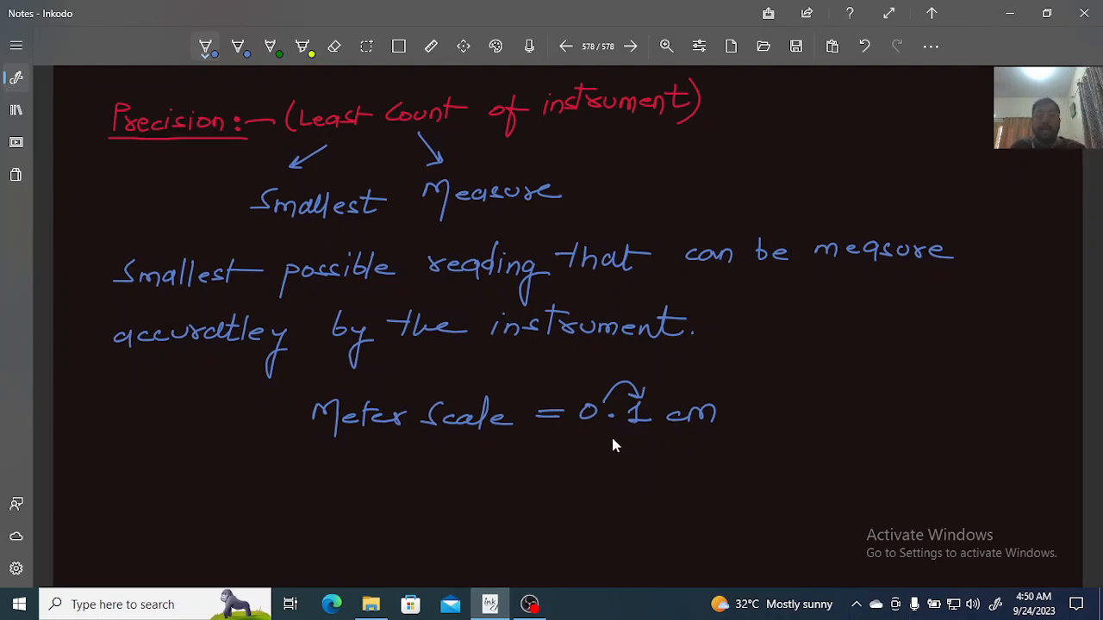
Step: Draw hop arrows past the 1 to a question mark labelled 'Doubtful'
{"action": "left_click_drag", "start_coordinate": [642, 392], "coordinate": [663, 387]}
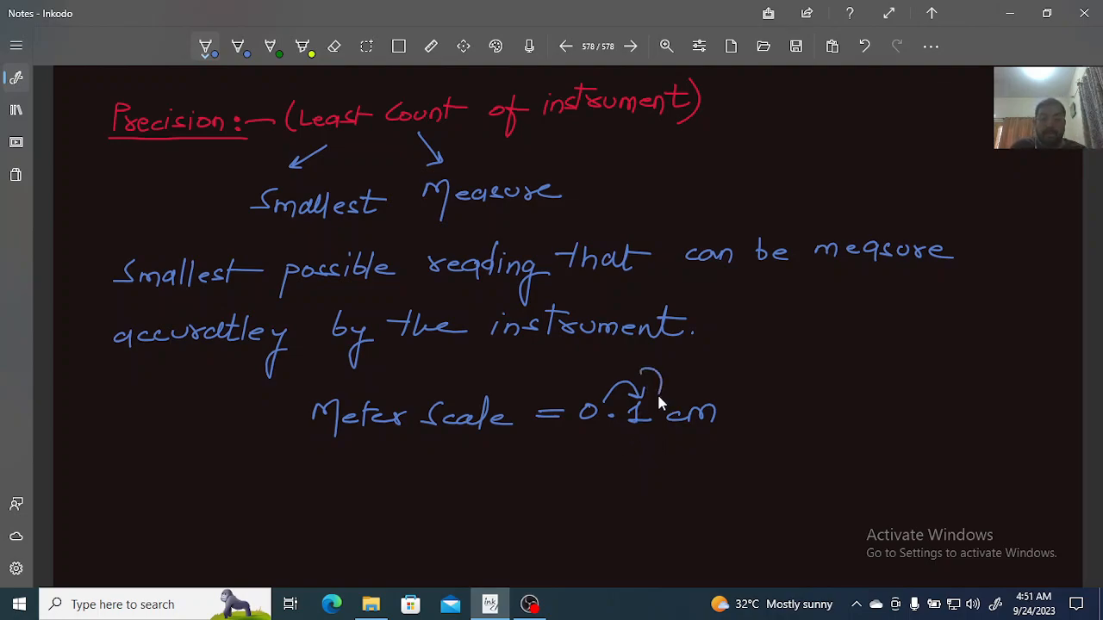
{"action": "left_click_drag", "start_coordinate": [655, 405], "coordinate": [707, 371]}
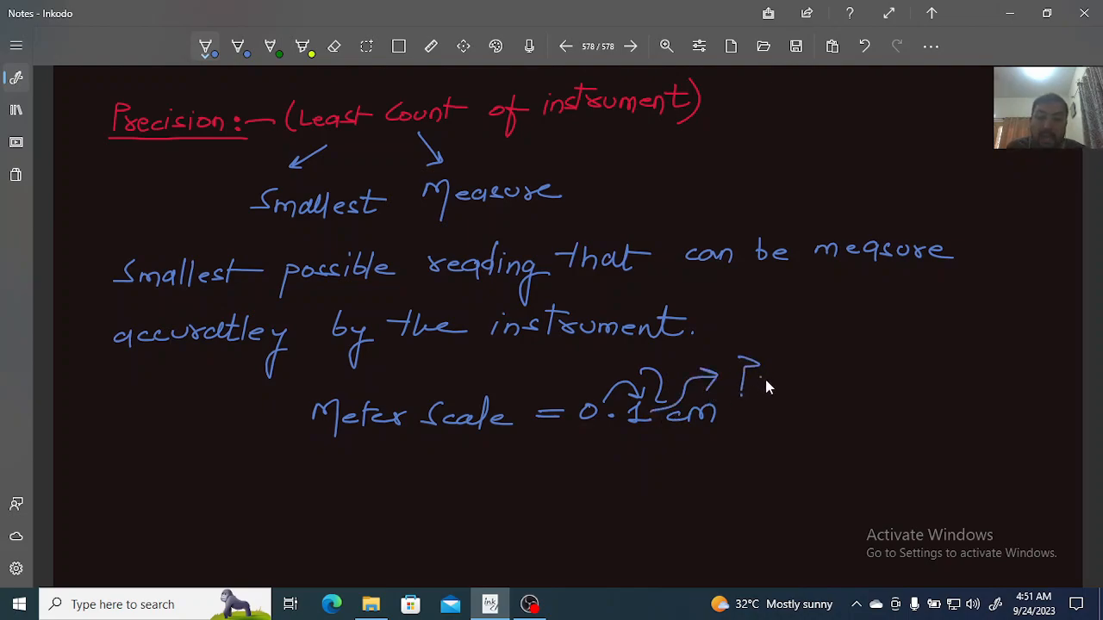
{"action": "left_click_drag", "start_coordinate": [758, 379], "coordinate": [861, 375]}
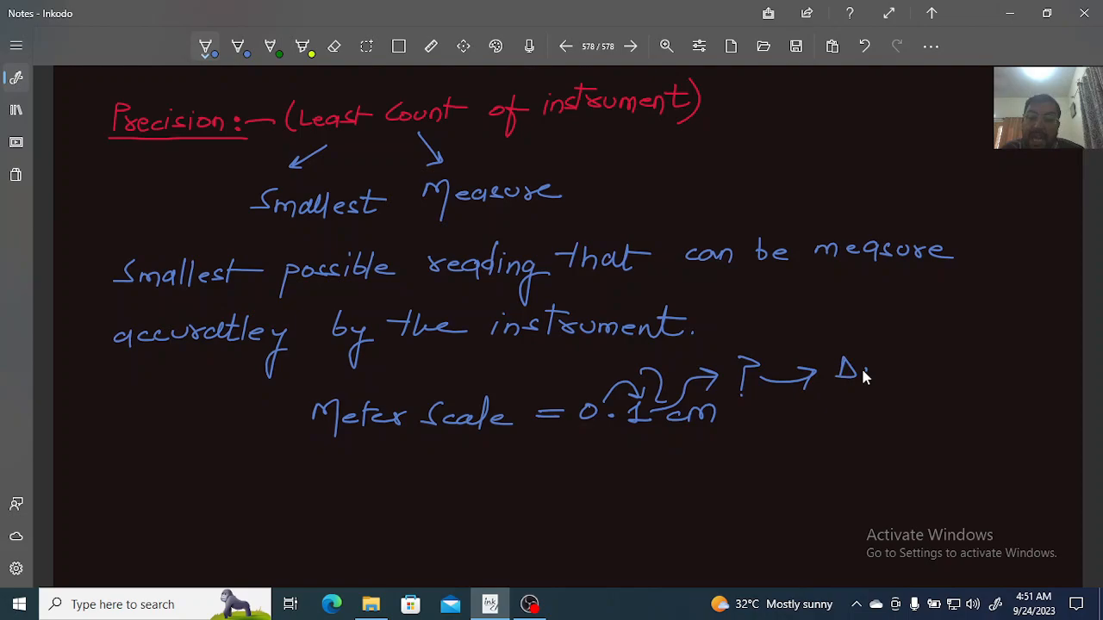
{"action": "left_click_drag", "start_coordinate": [835, 370], "coordinate": [926, 379]}
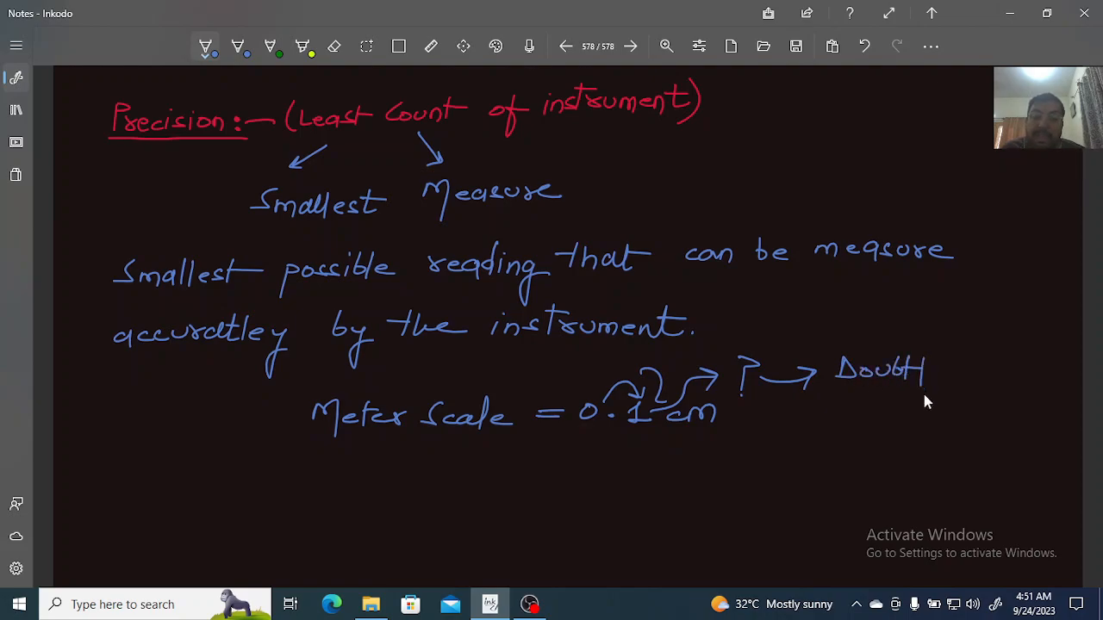
{"action": "left_click_drag", "start_coordinate": [922, 370], "coordinate": [974, 397]}
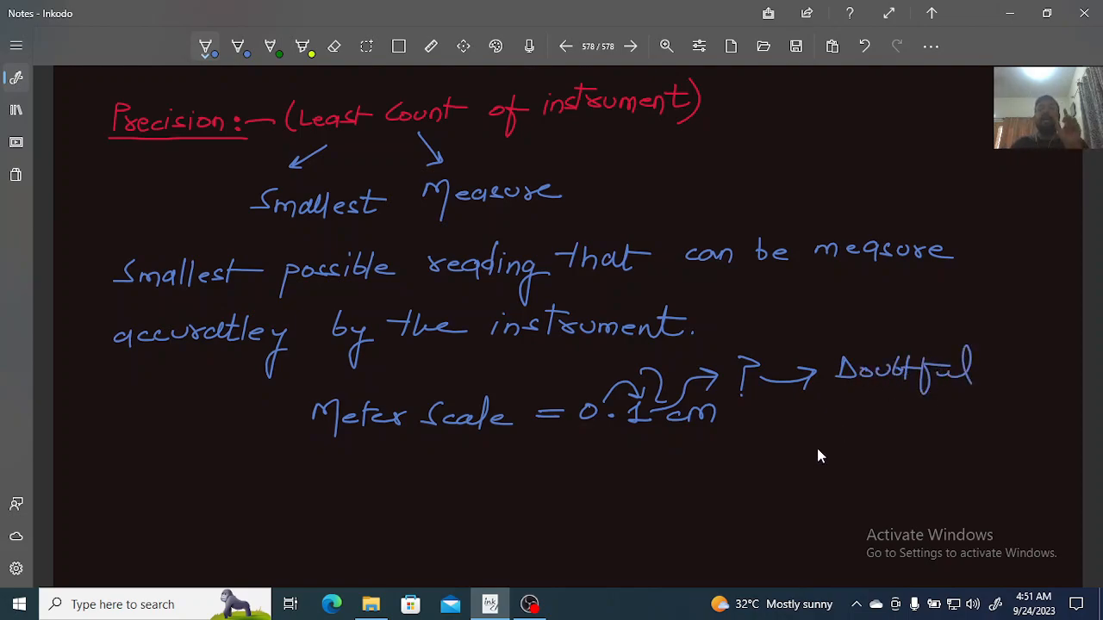
{"action": "mouse_move", "coordinate": [681, 418]}
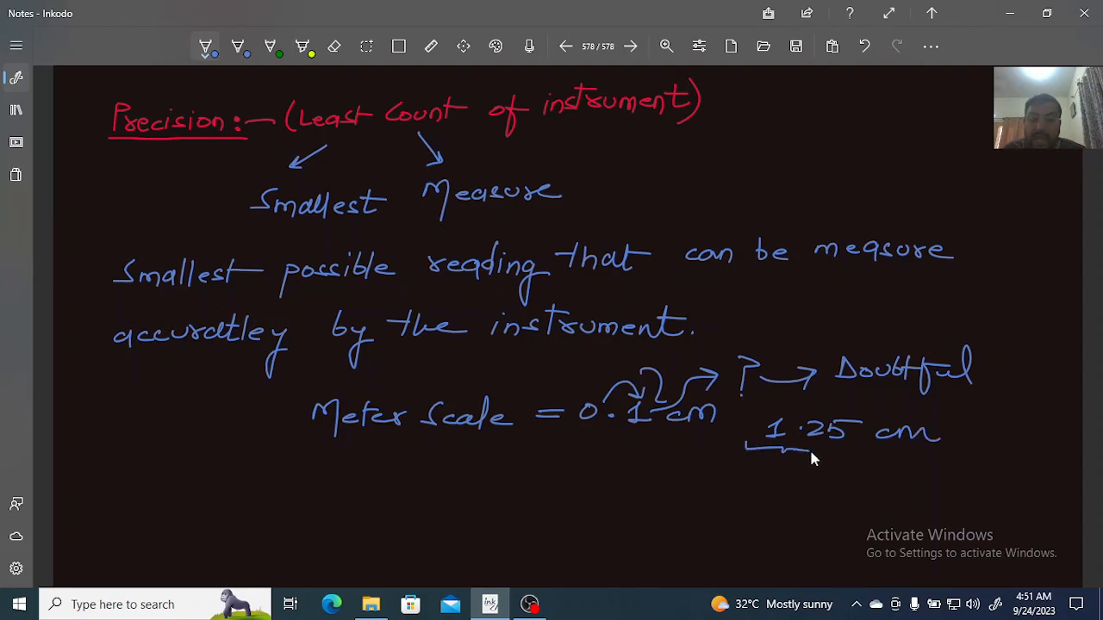
Step: Draw an arrow from the last digit of 1.25 cm to 'Estimate'
{"action": "left_click_drag", "start_coordinate": [818, 452], "coordinate": [853, 474]}
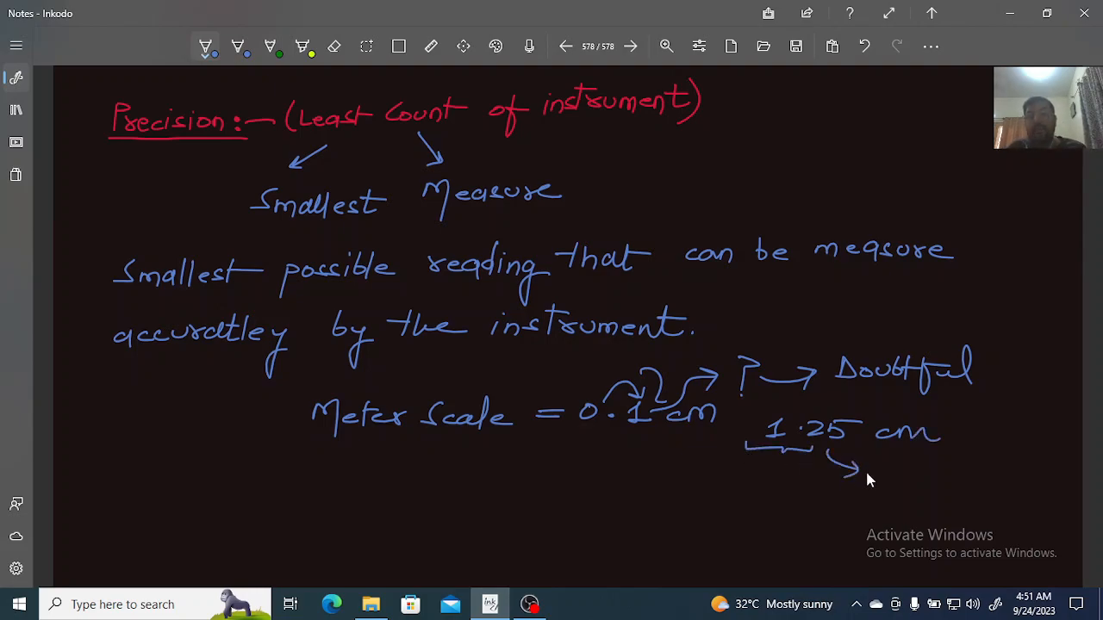
{"action": "left_click_drag", "start_coordinate": [871, 469], "coordinate": [935, 482]}
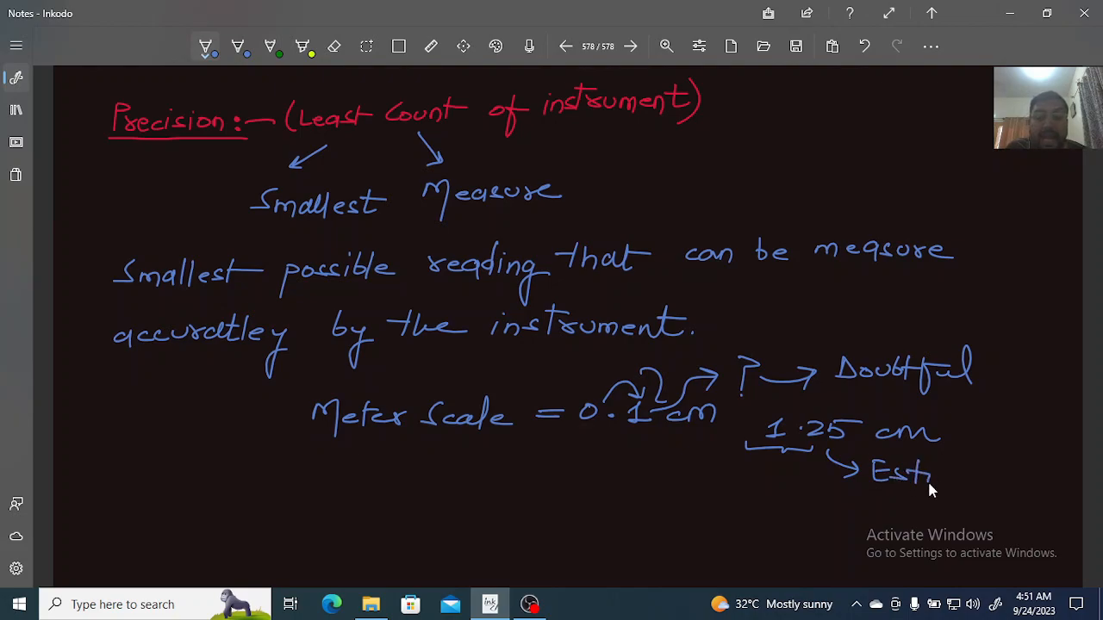
{"action": "left_click_drag", "start_coordinate": [930, 487], "coordinate": [1012, 478]}
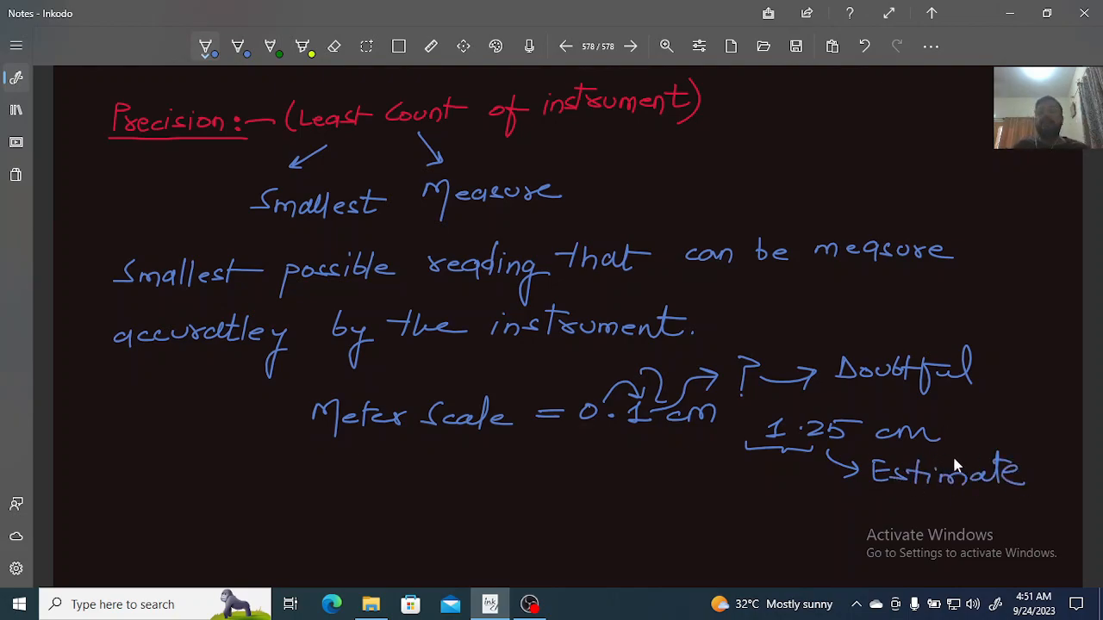
{"action": "mouse_move", "coordinate": [1016, 460]}
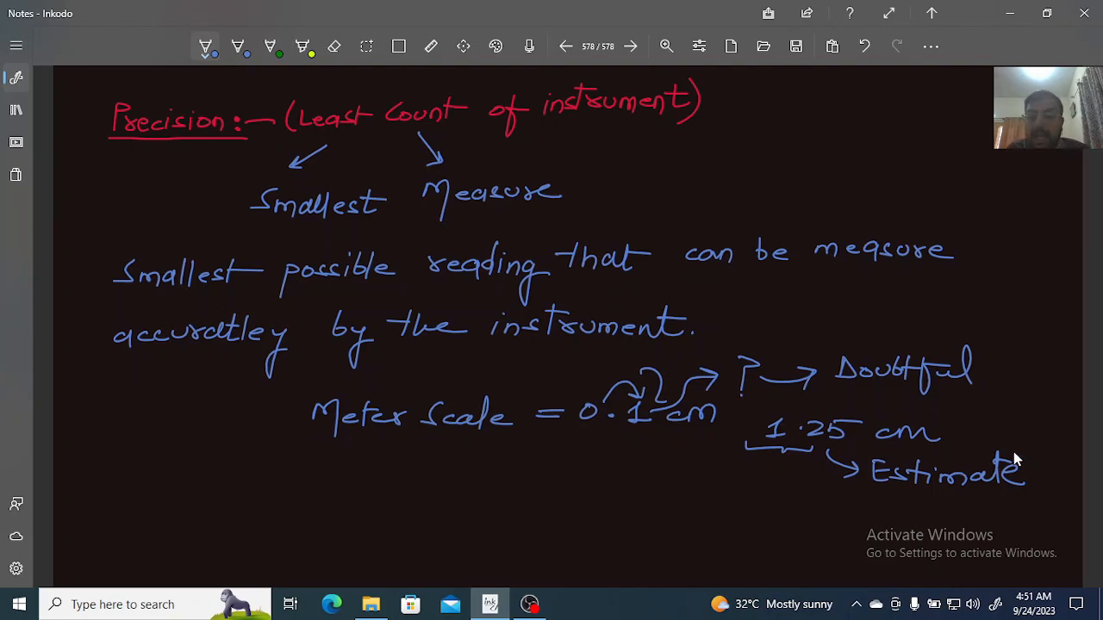
Step: Write the example 'Micrometer = 0.001 cm' on a new line
{"action": "scroll", "scroll_direction": "down", "scroll_amount": 3}
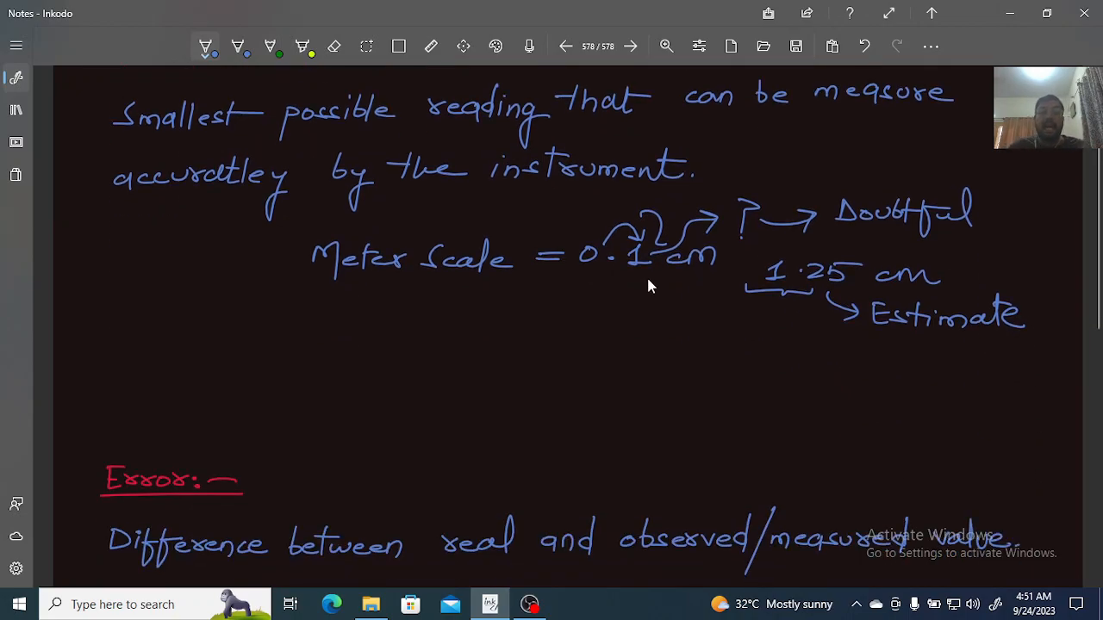
{"action": "left_click_drag", "start_coordinate": [297, 354], "coordinate": [323, 331]}
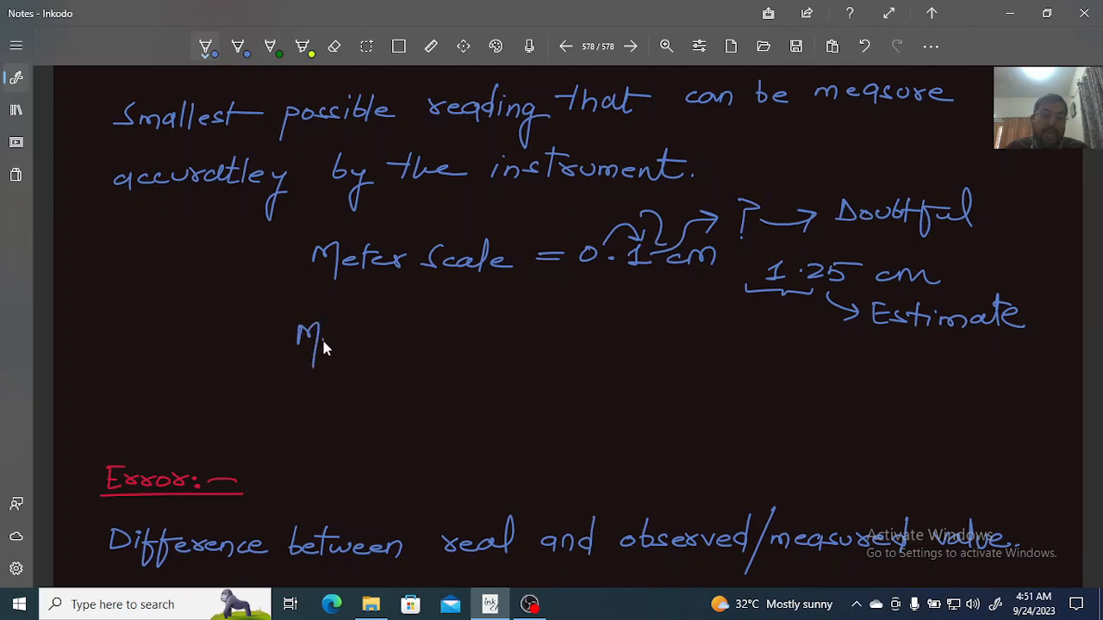
{"action": "left_click_drag", "start_coordinate": [323, 340], "coordinate": [387, 344]}
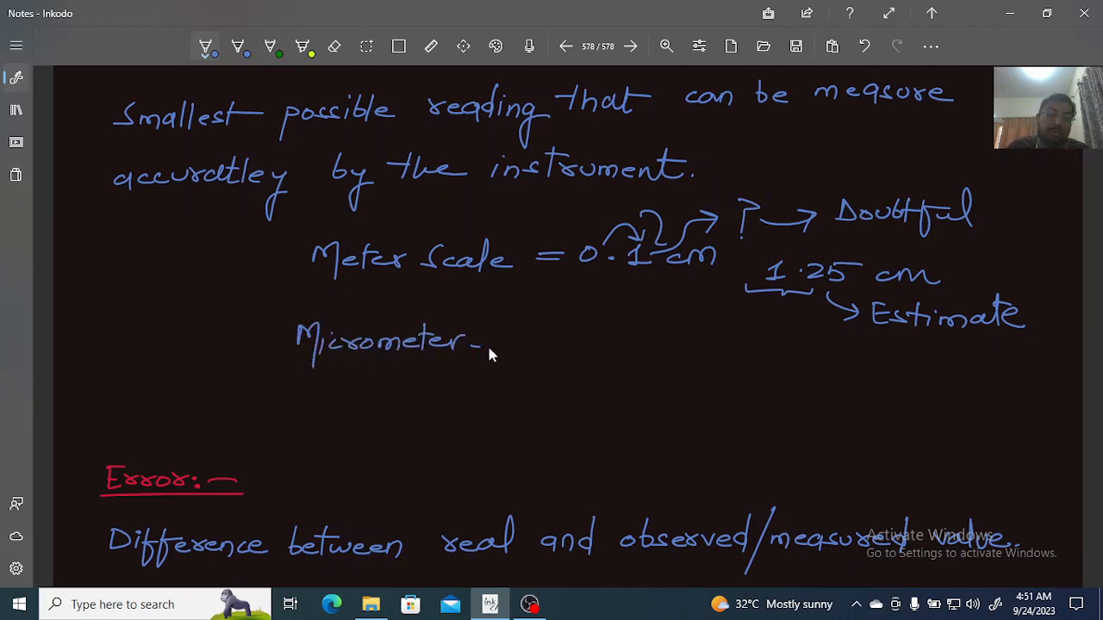
{"action": "left_click_drag", "start_coordinate": [482, 336], "coordinate": [543, 344]}
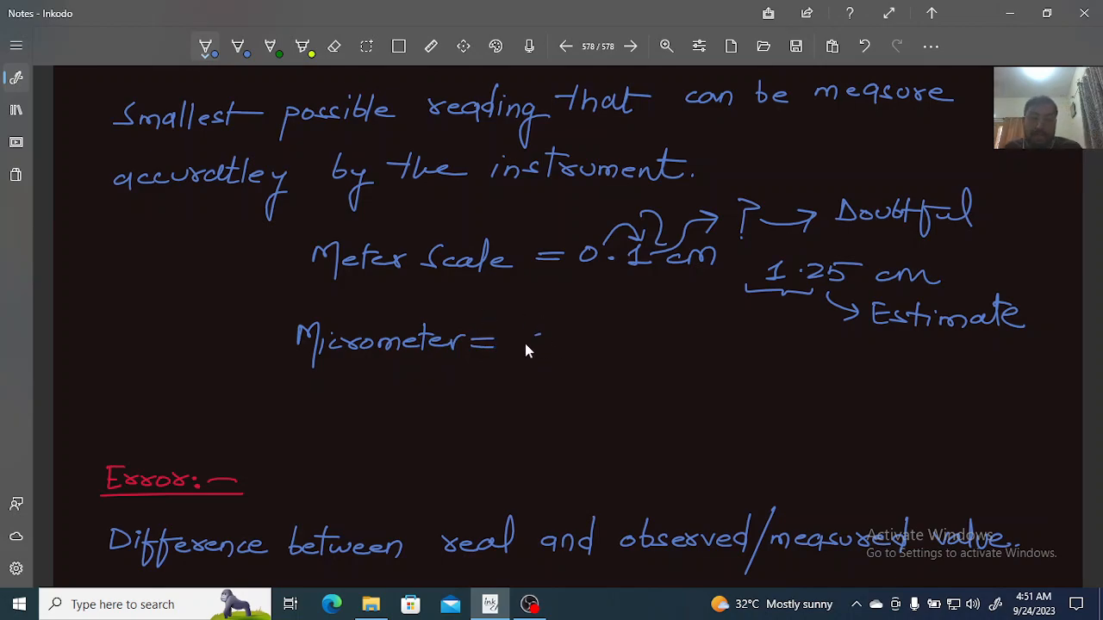
{"action": "left_click_drag", "start_coordinate": [525, 340], "coordinate": [625, 345]}
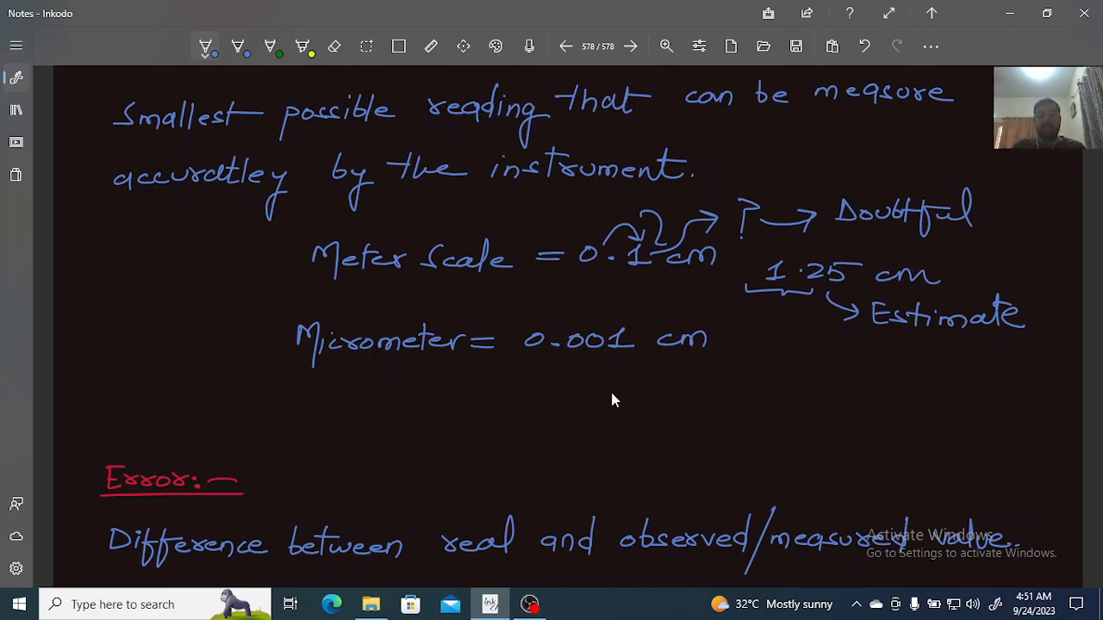
{"action": "mouse_move", "coordinate": [560, 362]}
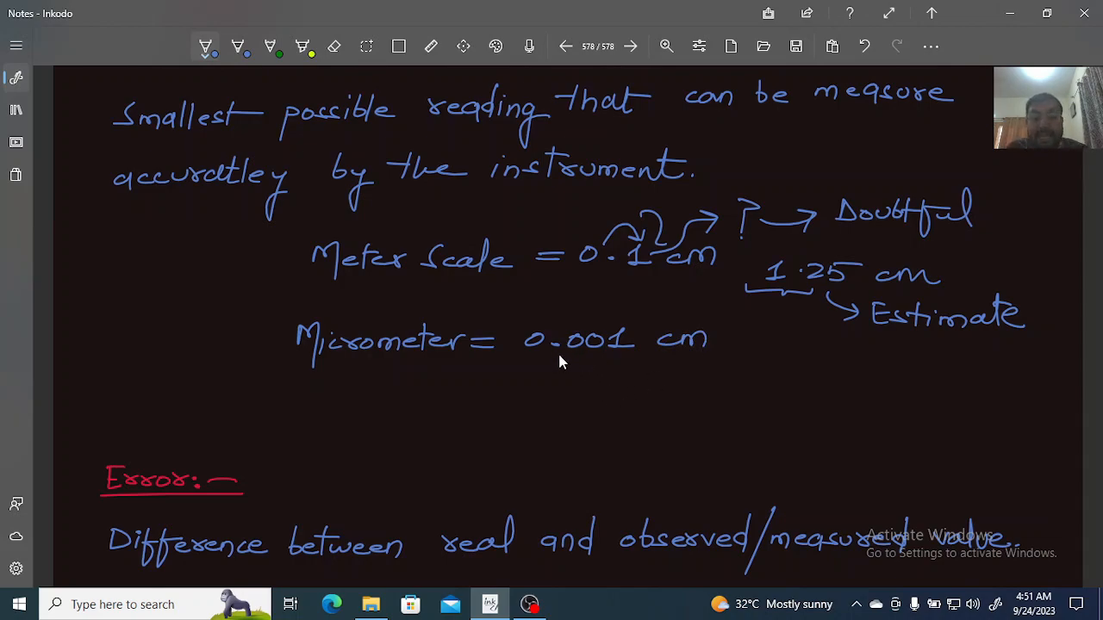
Step: Draw arrows under the decimals of 0.001 leading to 'Doubtful'
{"action": "left_click_drag", "start_coordinate": [556, 353], "coordinate": [625, 357]}
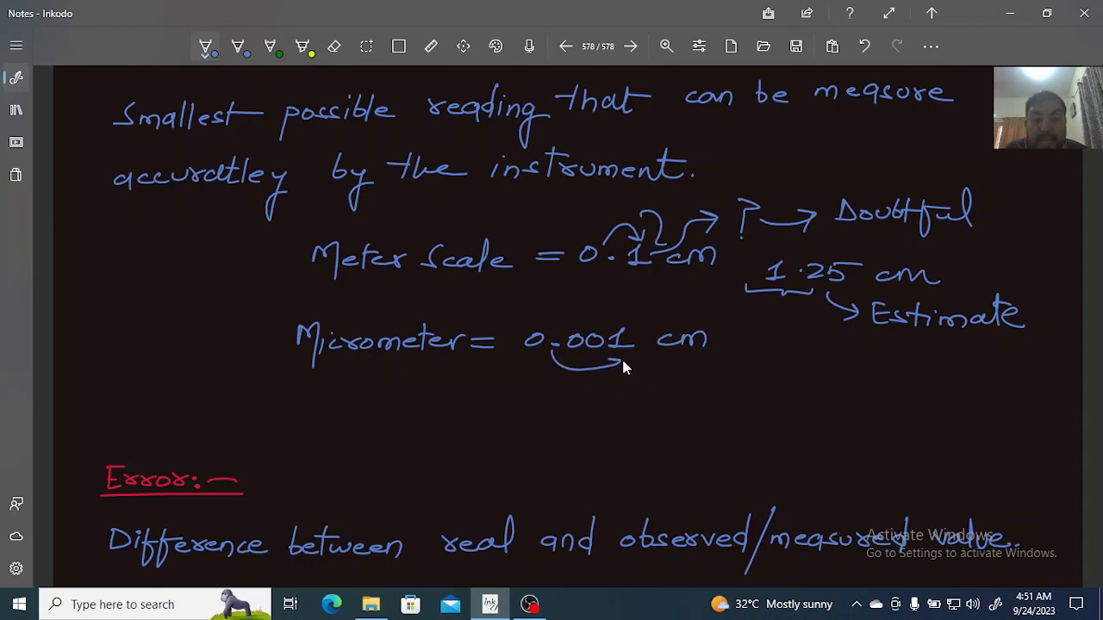
{"action": "mouse_move", "coordinate": [590, 383]}
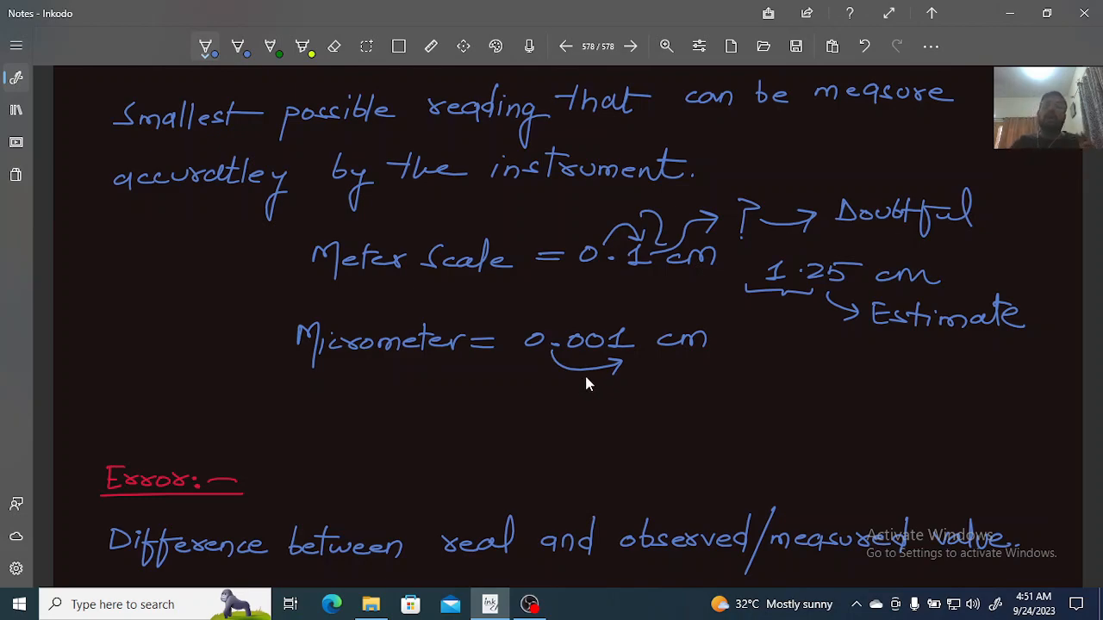
{"action": "mouse_move", "coordinate": [648, 317]}
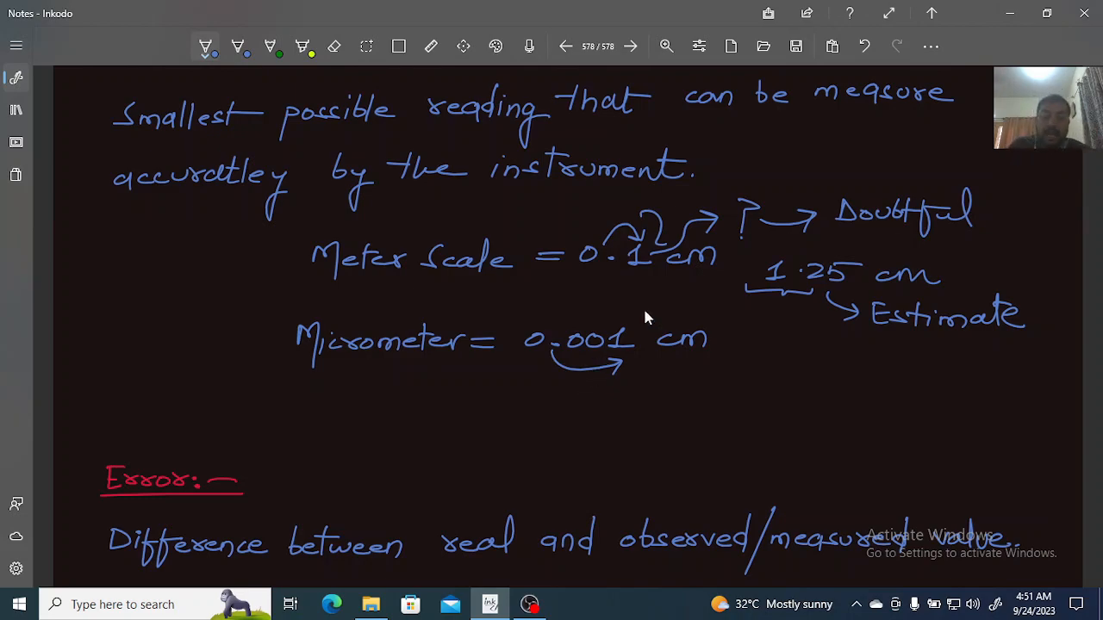
{"action": "left_click_drag", "start_coordinate": [620, 362], "coordinate": [720, 379]}
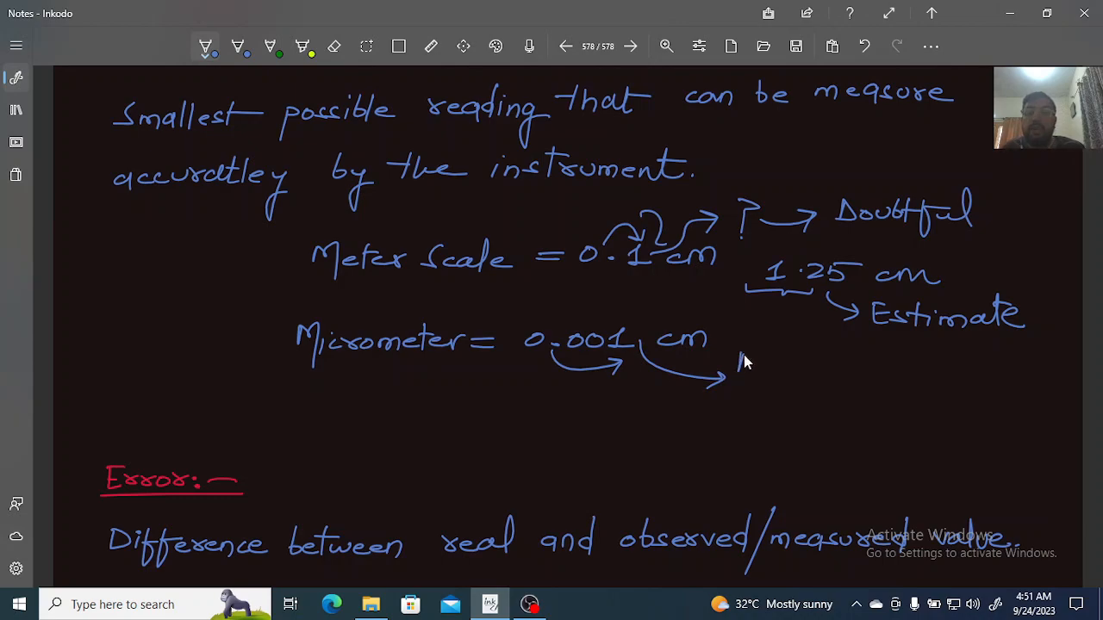
{"action": "left_click_drag", "start_coordinate": [736, 366], "coordinate": [819, 358]}
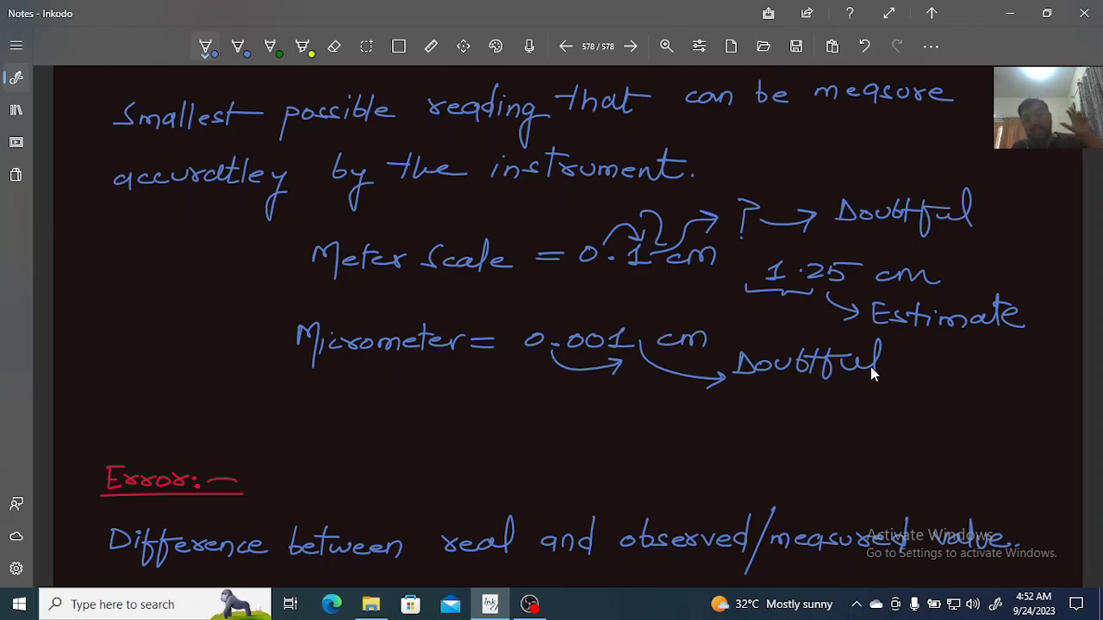
{"action": "mouse_move", "coordinate": [63, 364]}
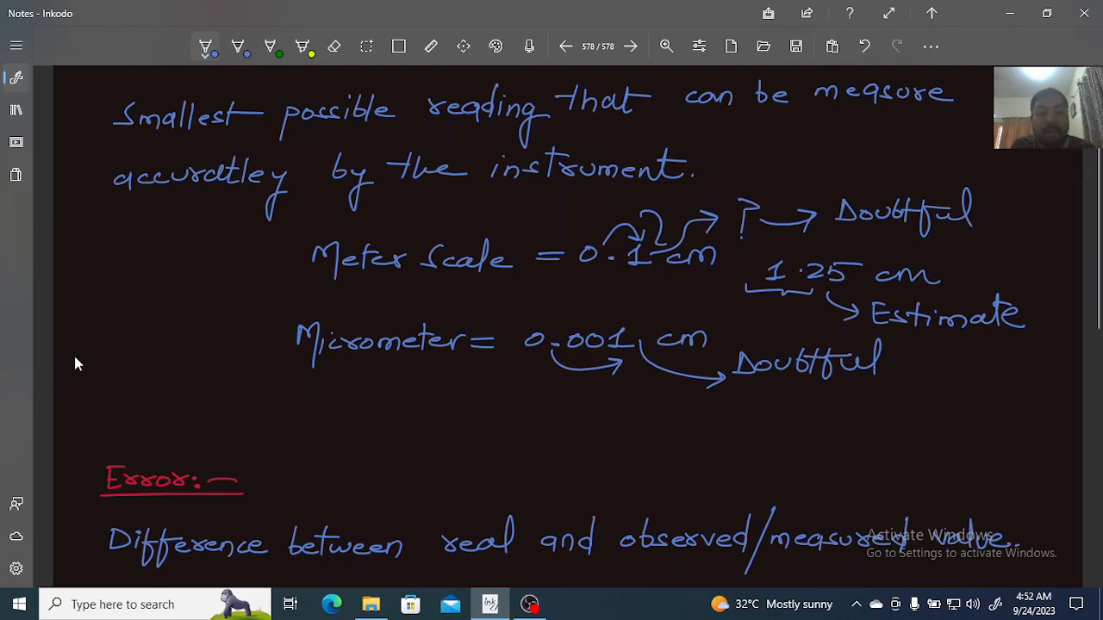
{"action": "mouse_move", "coordinate": [37, 389]}
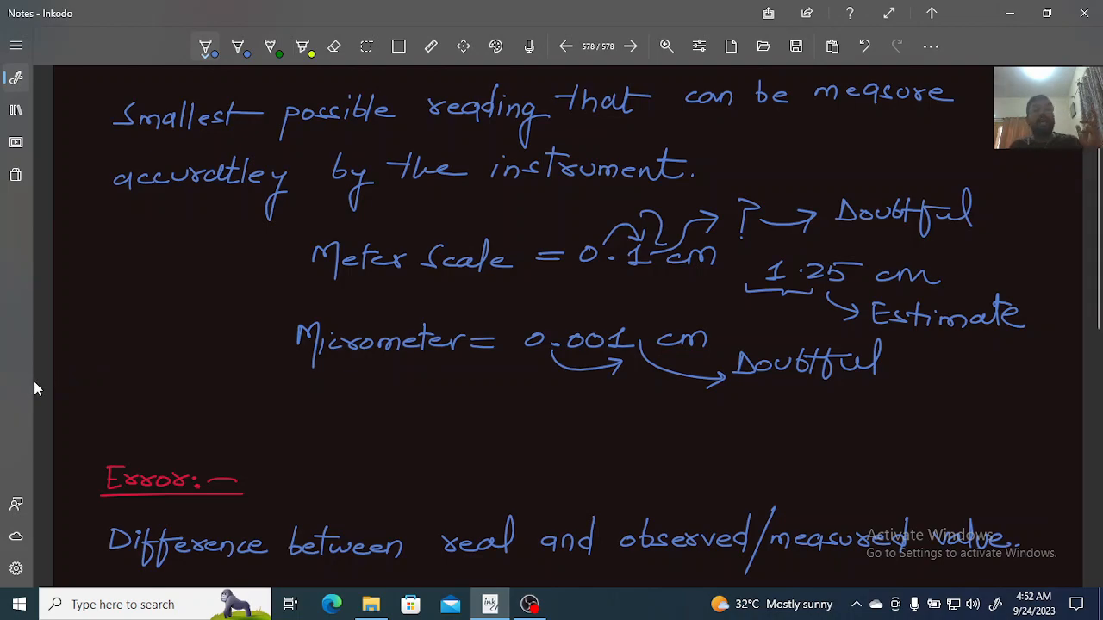
{"action": "mouse_move", "coordinate": [110, 388]}
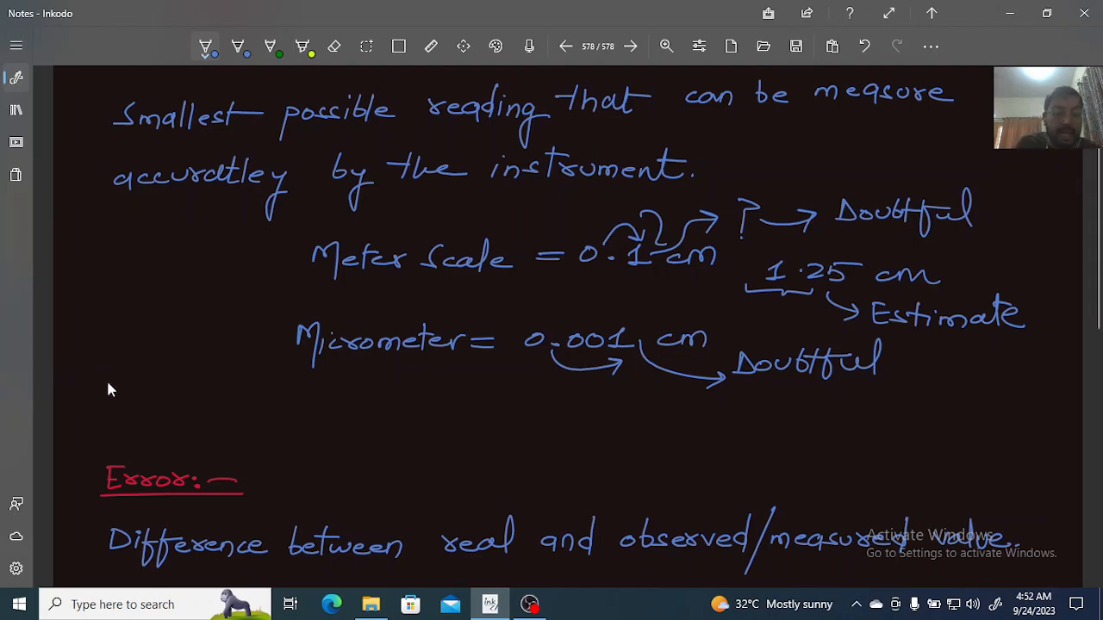
{"action": "mouse_move", "coordinate": [82, 404]}
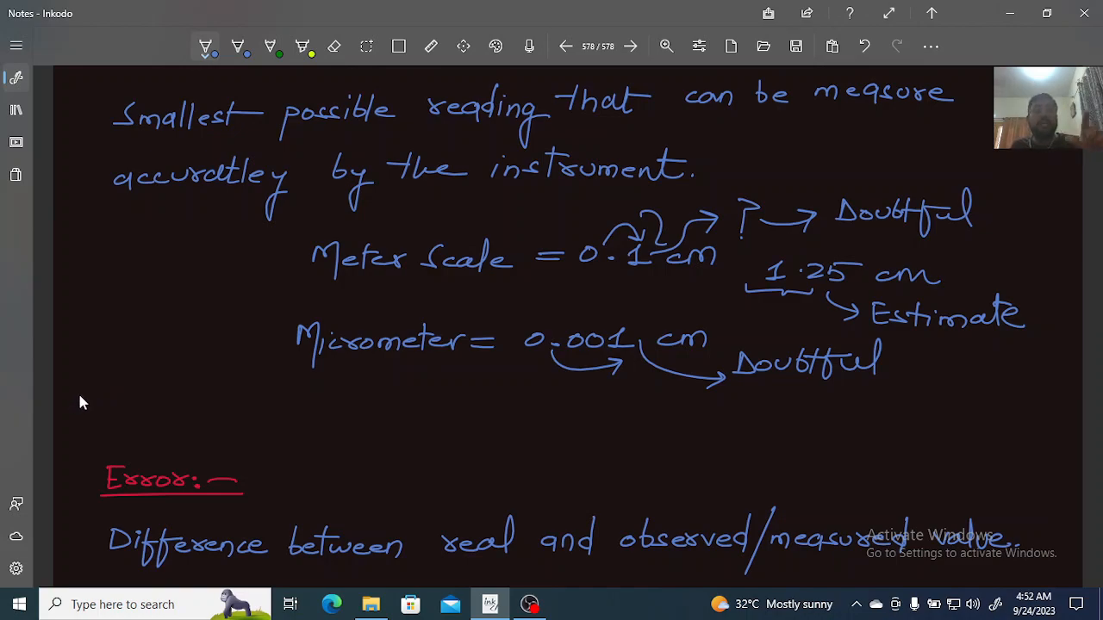
Step: Write '(Mistake)' in blue brackets above the Error heading
{"action": "scroll", "scroll_direction": "down", "scroll_amount": 3}
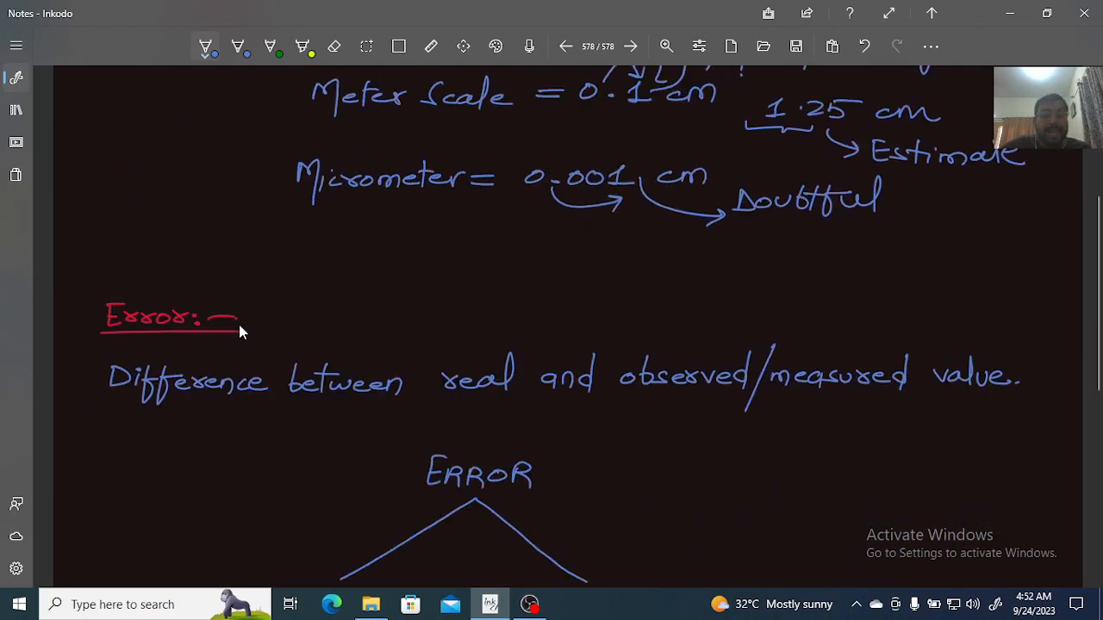
{"action": "scroll", "scroll_direction": "down", "scroll_amount": 3}
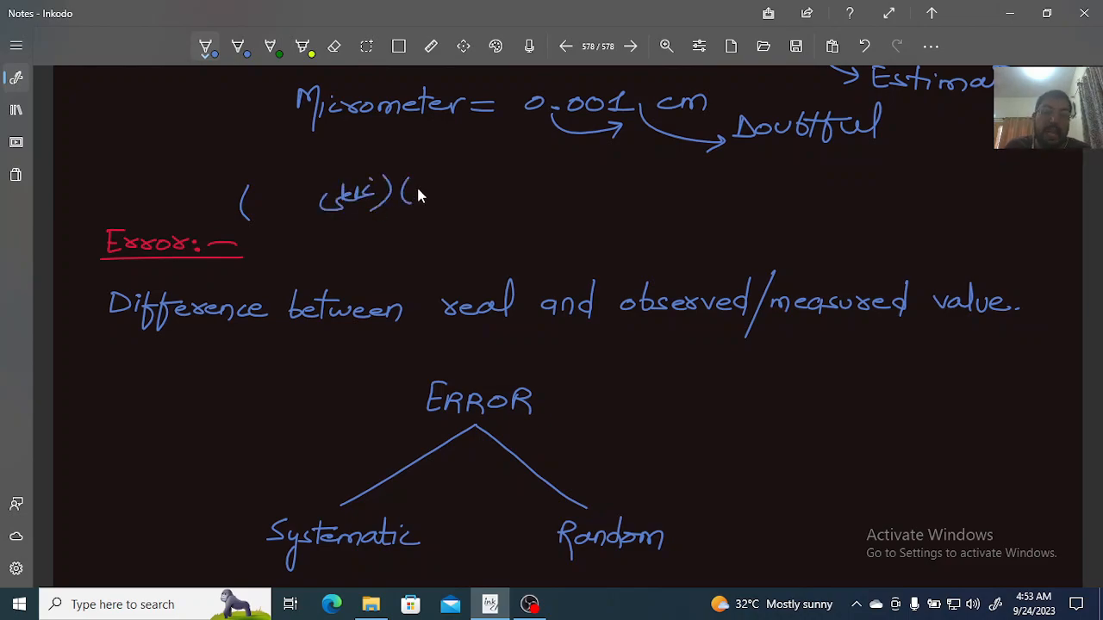
{"action": "left_click_drag", "start_coordinate": [405, 194], "coordinate": [465, 194]}
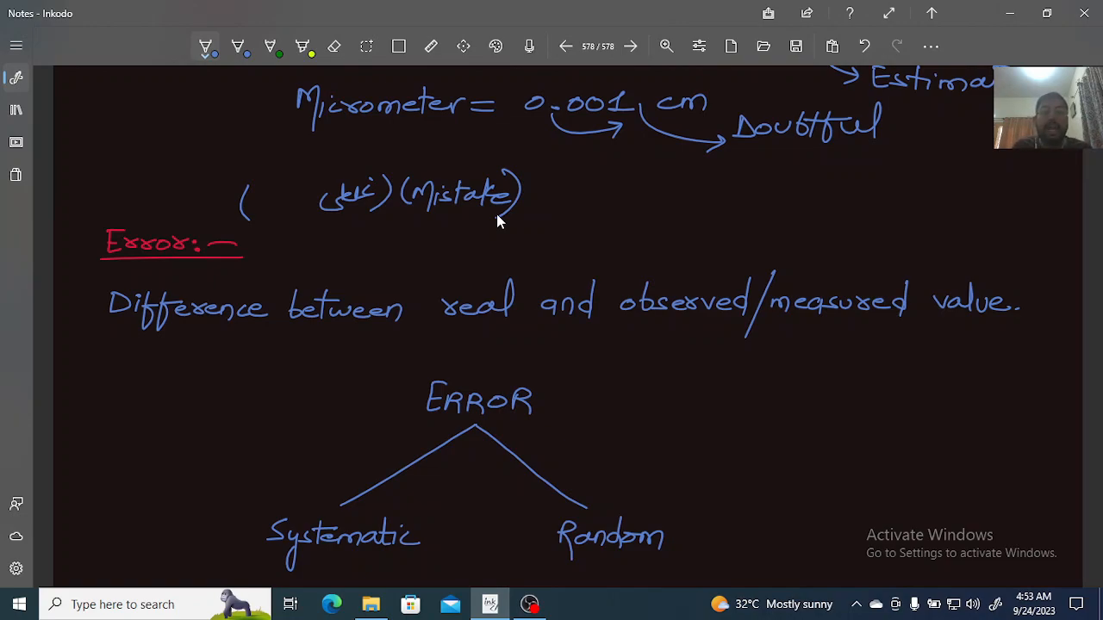
{"action": "mouse_move", "coordinate": [483, 352]}
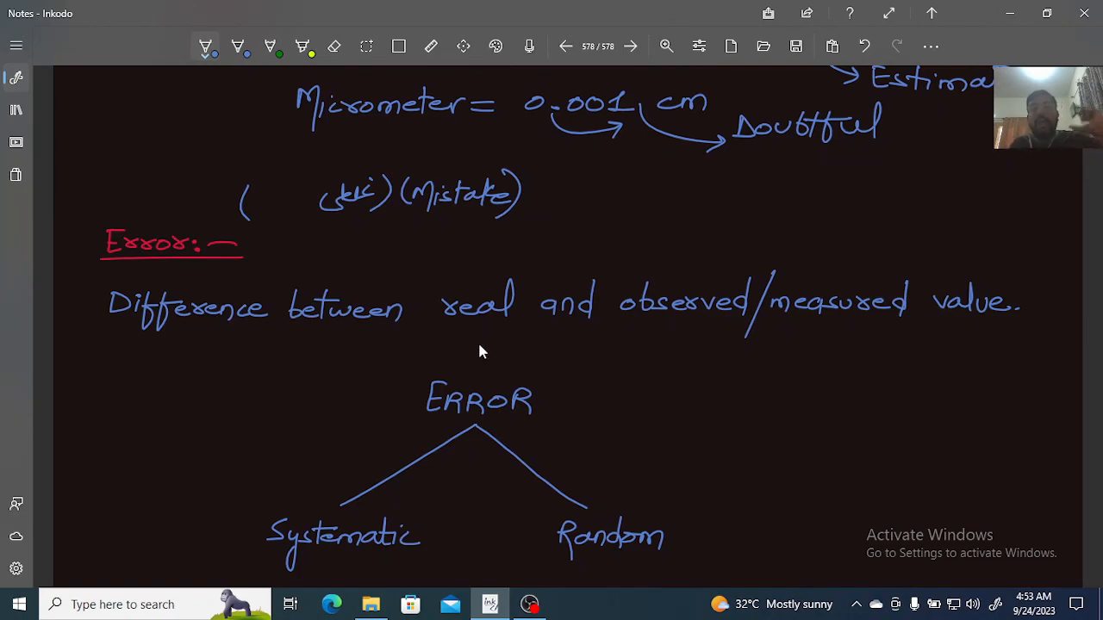
{"action": "mouse_move", "coordinate": [466, 358]}
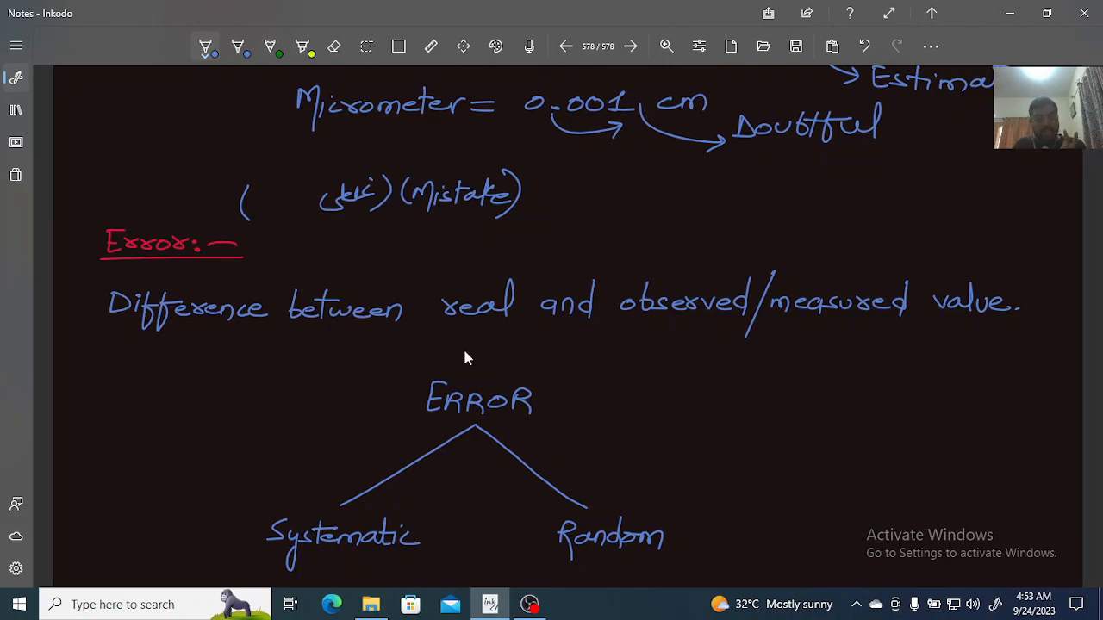
{"action": "mouse_move", "coordinate": [462, 356]}
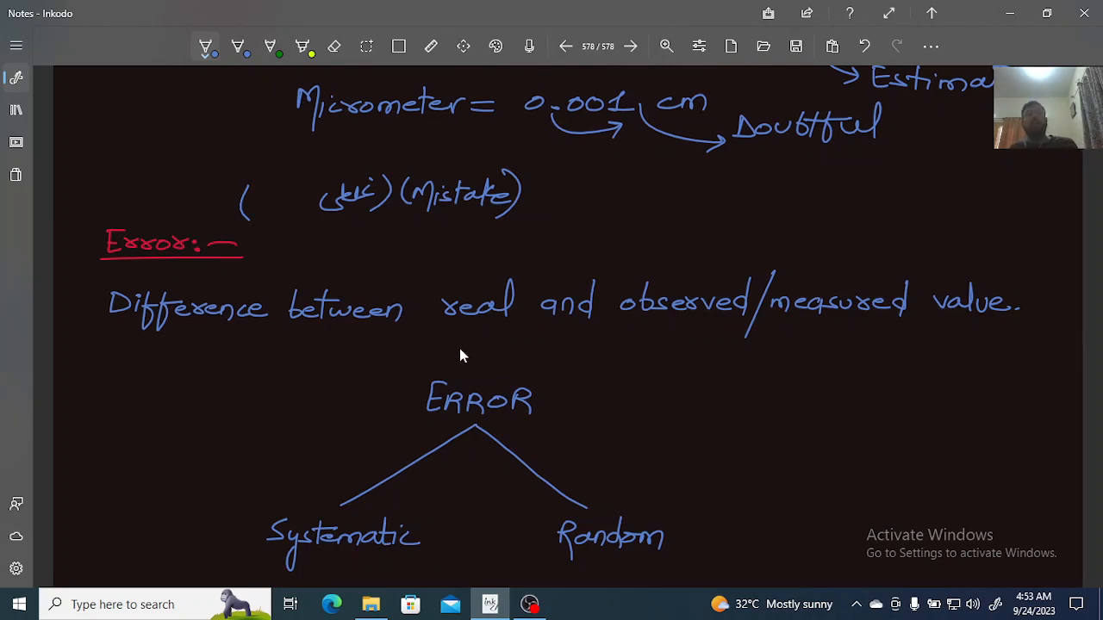
{"action": "mouse_move", "coordinate": [481, 353]}
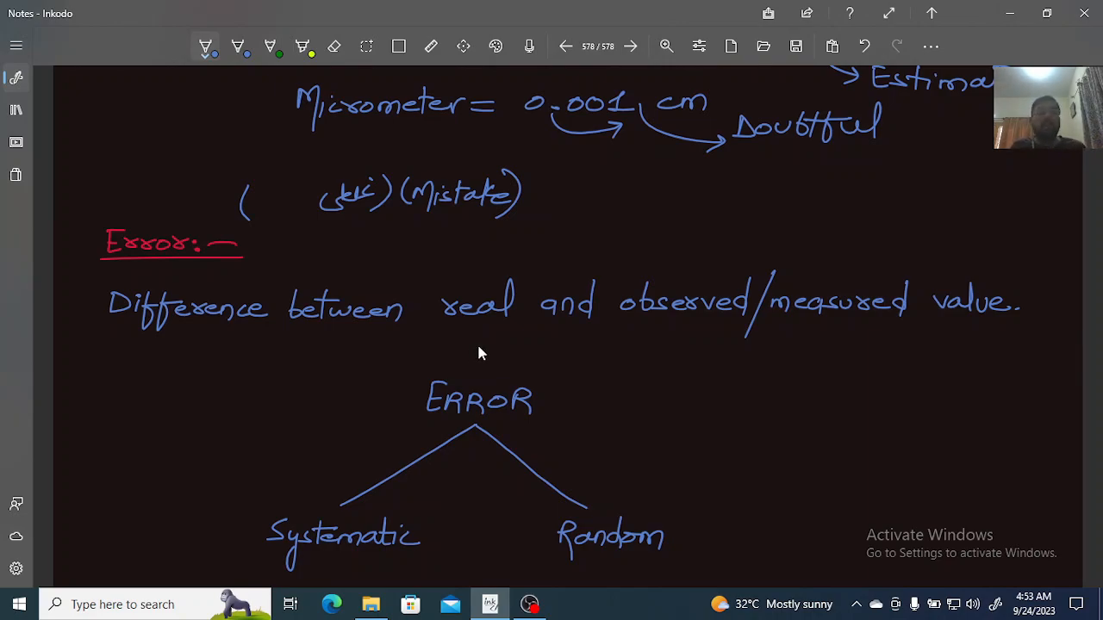
{"action": "mouse_move", "coordinate": [485, 353]}
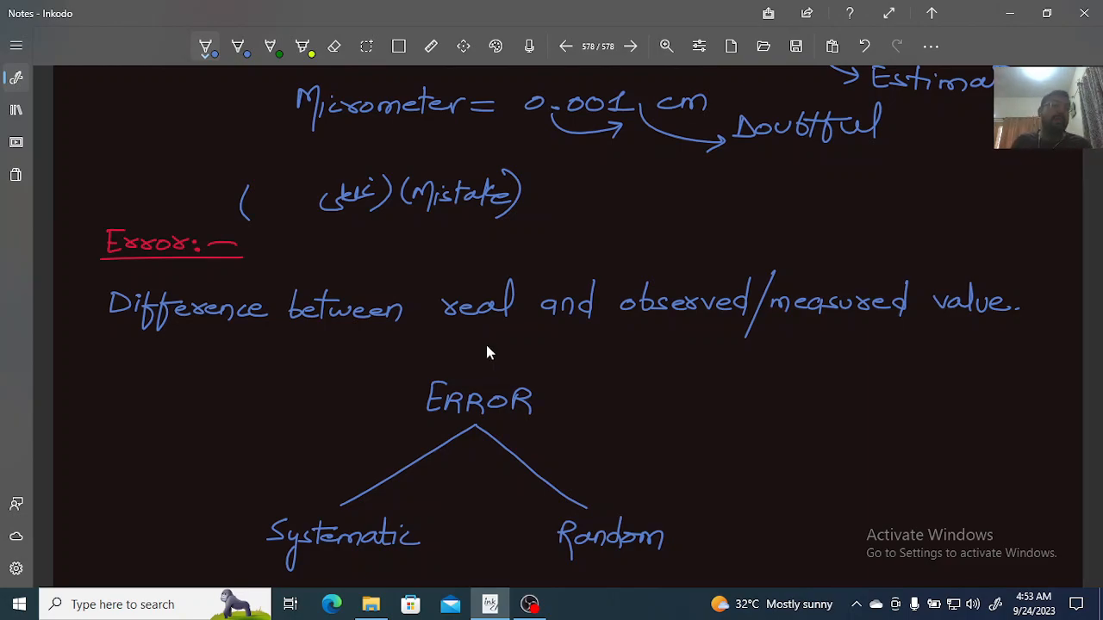
{"action": "mouse_move", "coordinate": [472, 350]}
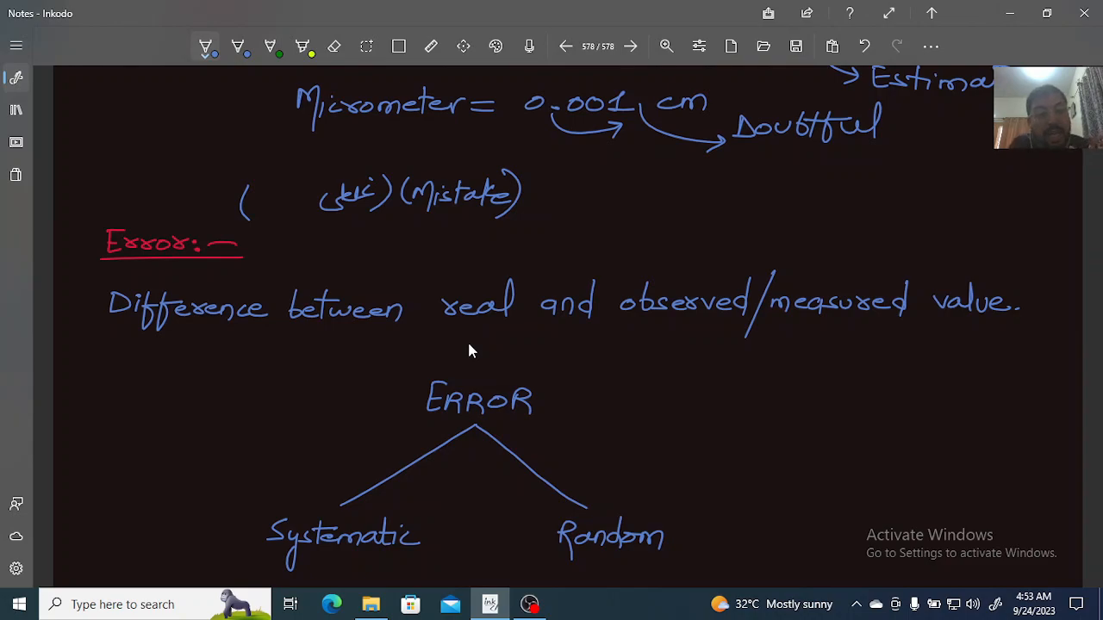
{"action": "mouse_move", "coordinate": [290, 347]}
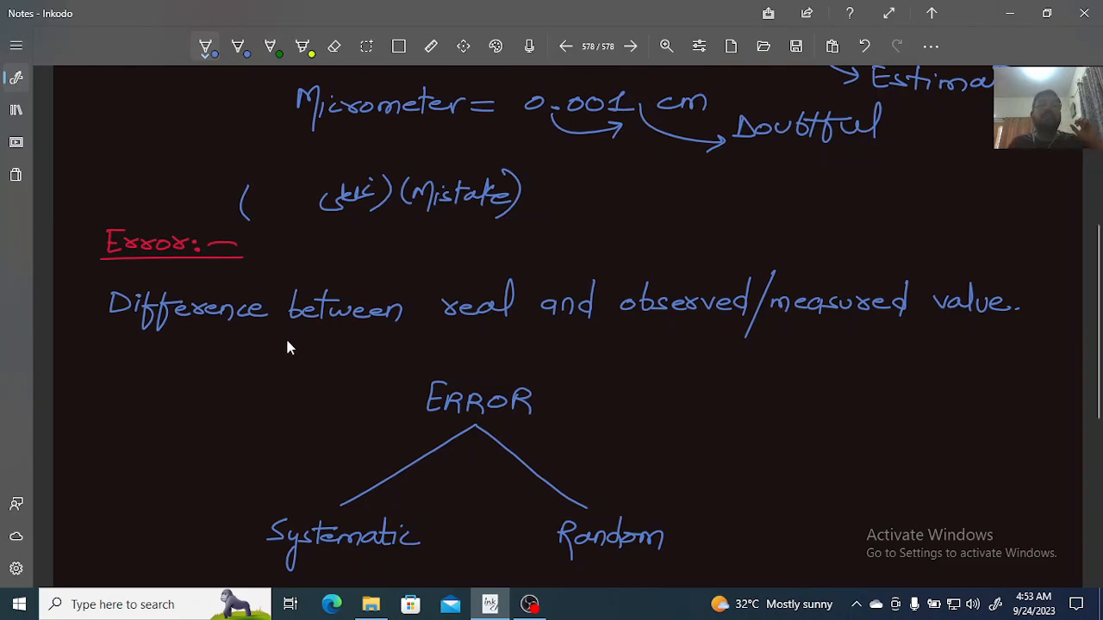
{"action": "mouse_move", "coordinate": [276, 406]}
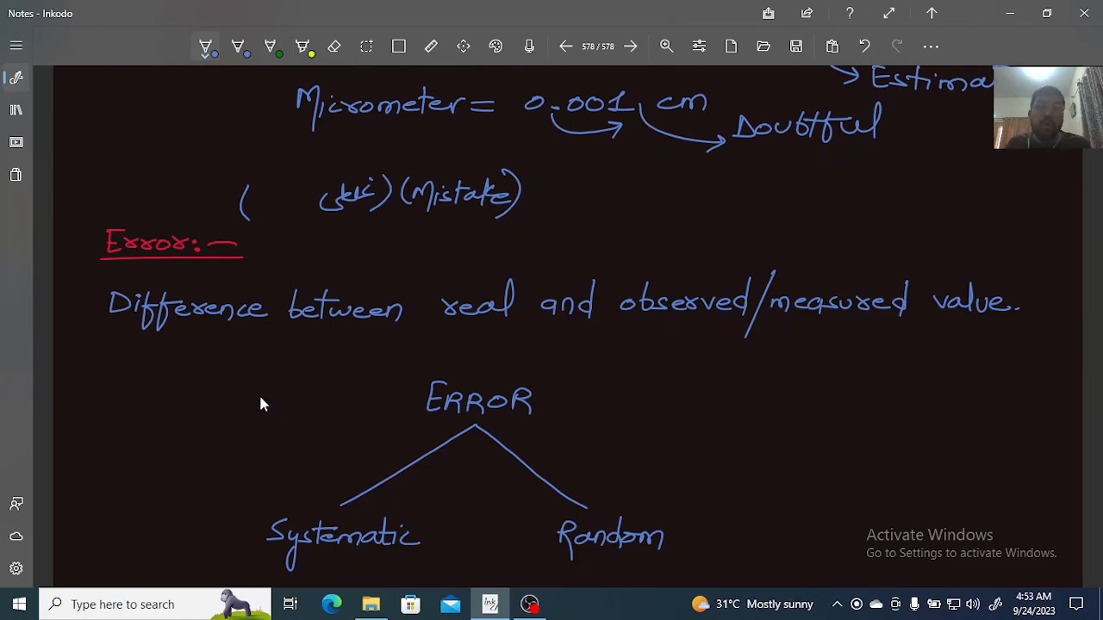
{"action": "mouse_move", "coordinate": [285, 429]}
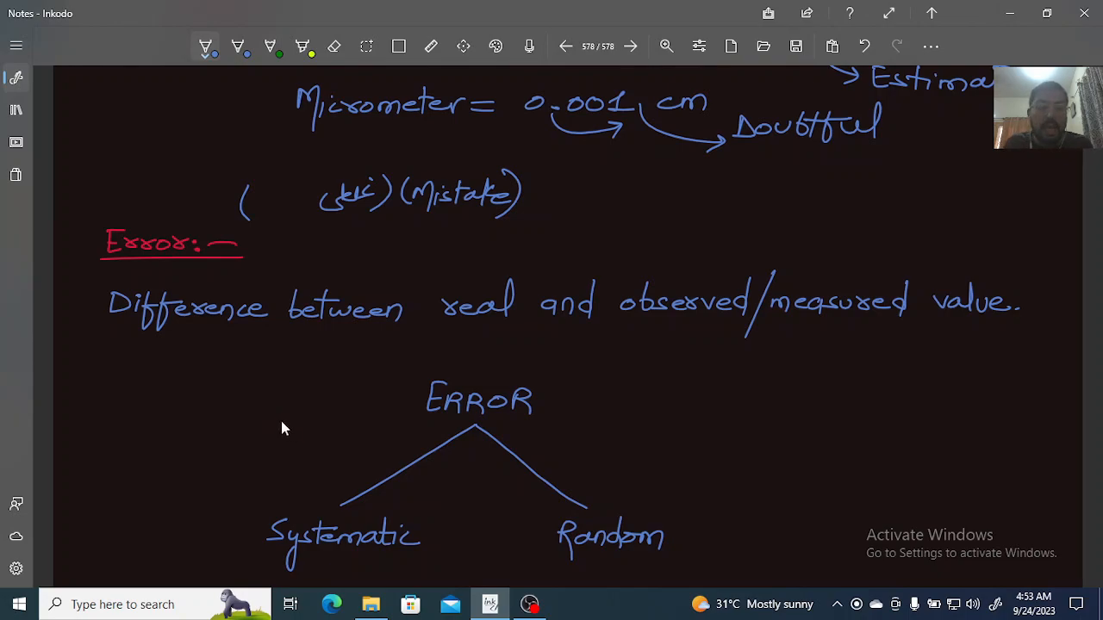
{"action": "mouse_move", "coordinate": [254, 444]}
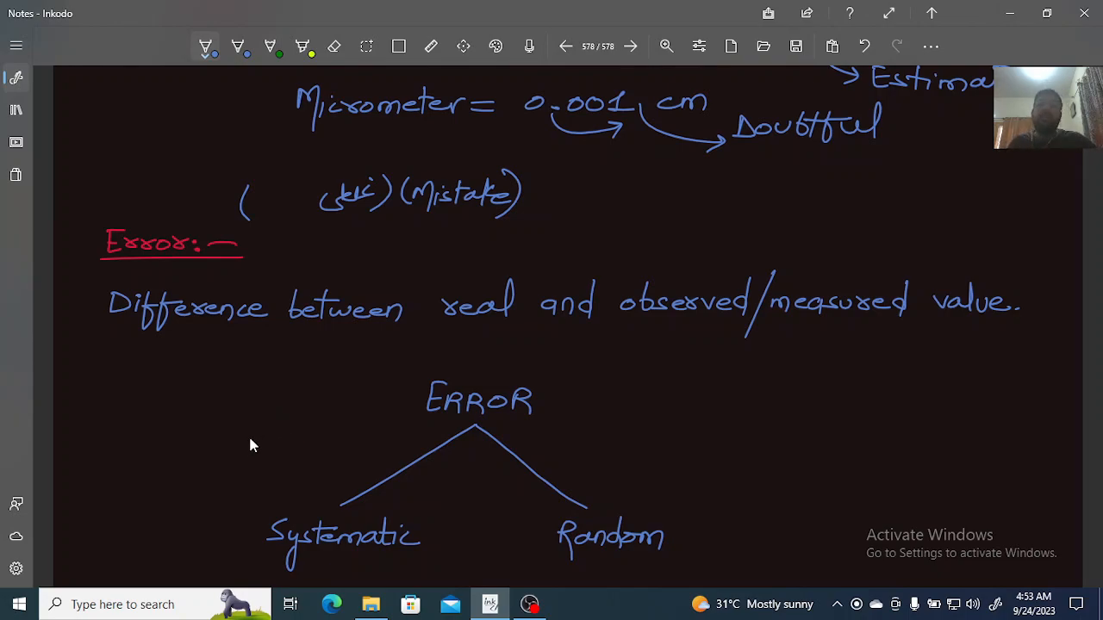
{"action": "mouse_move", "coordinate": [247, 381]}
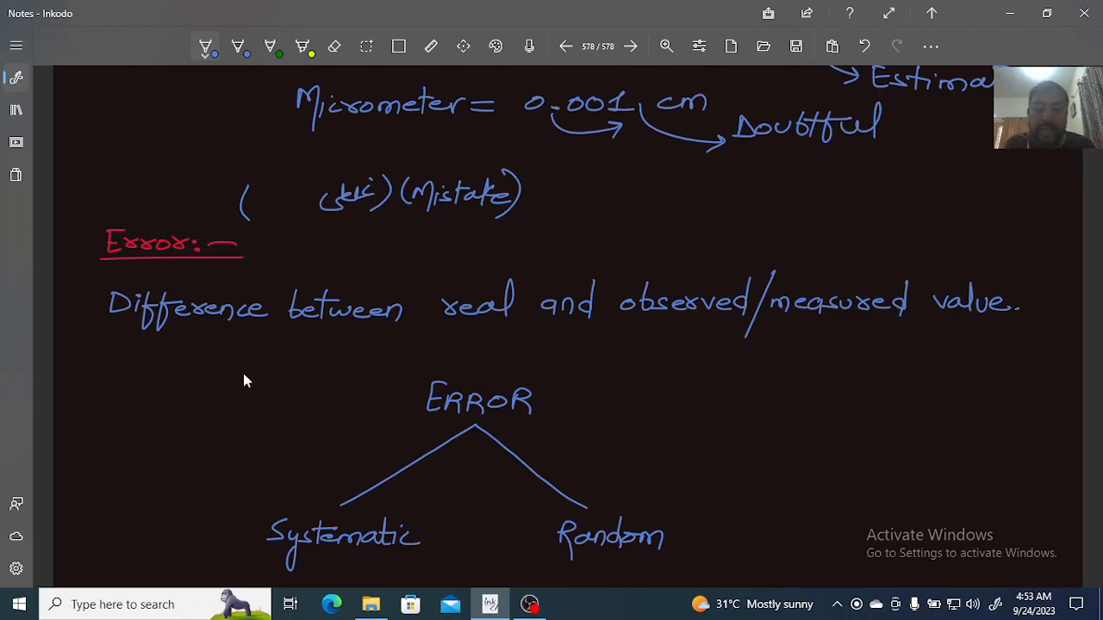
{"action": "mouse_move", "coordinate": [181, 443]}
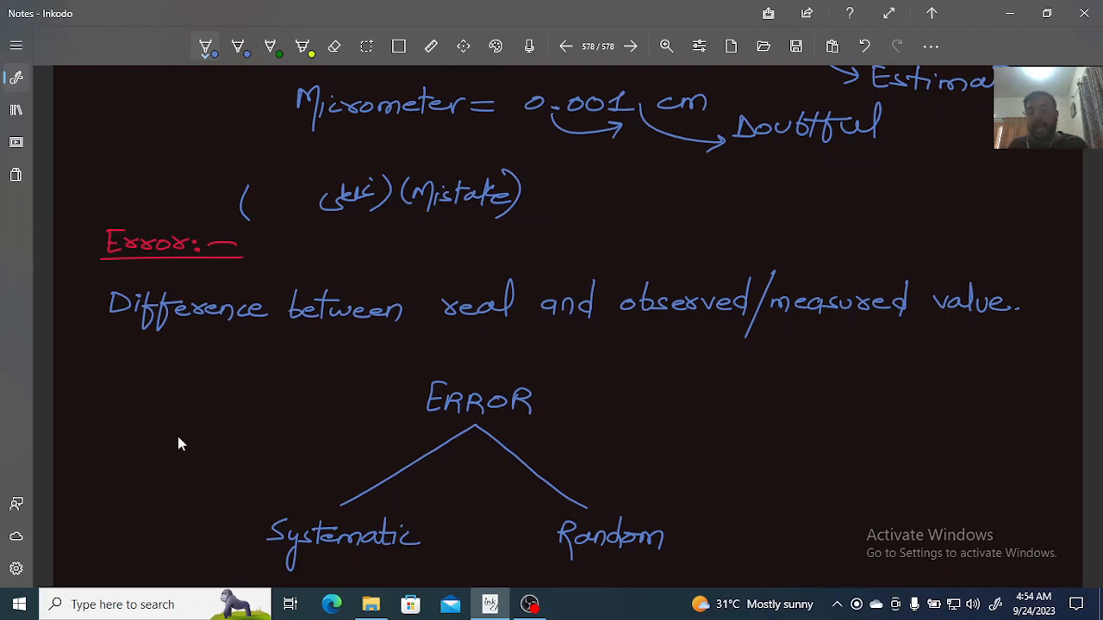
{"action": "mouse_move", "coordinate": [172, 416]}
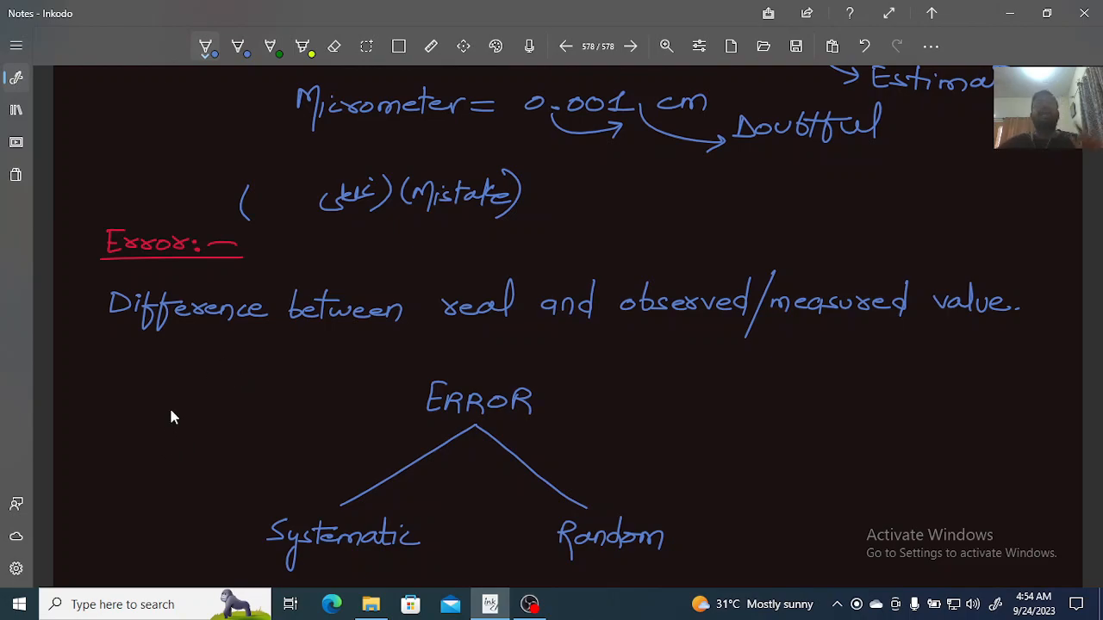
{"action": "scroll", "scroll_direction": "down", "scroll_amount": 3}
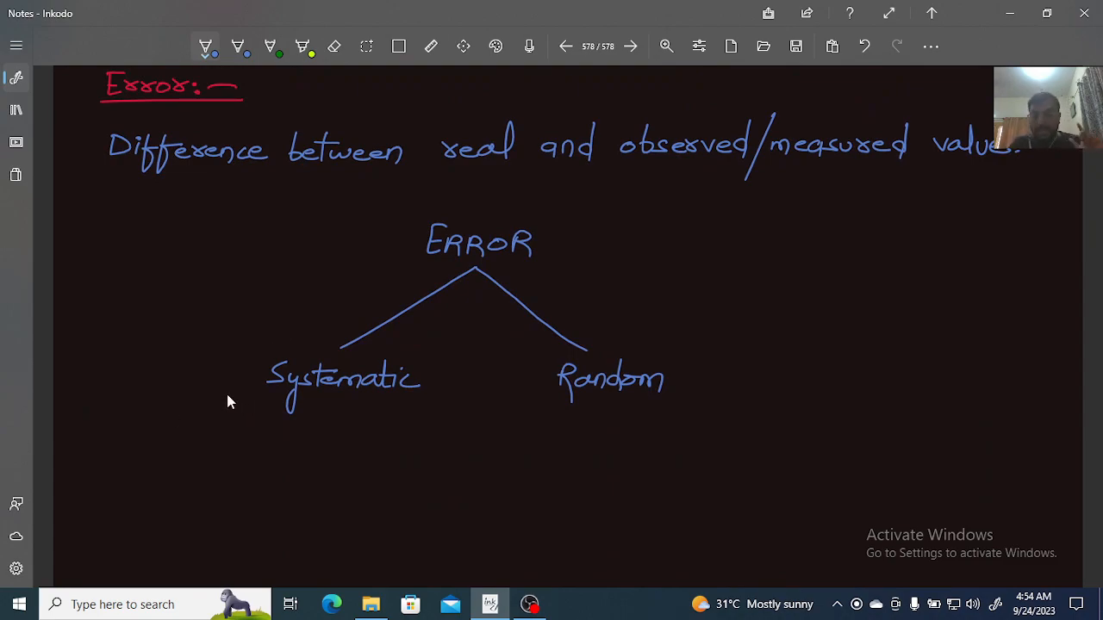
{"action": "mouse_move", "coordinate": [249, 427]}
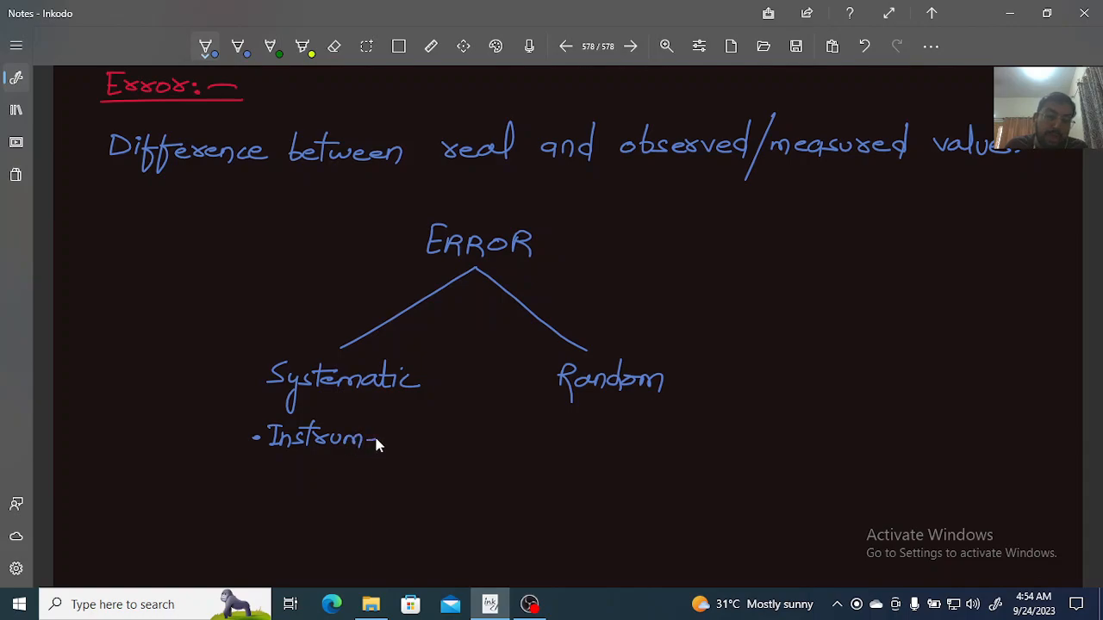
Step: Handwrite bullets 'Instrument', 'Calibration' and 'Past damage' under Systematic
{"action": "left_click_drag", "start_coordinate": [370, 435], "coordinate": [423, 439]}
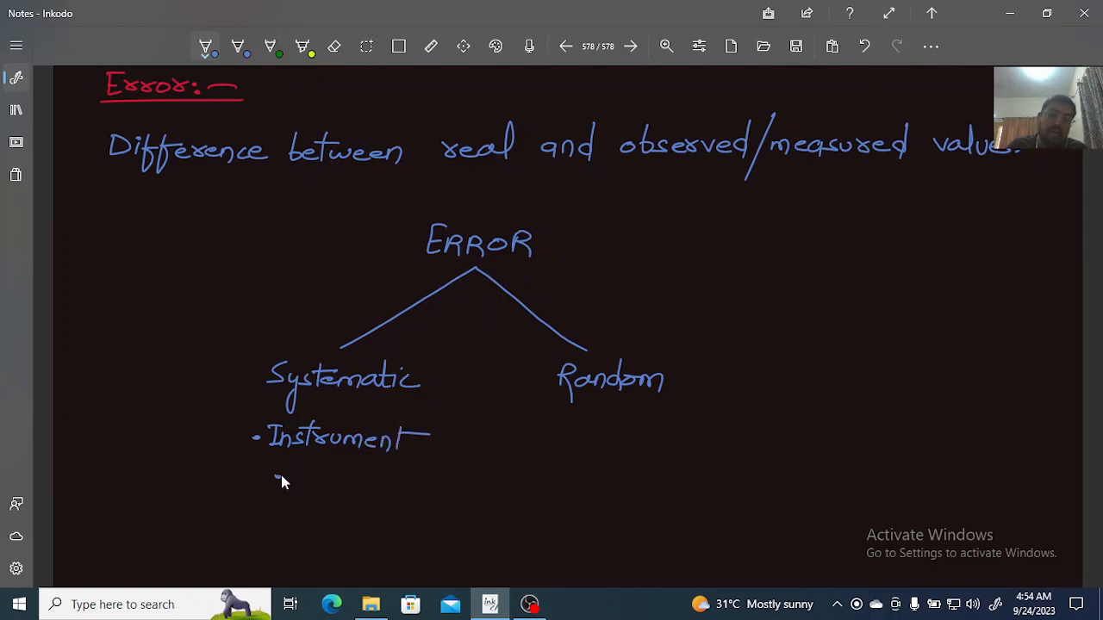
{"action": "left_click_drag", "start_coordinate": [276, 479], "coordinate": [344, 483]}
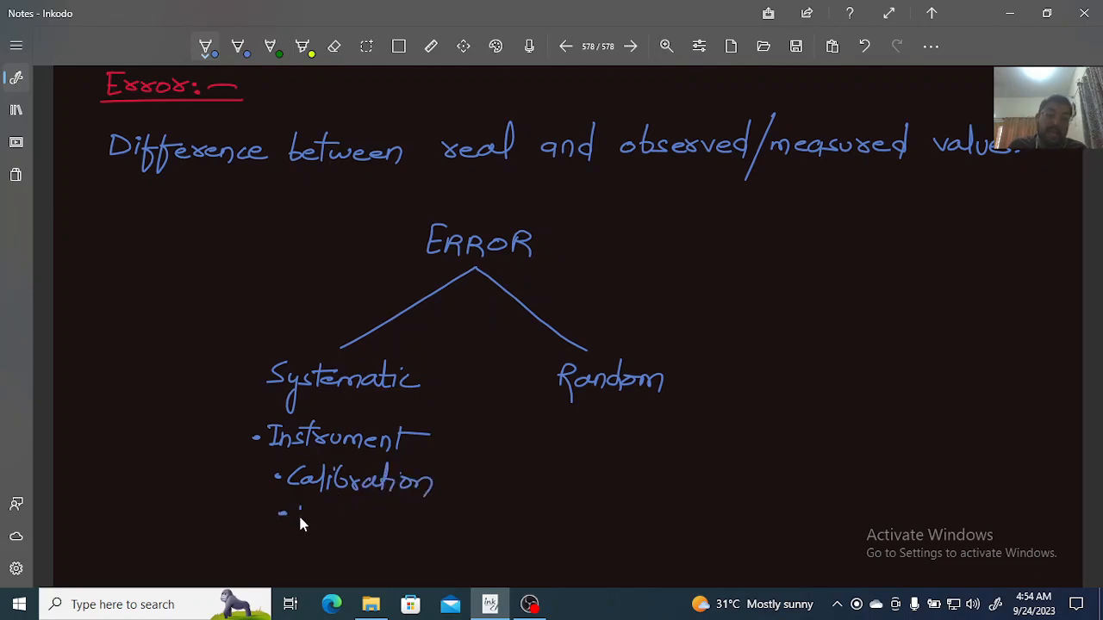
{"action": "left_click_drag", "start_coordinate": [297, 516], "coordinate": [353, 517]}
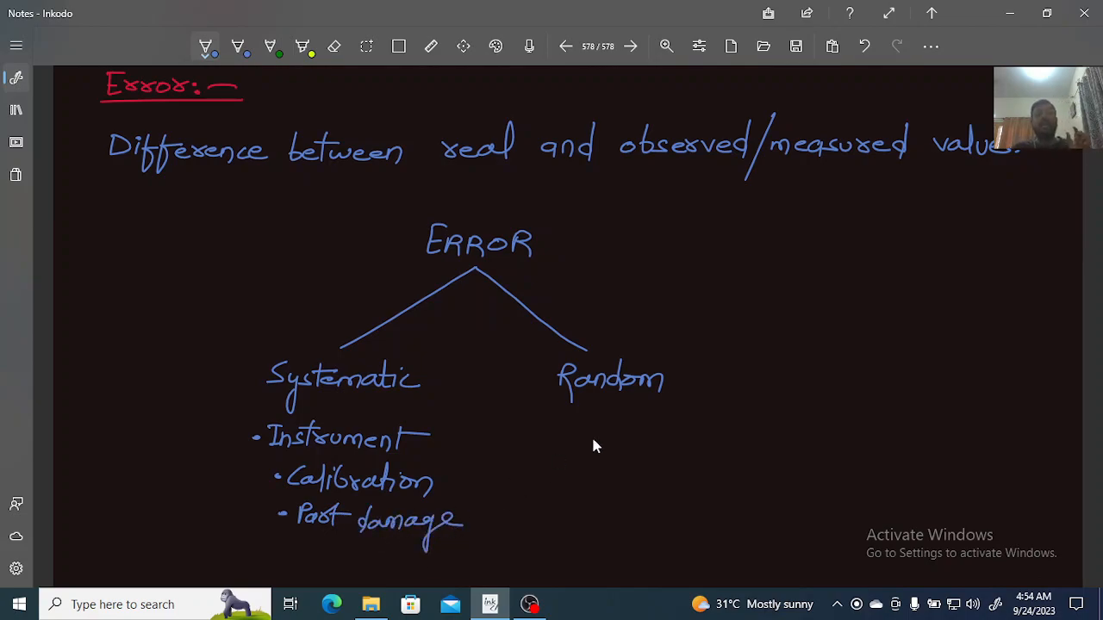
{"action": "mouse_move", "coordinate": [532, 455]}
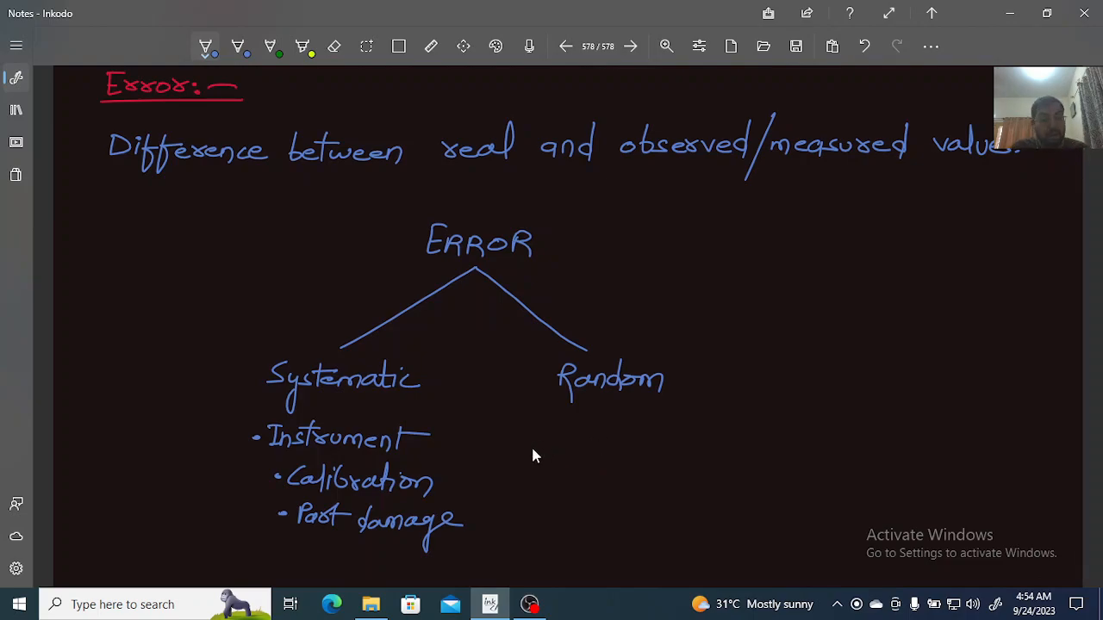
{"action": "mouse_move", "coordinate": [528, 451]}
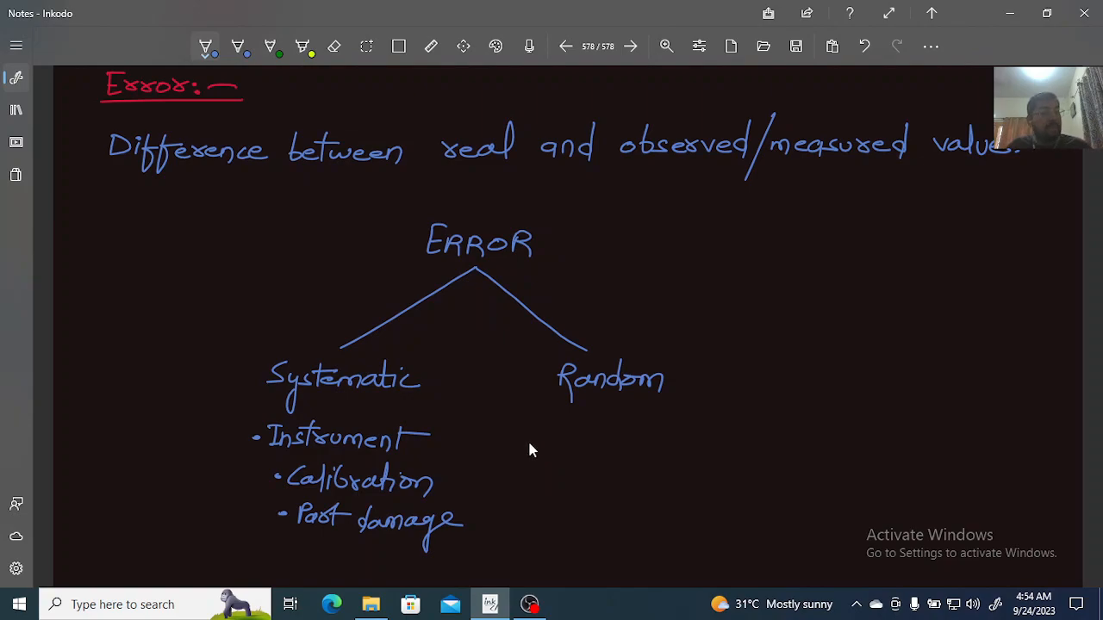
{"action": "mouse_move", "coordinate": [543, 438]}
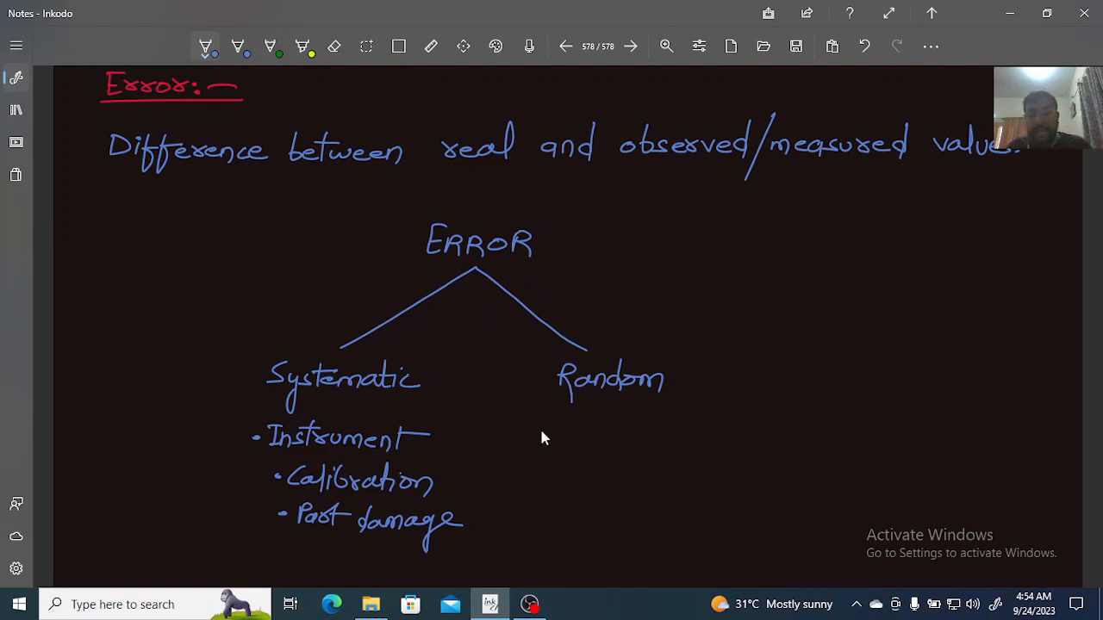
{"action": "mouse_move", "coordinate": [566, 435]}
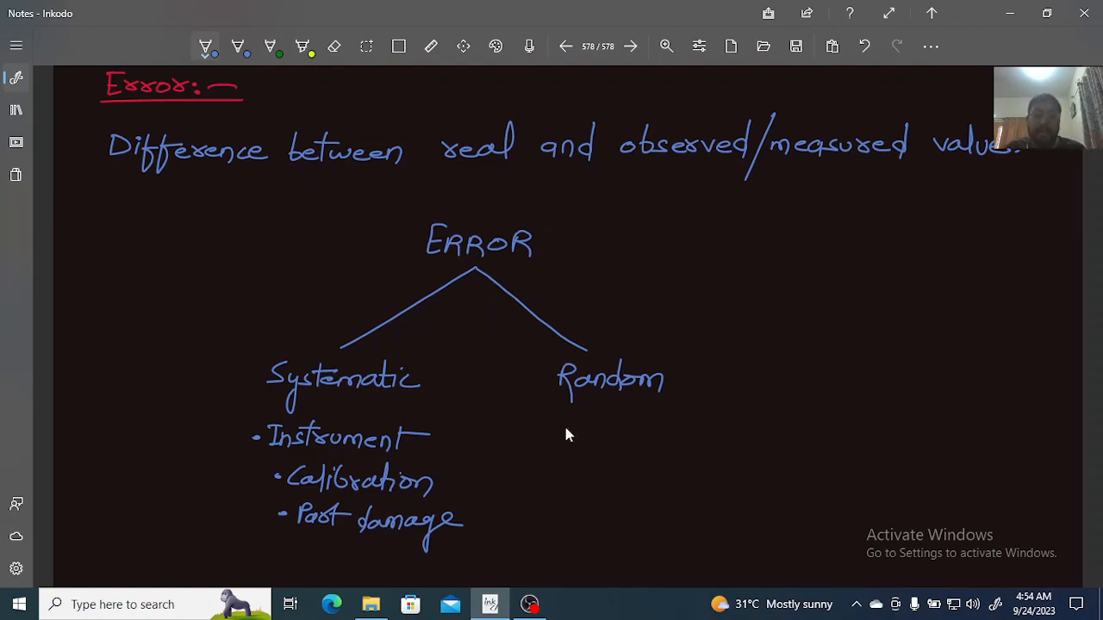
Step: Handwrite bullets 'Condition' and 'Human error' under Random
{"action": "left_click_drag", "start_coordinate": [568, 427], "coordinate": [616, 431]}
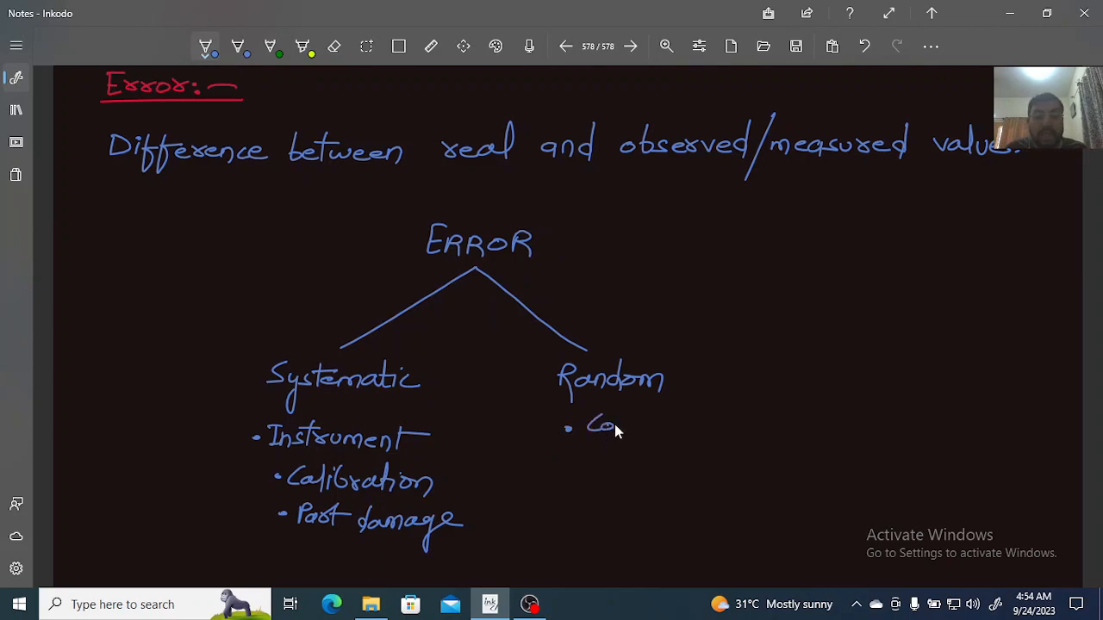
{"action": "left_click_drag", "start_coordinate": [603, 427], "coordinate": [668, 426]}
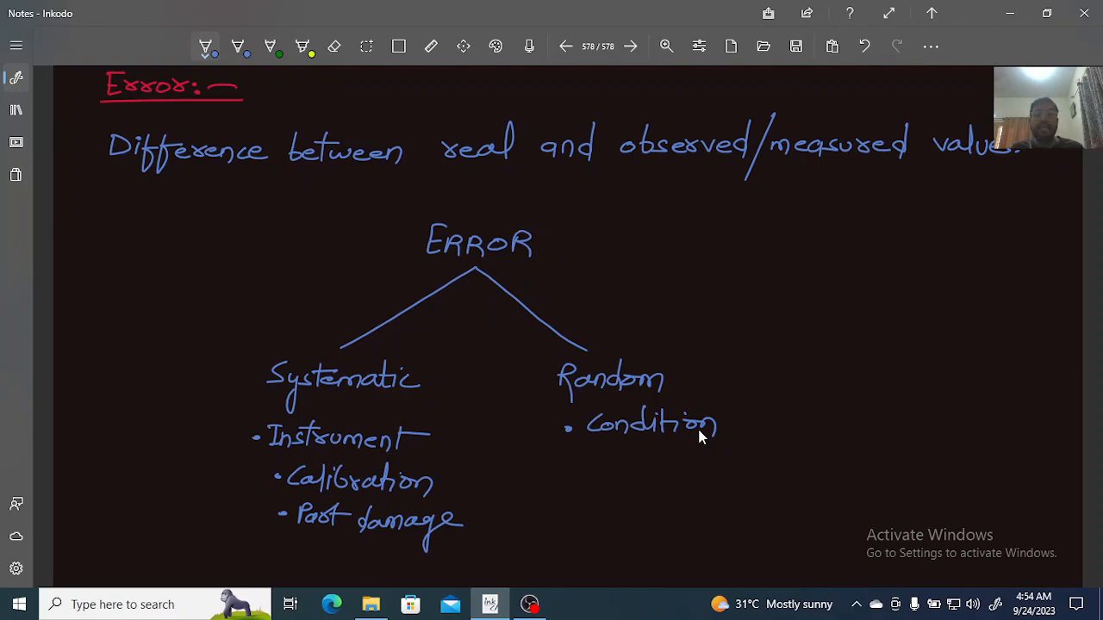
{"action": "mouse_move", "coordinate": [494, 370]}
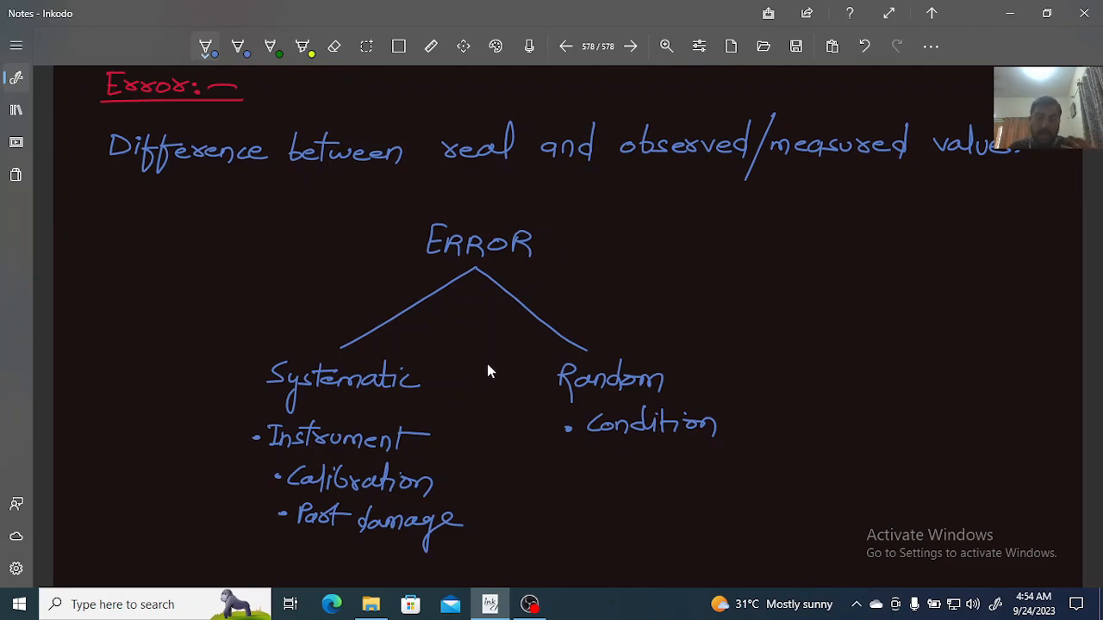
{"action": "mouse_move", "coordinate": [495, 379]}
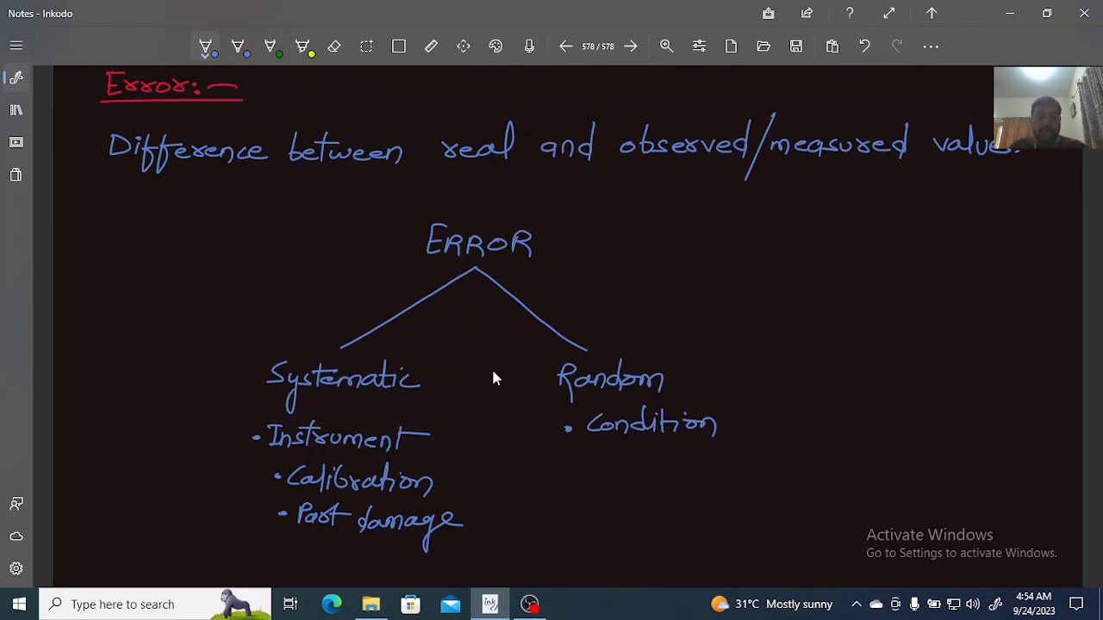
{"action": "mouse_move", "coordinate": [506, 428]}
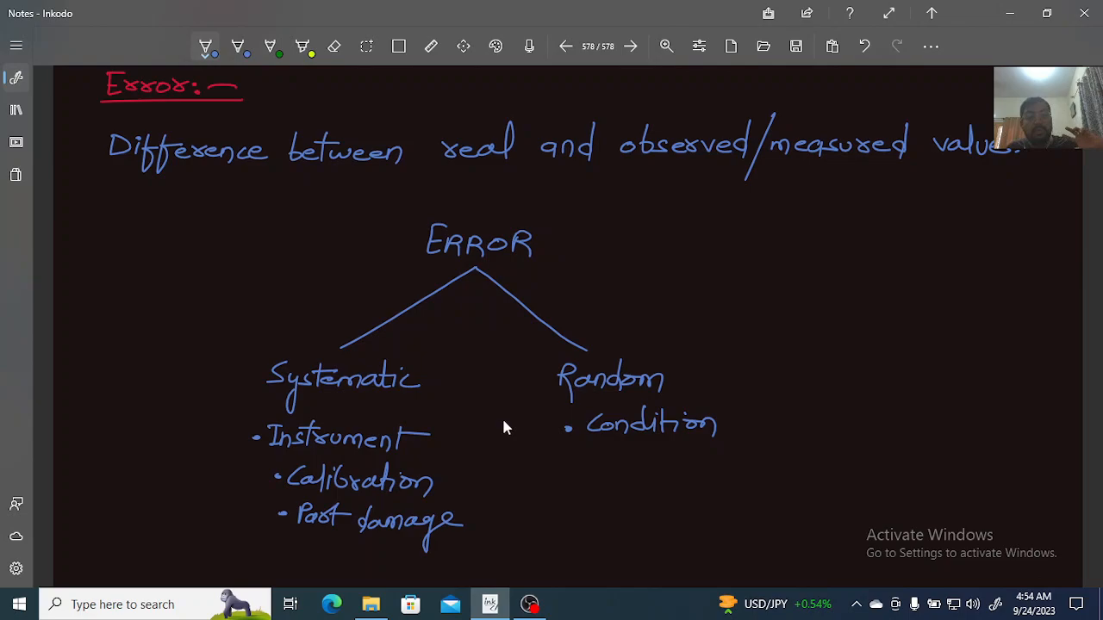
{"action": "mouse_move", "coordinate": [507, 407]}
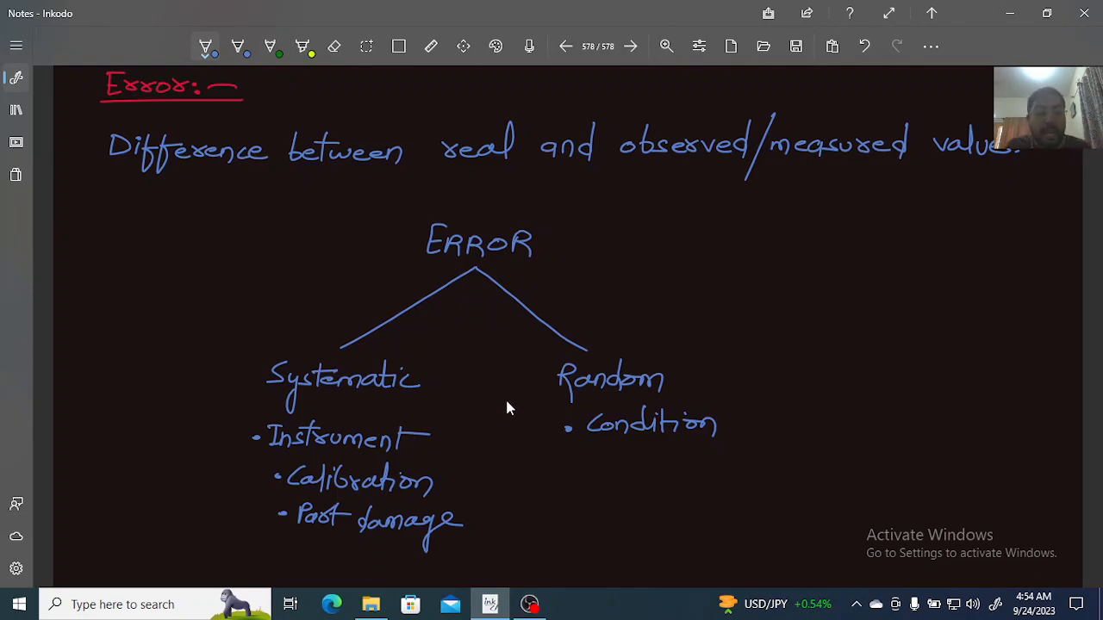
{"action": "mouse_move", "coordinate": [529, 419]}
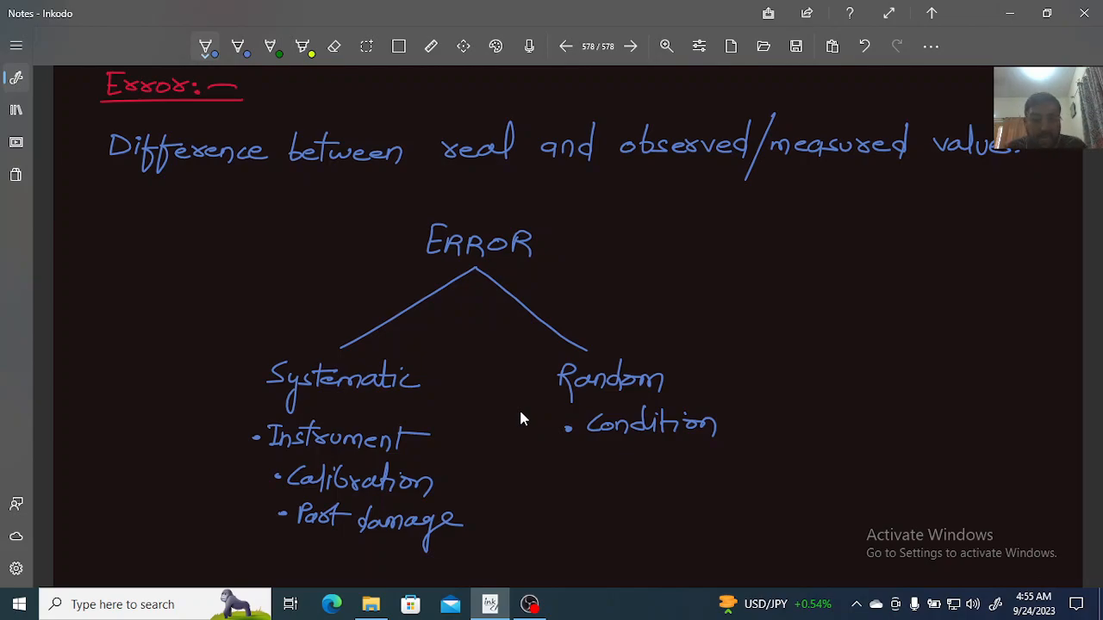
{"action": "mouse_move", "coordinate": [761, 437]}
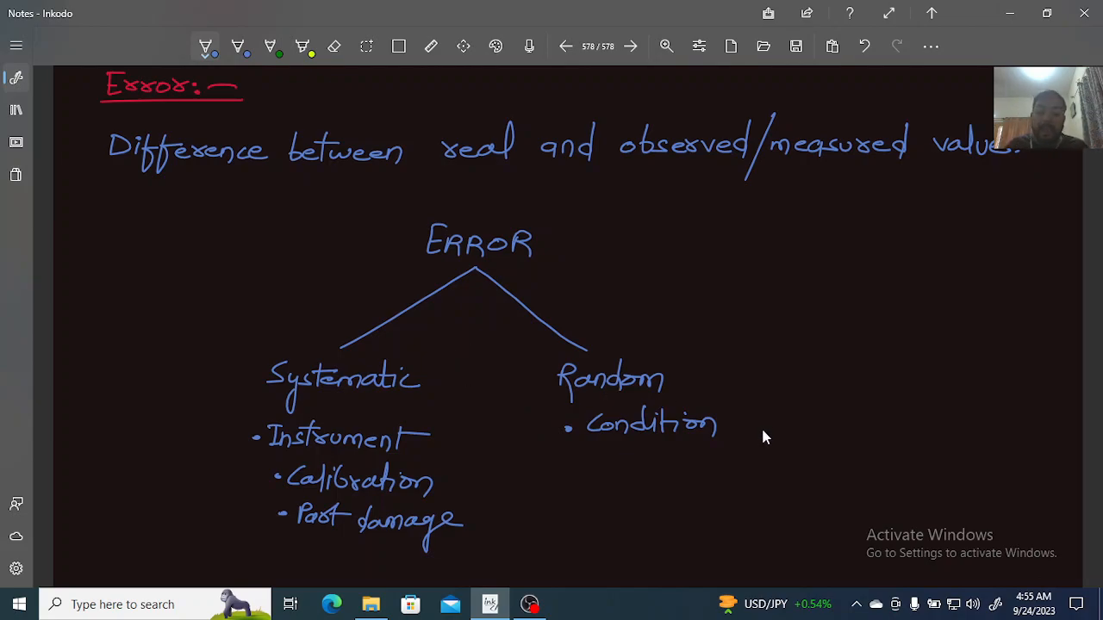
{"action": "left_click", "coordinate": [567, 457]}
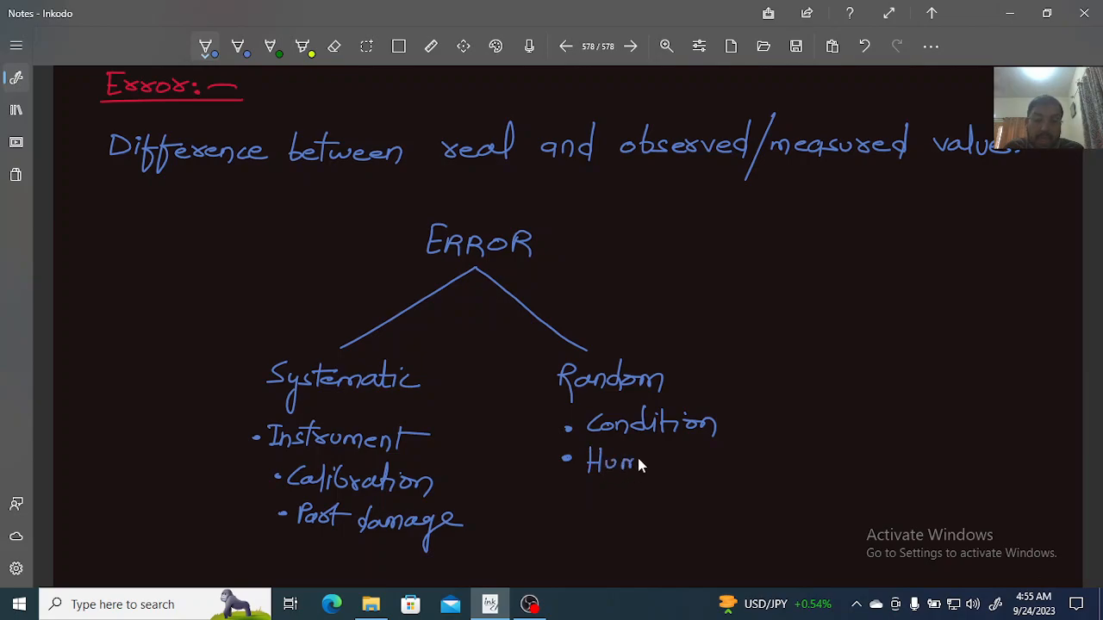
{"action": "left_click_drag", "start_coordinate": [629, 461], "coordinate": [724, 466]}
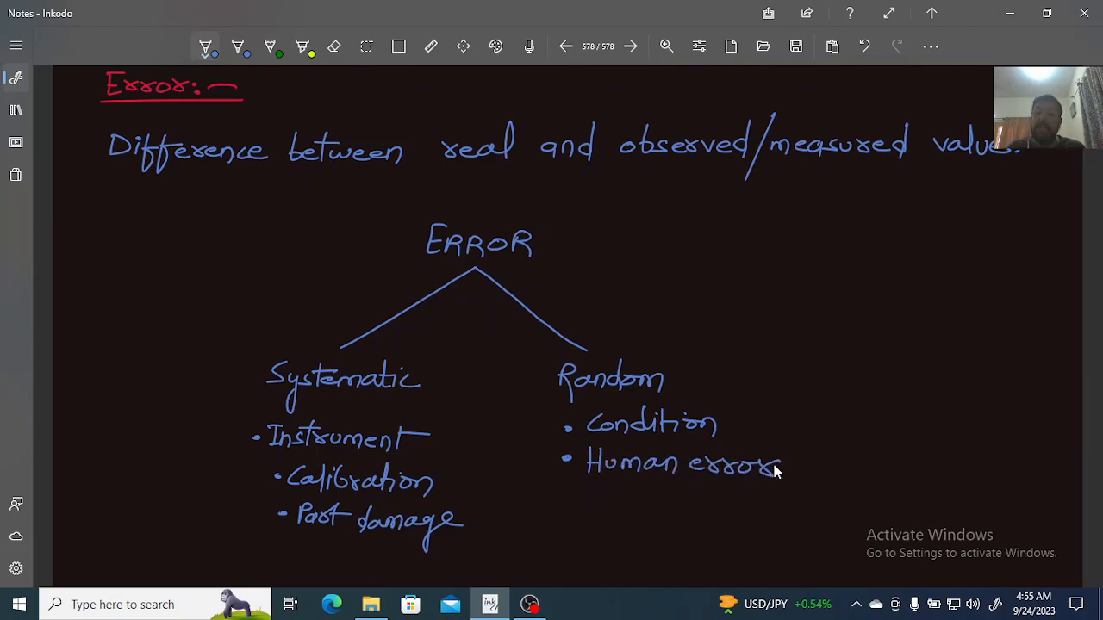
{"action": "mouse_move", "coordinate": [582, 388]}
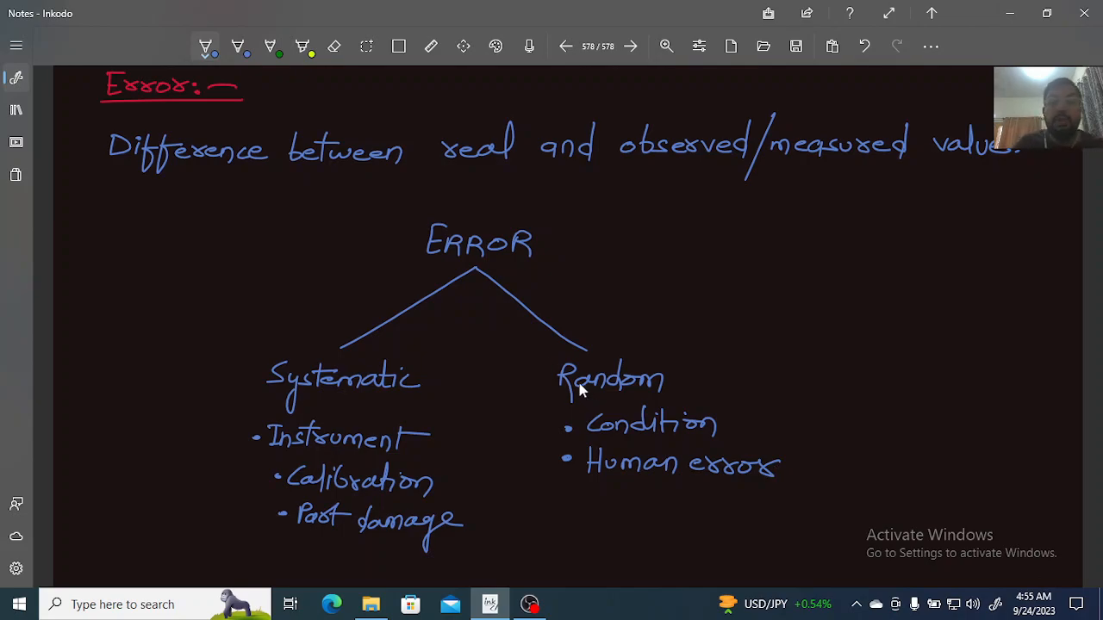
{"action": "mouse_move", "coordinate": [569, 409]}
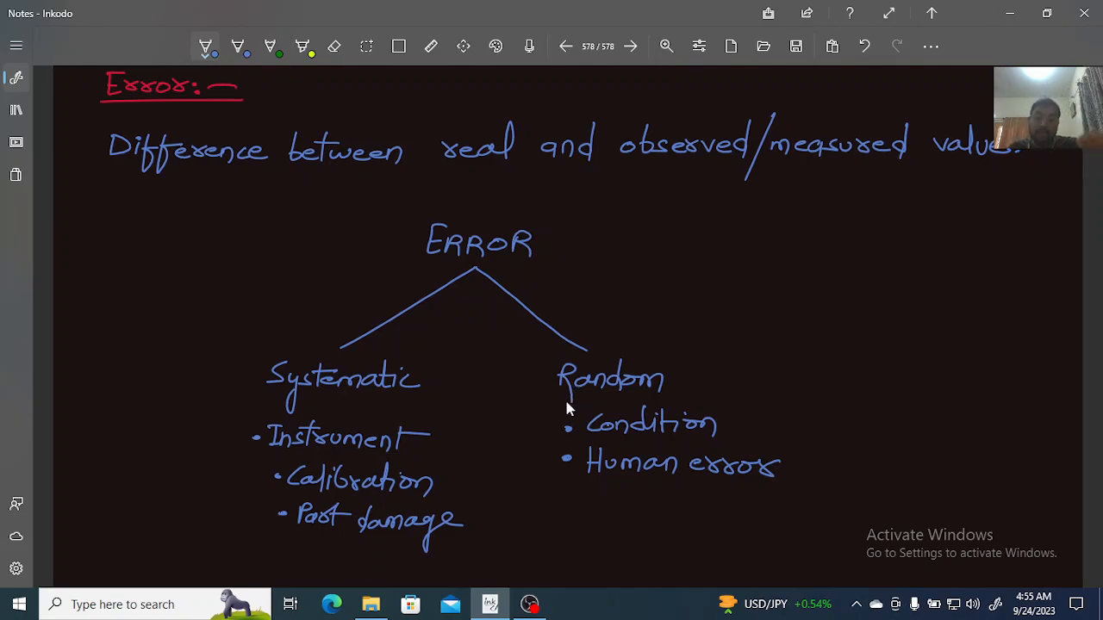
{"action": "mouse_move", "coordinate": [545, 410]}
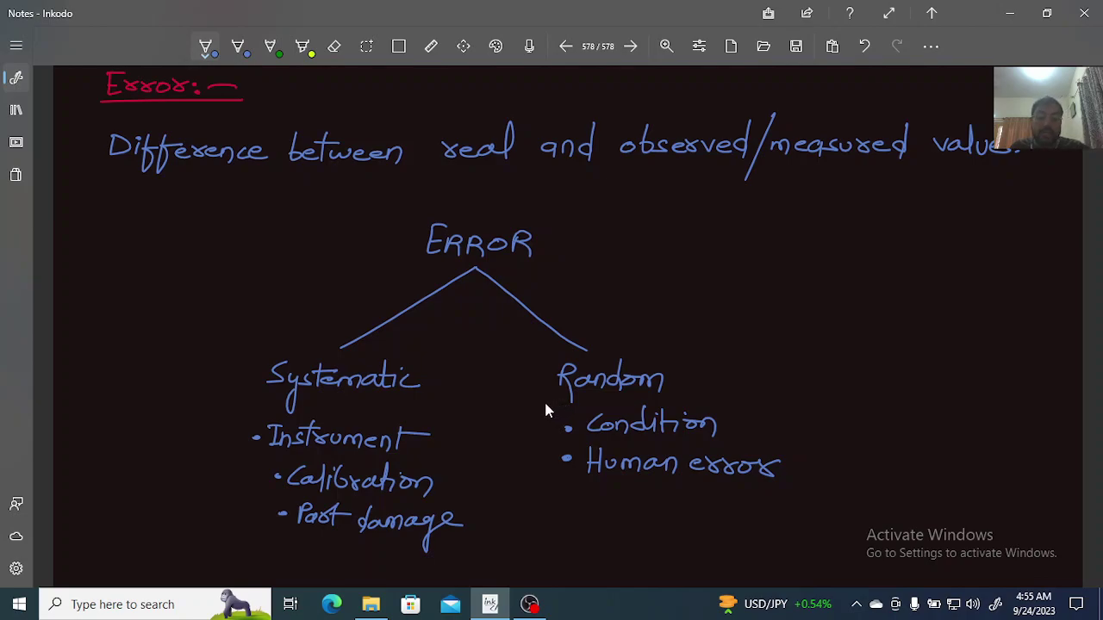
{"action": "mouse_move", "coordinate": [572, 413]}
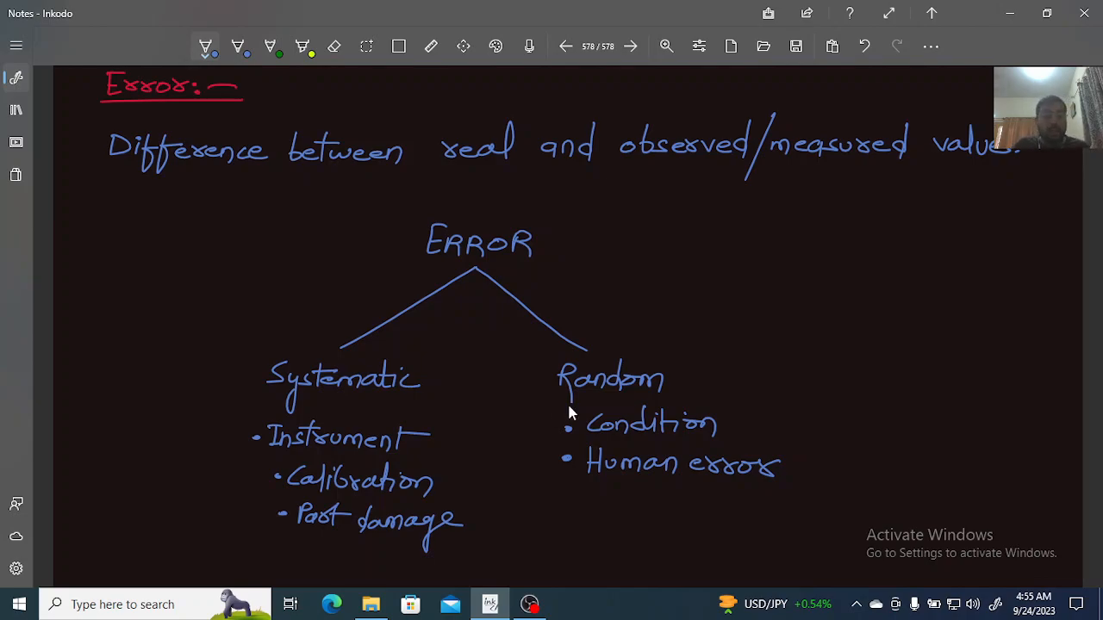
{"action": "mouse_move", "coordinate": [677, 454]}
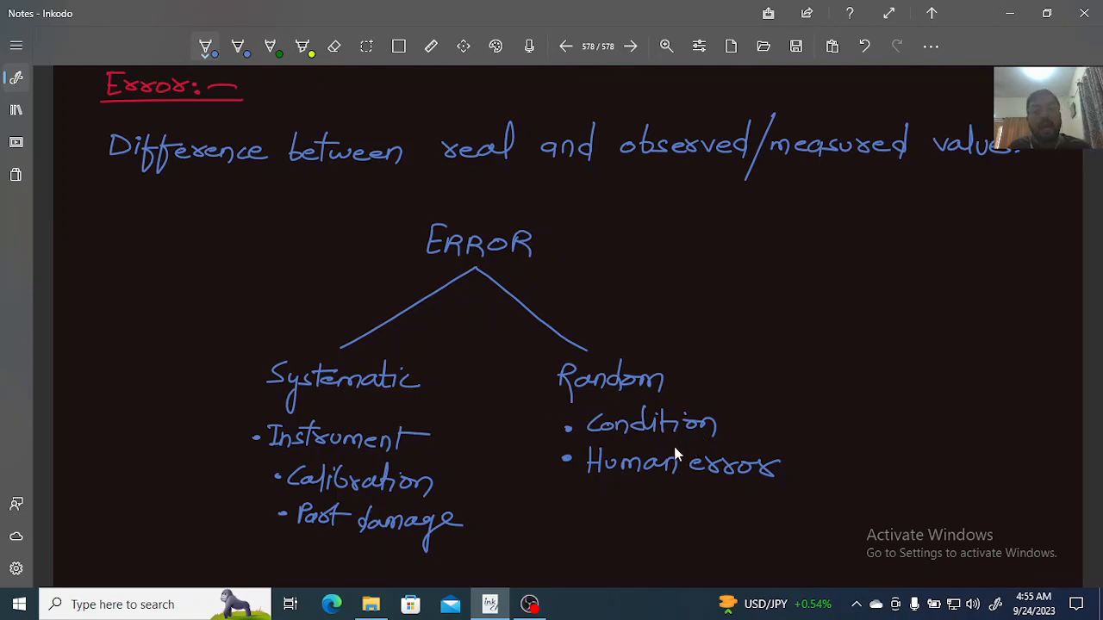
{"action": "mouse_move", "coordinate": [619, 455]}
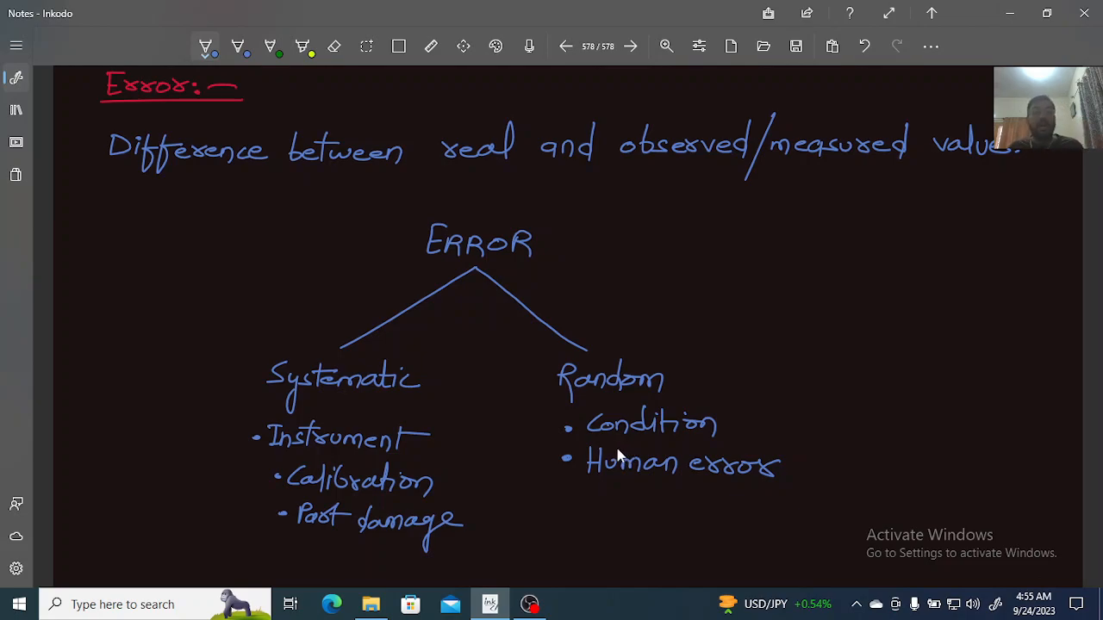
{"action": "mouse_move", "coordinate": [616, 449]}
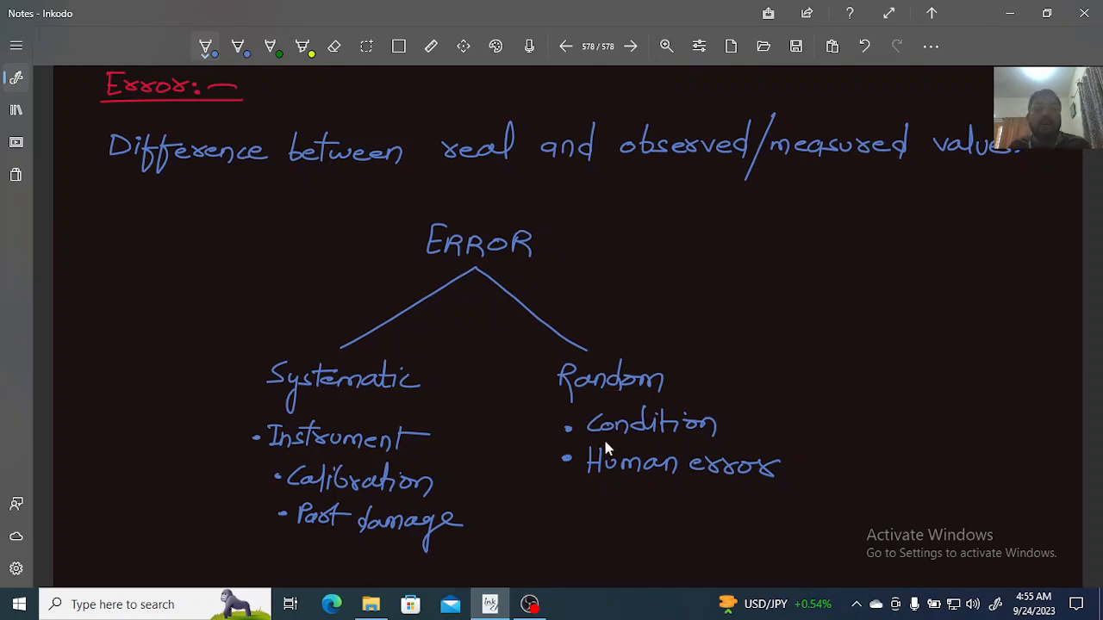
{"action": "mouse_move", "coordinate": [566, 435]}
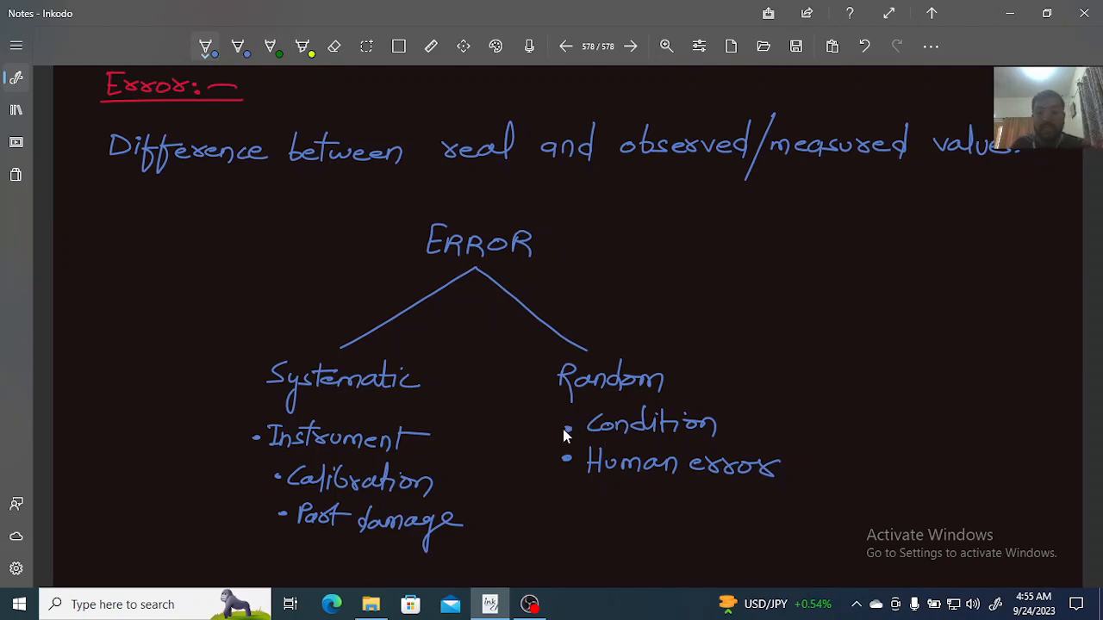
{"action": "mouse_move", "coordinate": [618, 452]}
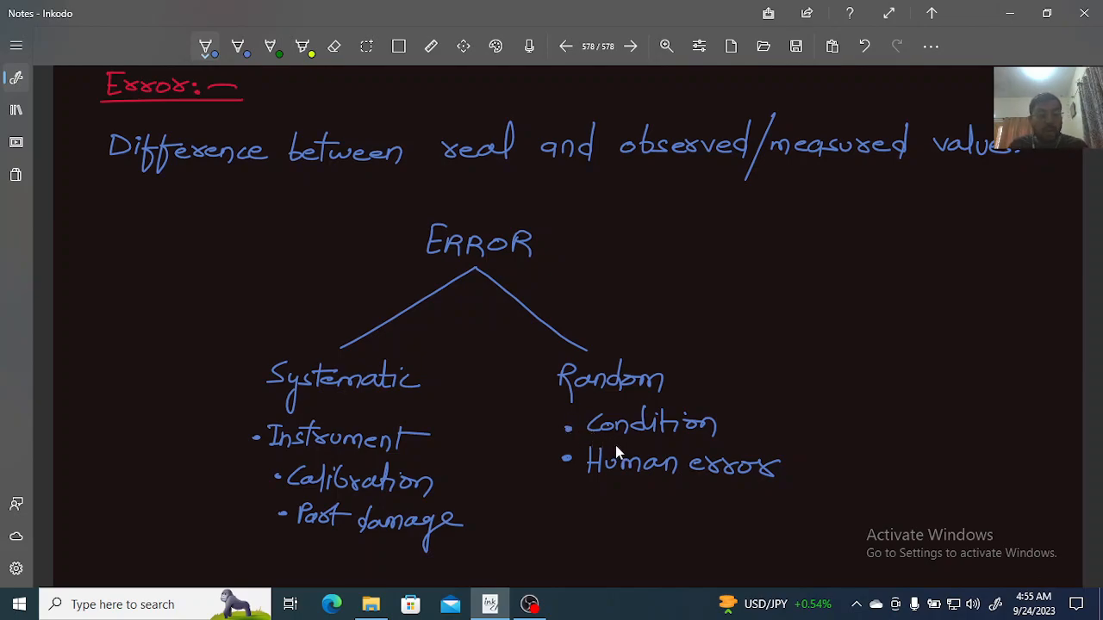
{"action": "mouse_move", "coordinate": [594, 453]}
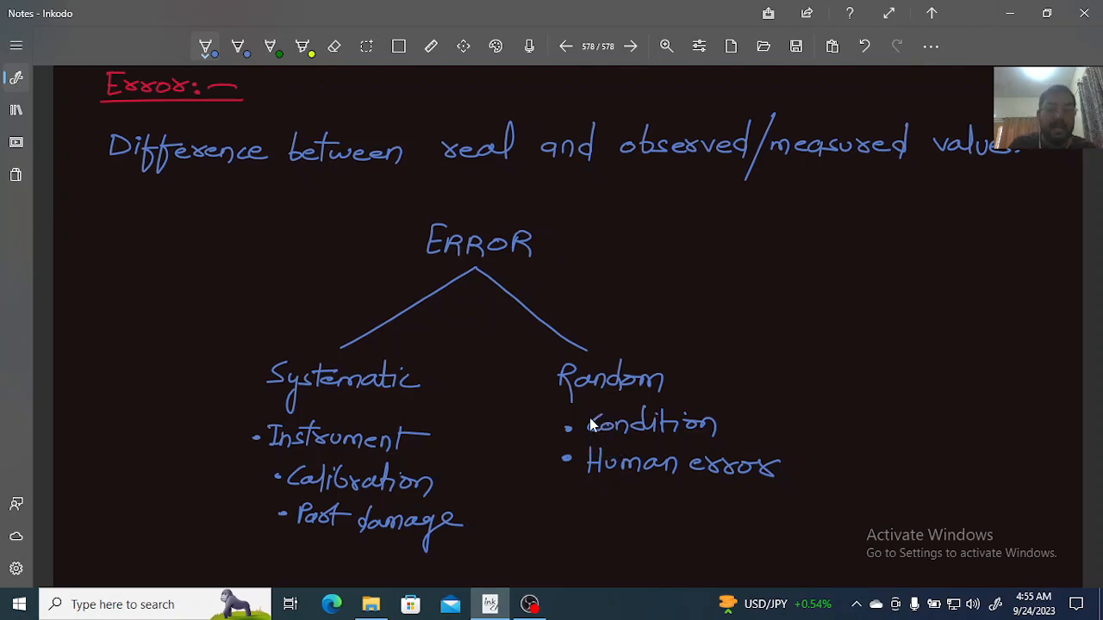
{"action": "mouse_move", "coordinate": [543, 452]}
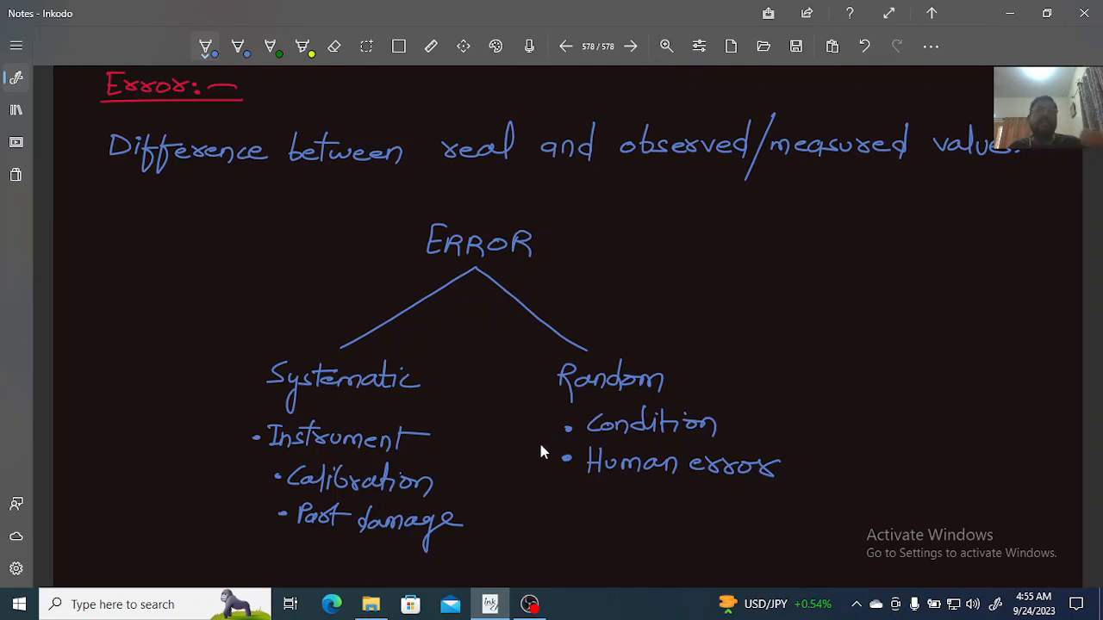
{"action": "mouse_move", "coordinate": [534, 461]}
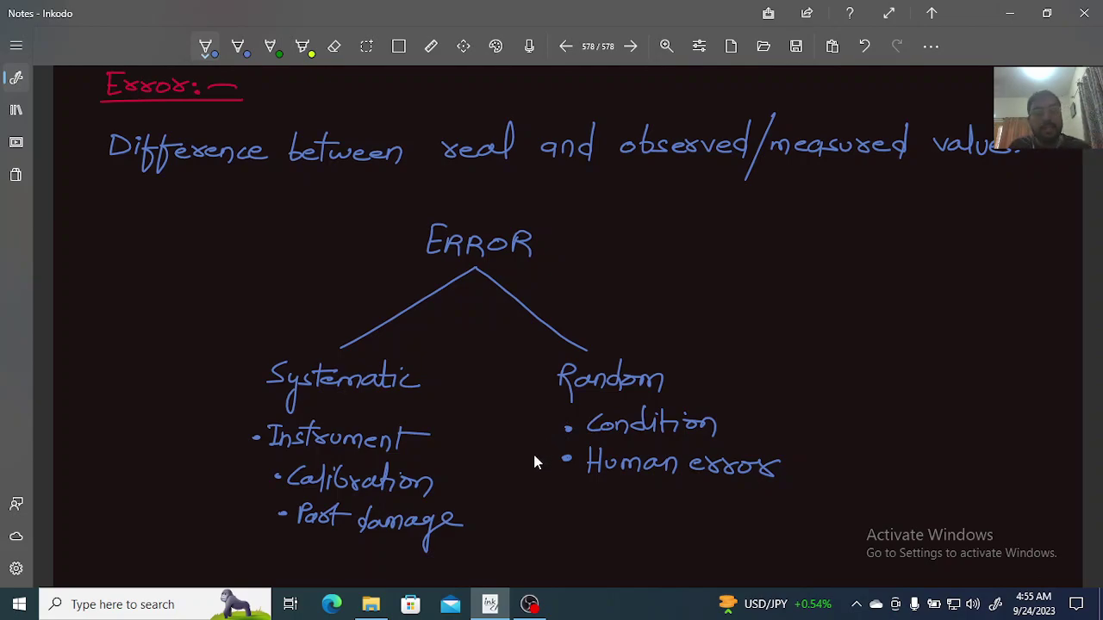
{"action": "mouse_move", "coordinate": [534, 455]}
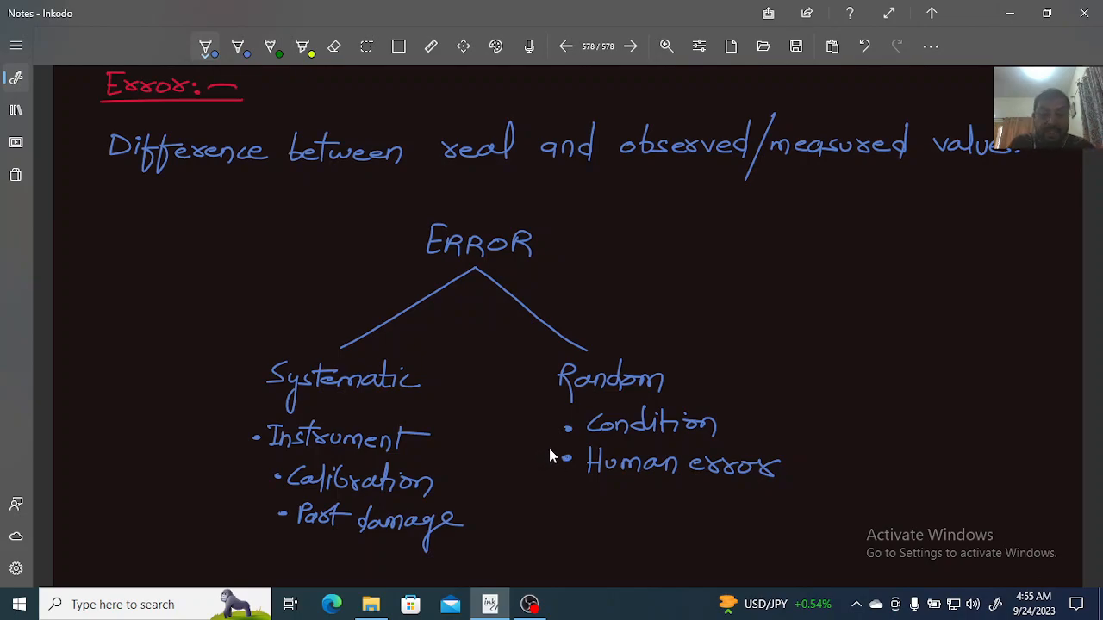
{"action": "mouse_move", "coordinate": [532, 466]}
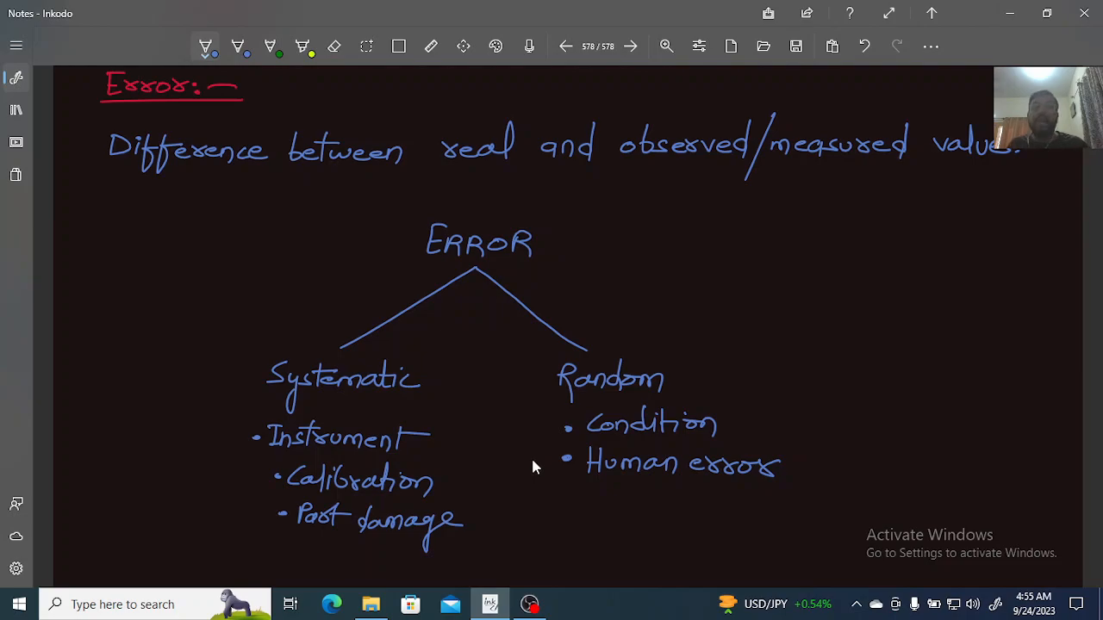